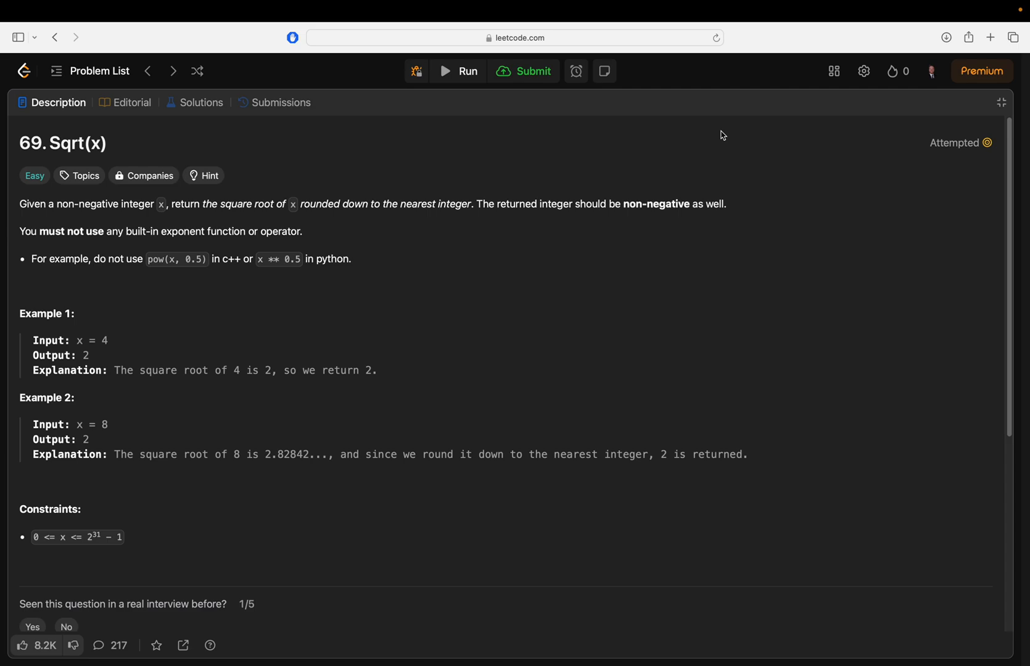
{"action": "mouse_move", "coordinate": [53, 148]}
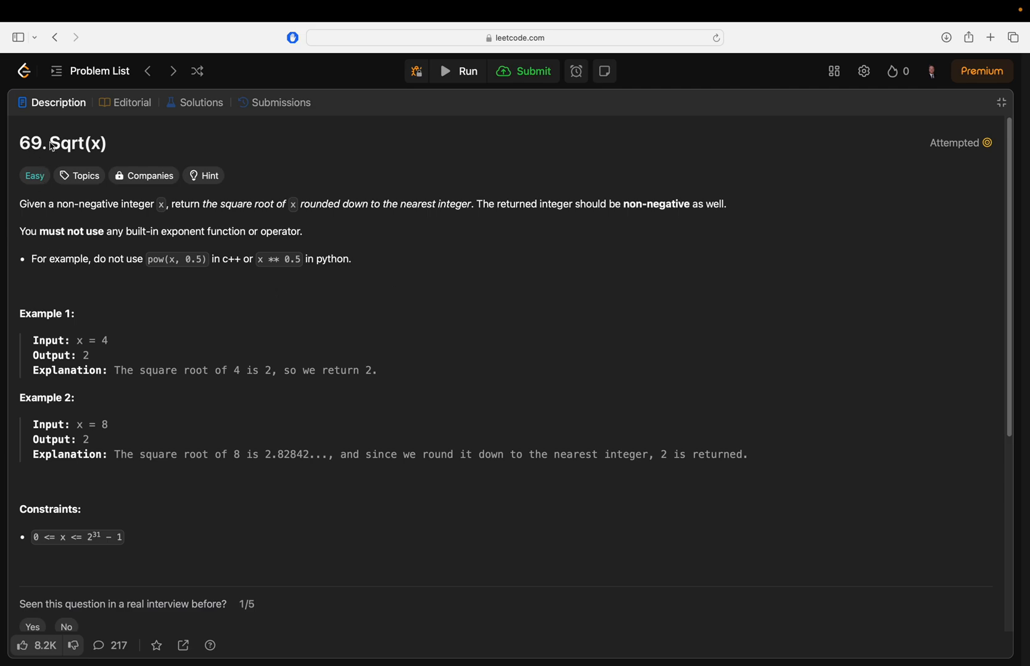
{"action": "mouse_move", "coordinate": [151, 163]}
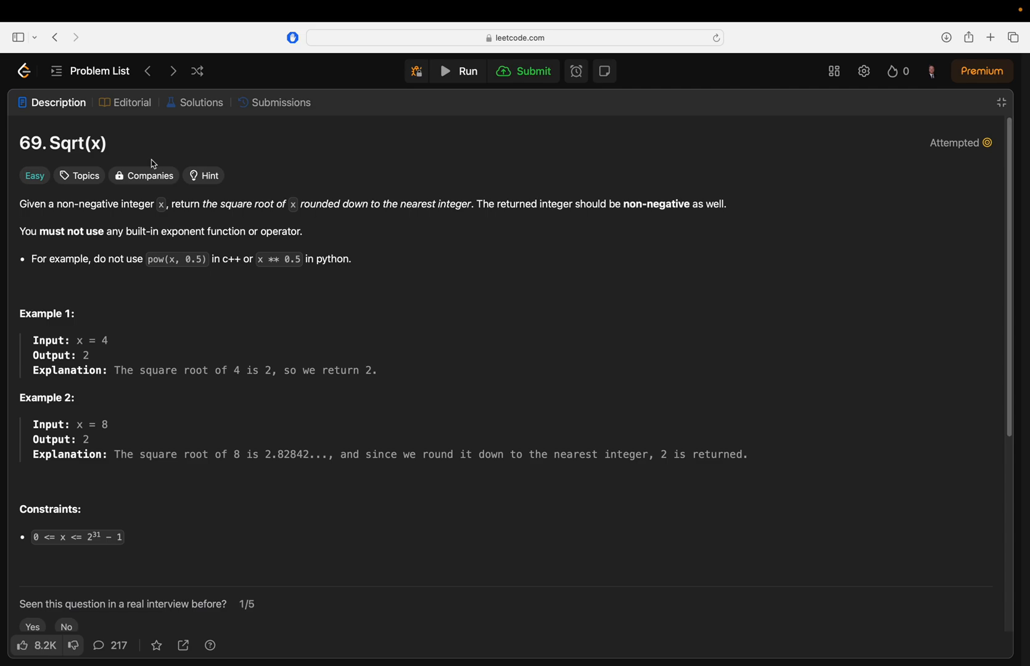
{"action": "mouse_move", "coordinate": [262, 259]}
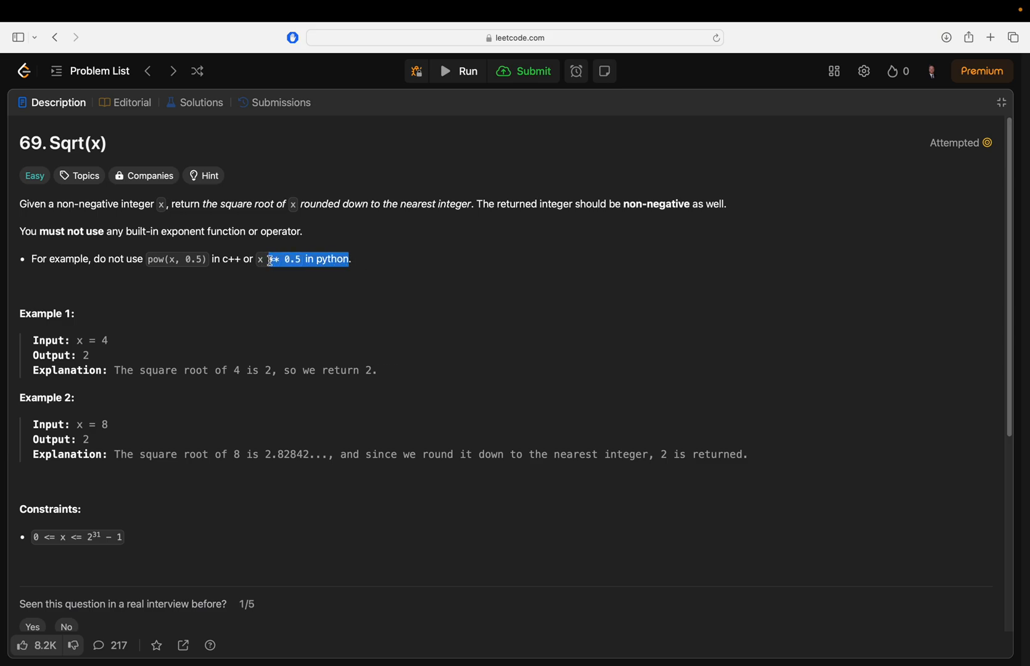
Step: Clear the description highlight and restore the Python3 code editor beside Sqrt(x)
{"action": "left_click", "coordinate": [243, 262]}
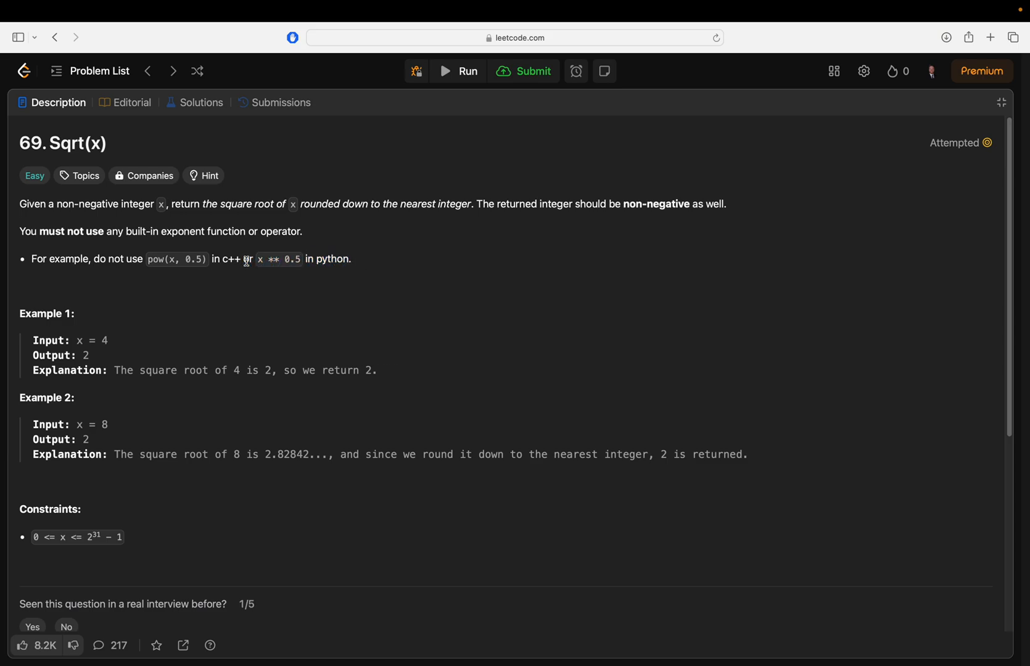
{"action": "mouse_move", "coordinate": [361, 261]}
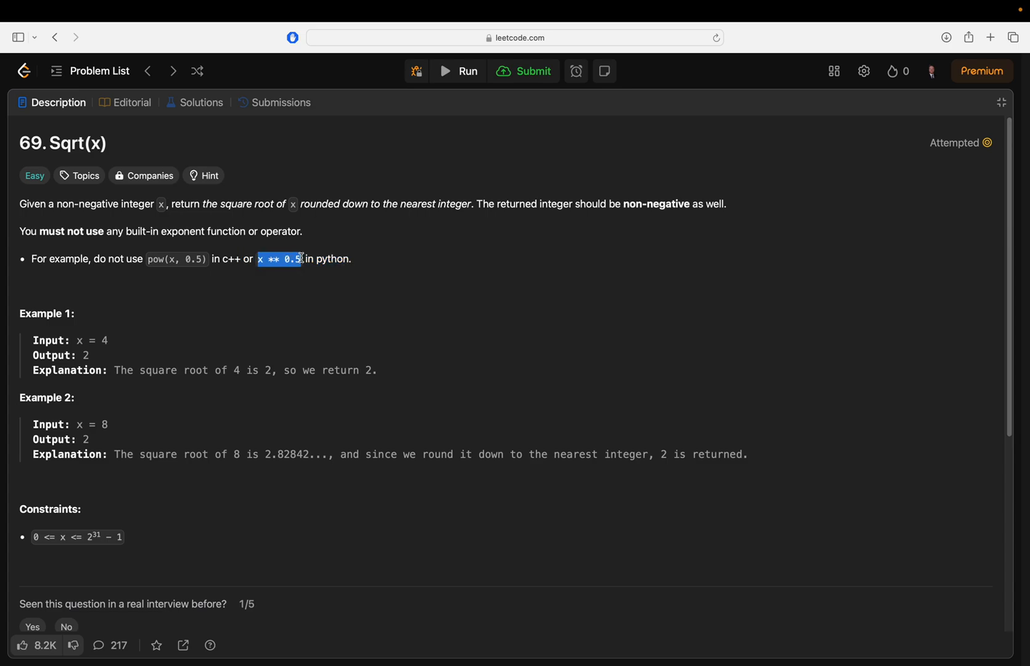
{"action": "mouse_move", "coordinate": [274, 263]}
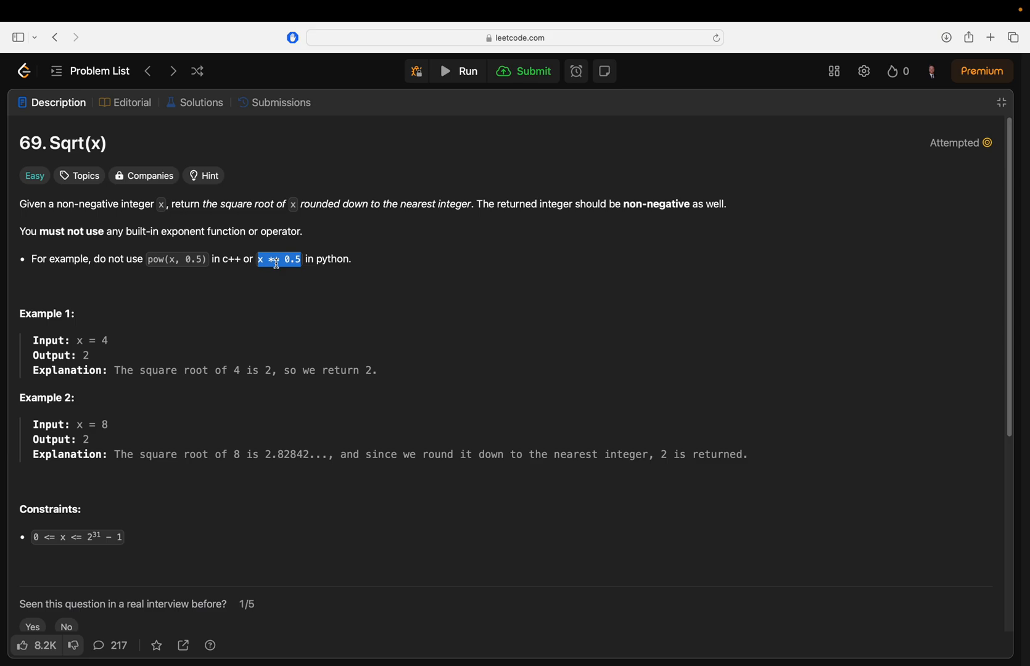
{"action": "mouse_move", "coordinate": [252, 289]}
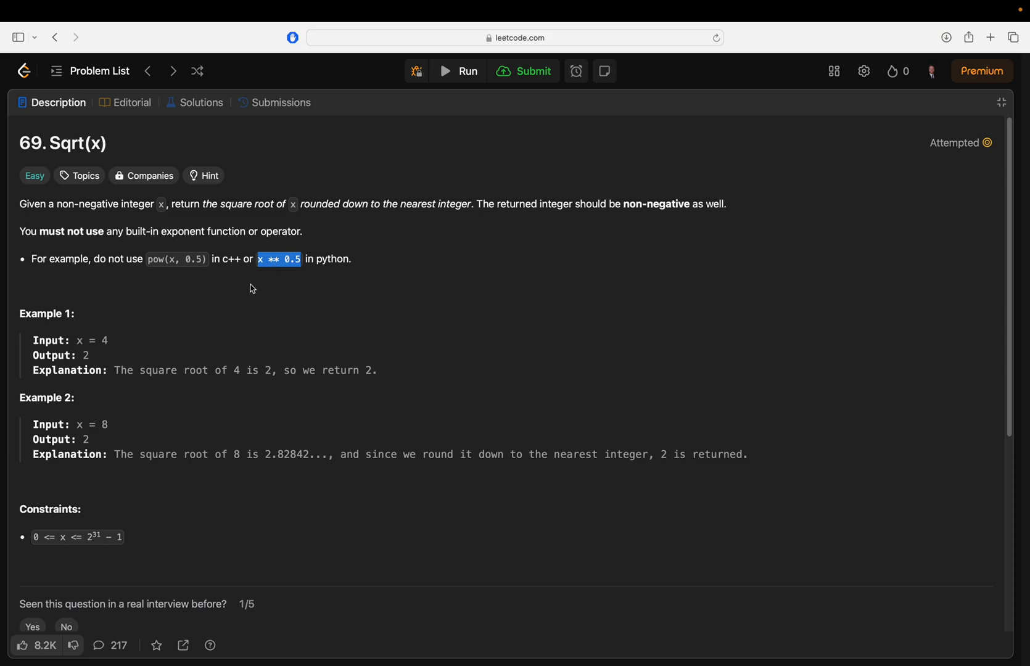
{"action": "mouse_move", "coordinate": [100, 368]}
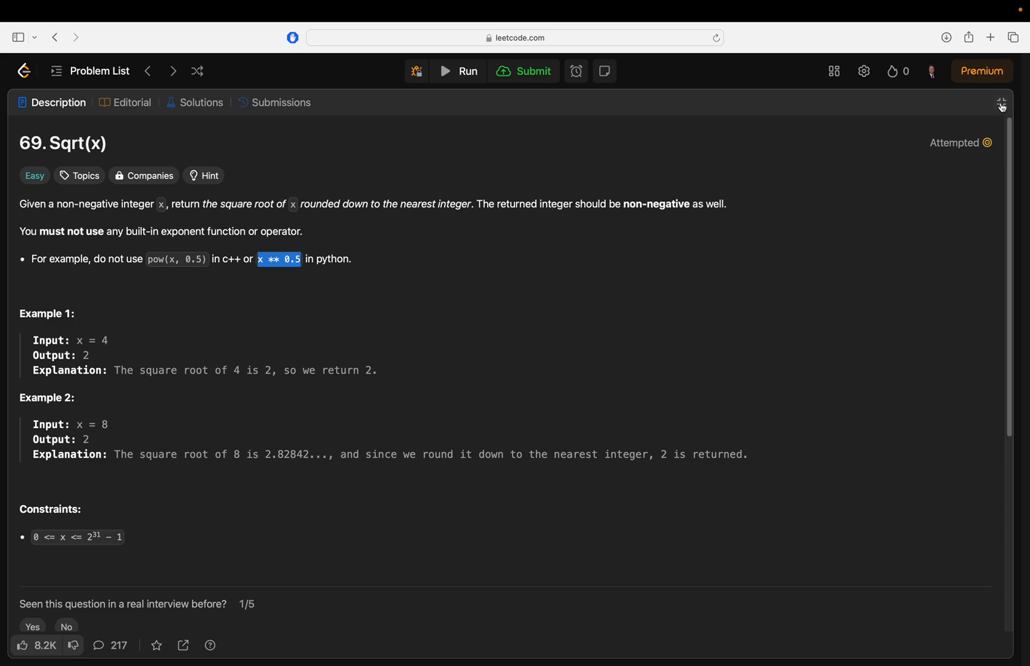
{"action": "left_click", "coordinate": [1001, 105]}
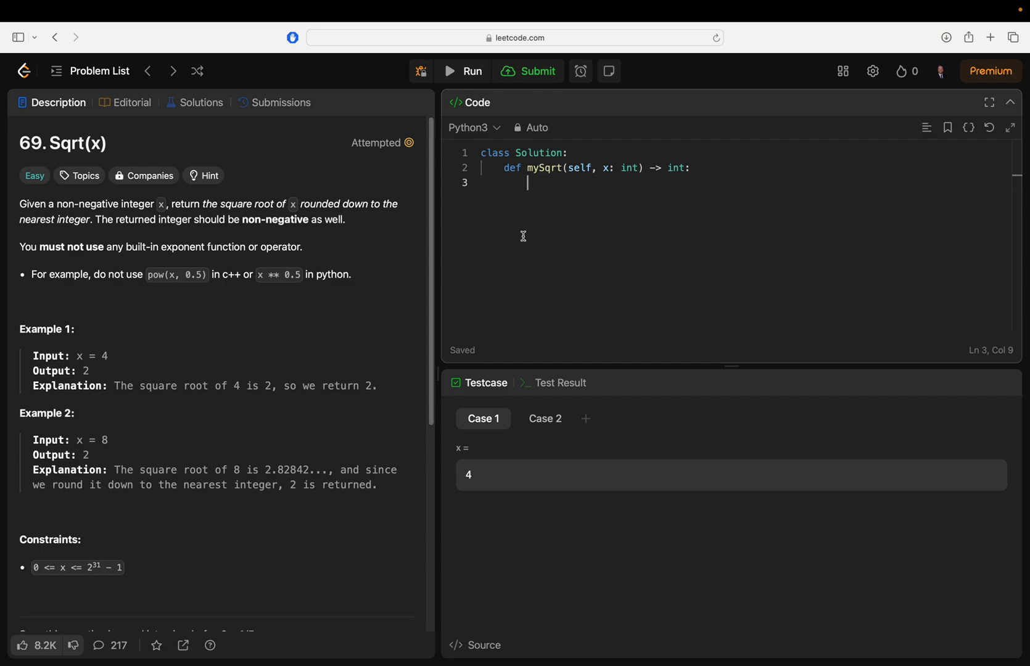
Step: Write a for loop over range up to x with an if i * i > x check
{"action": "type", "text": "for i in range"}
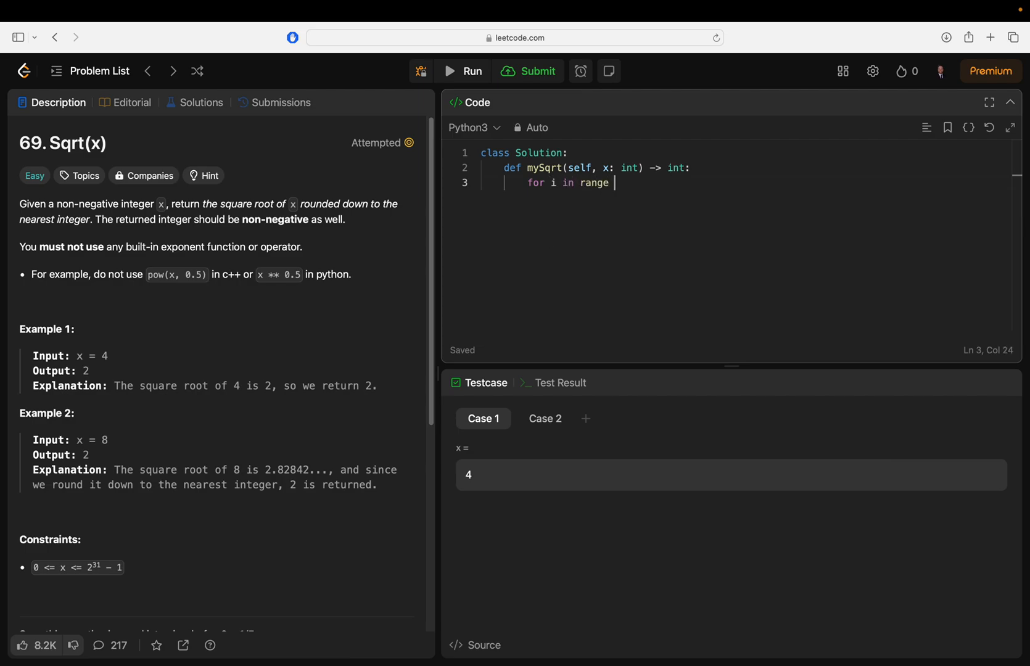
{"action": "type", "text": "(0,"}
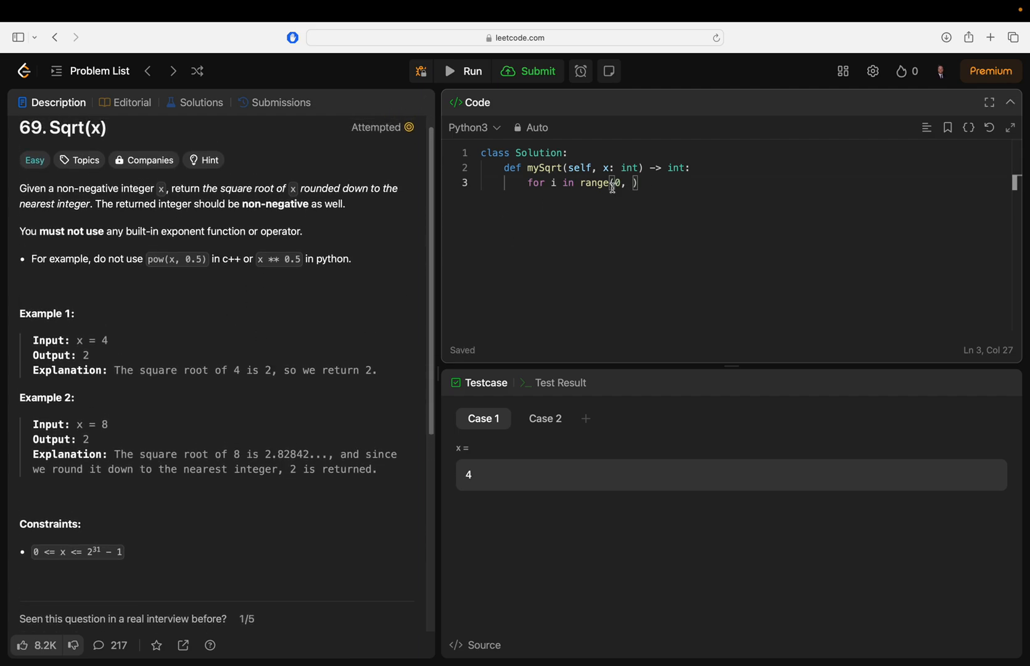
{"action": "type", "text": "x"}
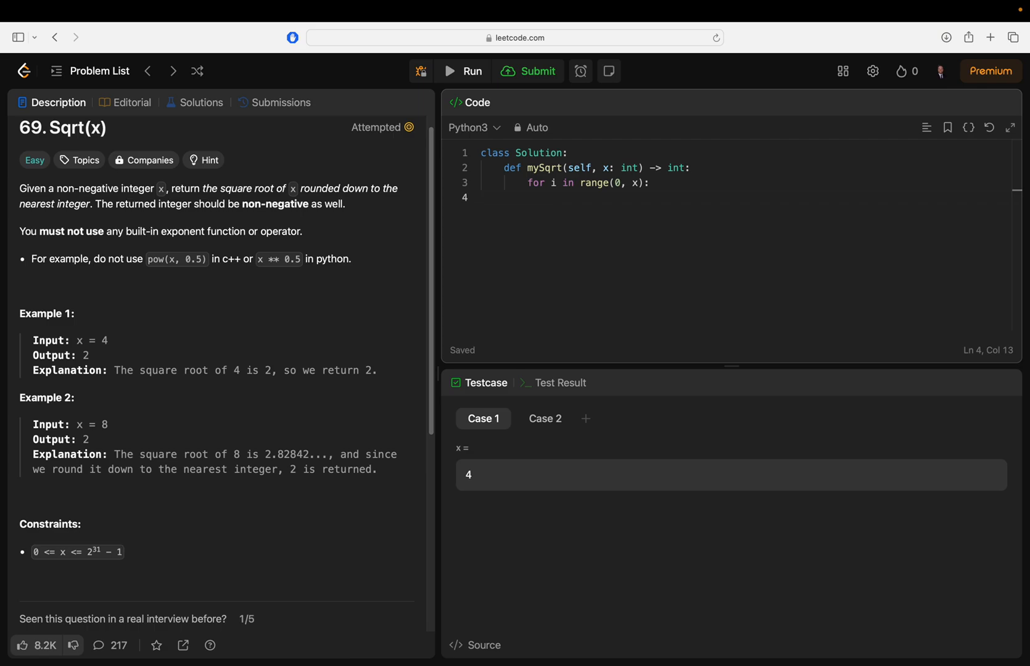
{"action": "type", "text": "if i * i"}
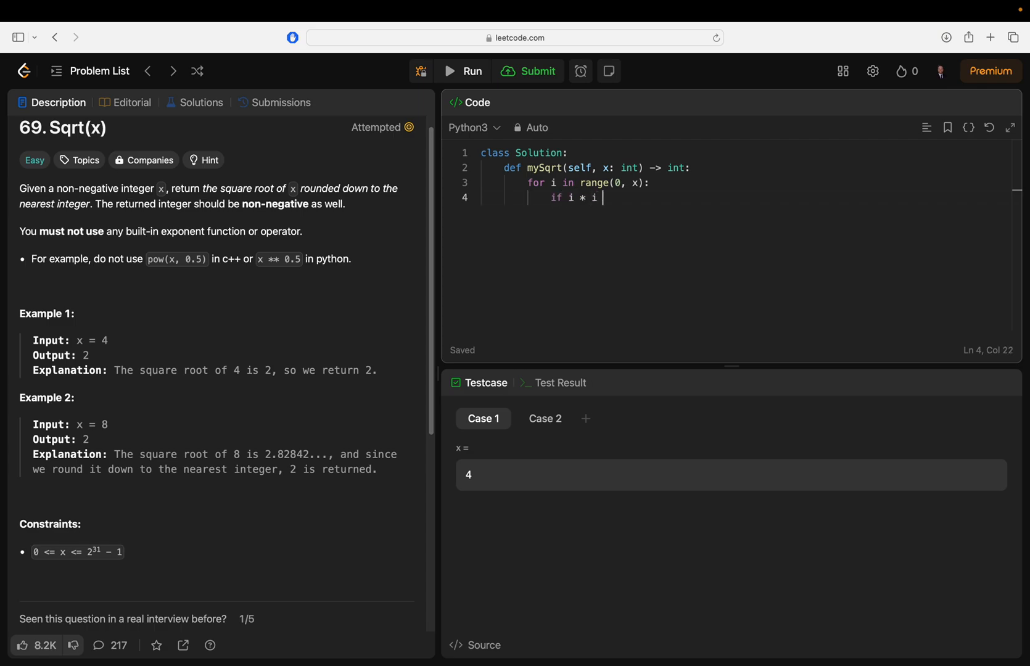
{"action": "type", "text": ">"}
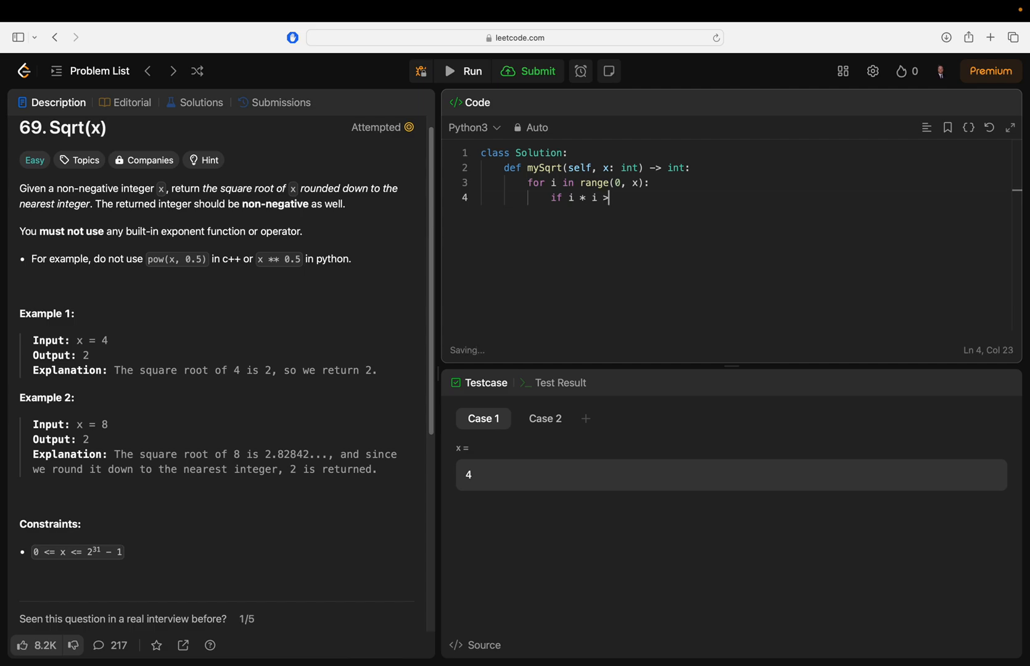
{"action": "type", "text": "="}
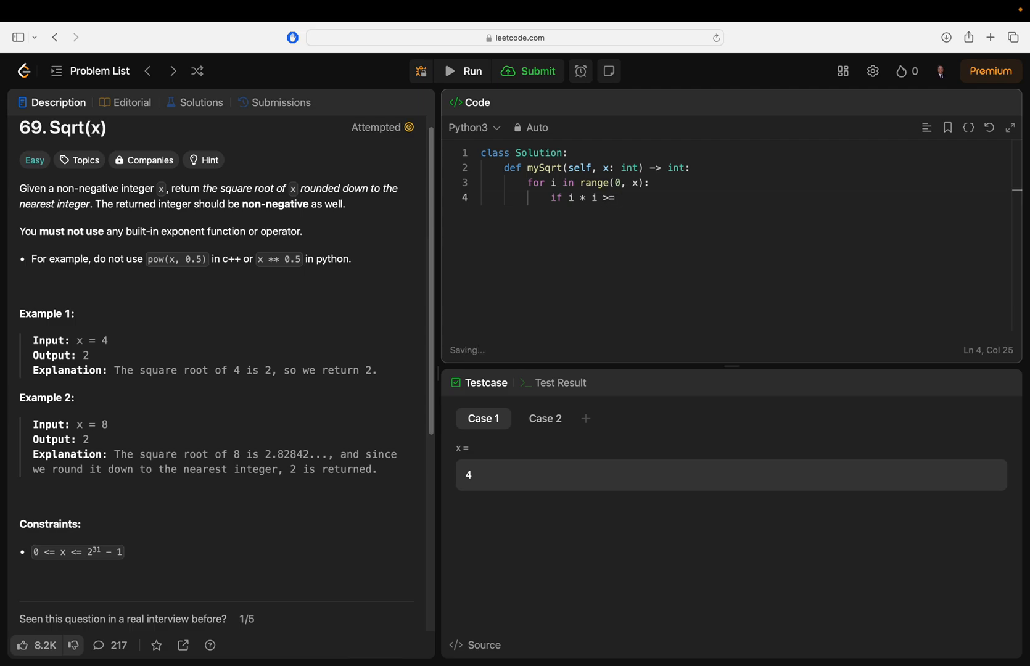
{"action": "type", "text": "x:"}
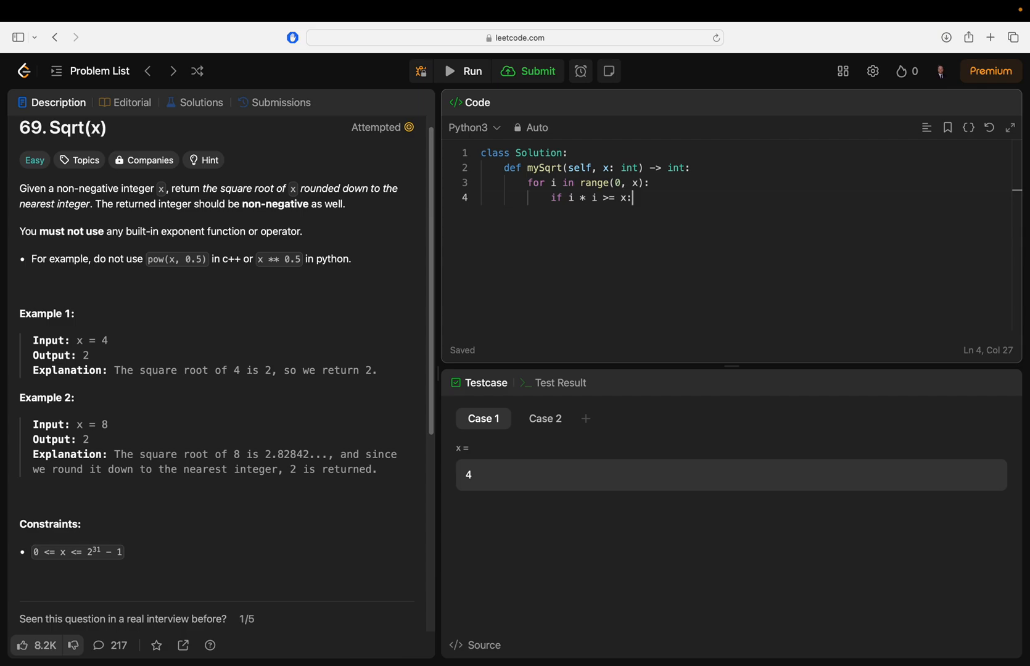
{"action": "key", "text": "Return"}
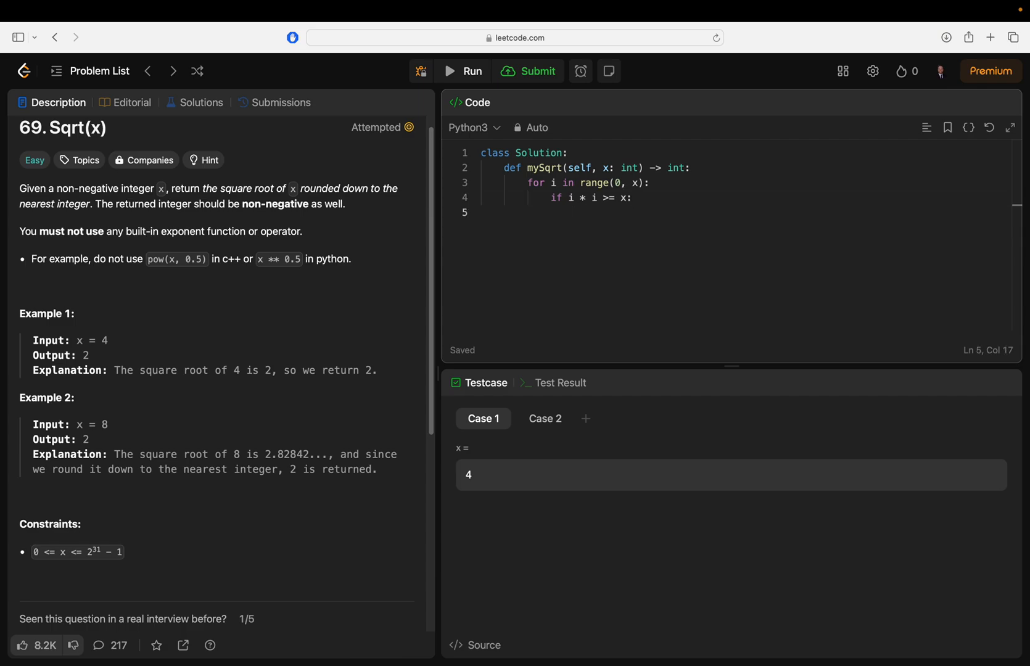
Step: Return i - 1 inside the check and start the range at 1
{"action": "type", "text": "return"}
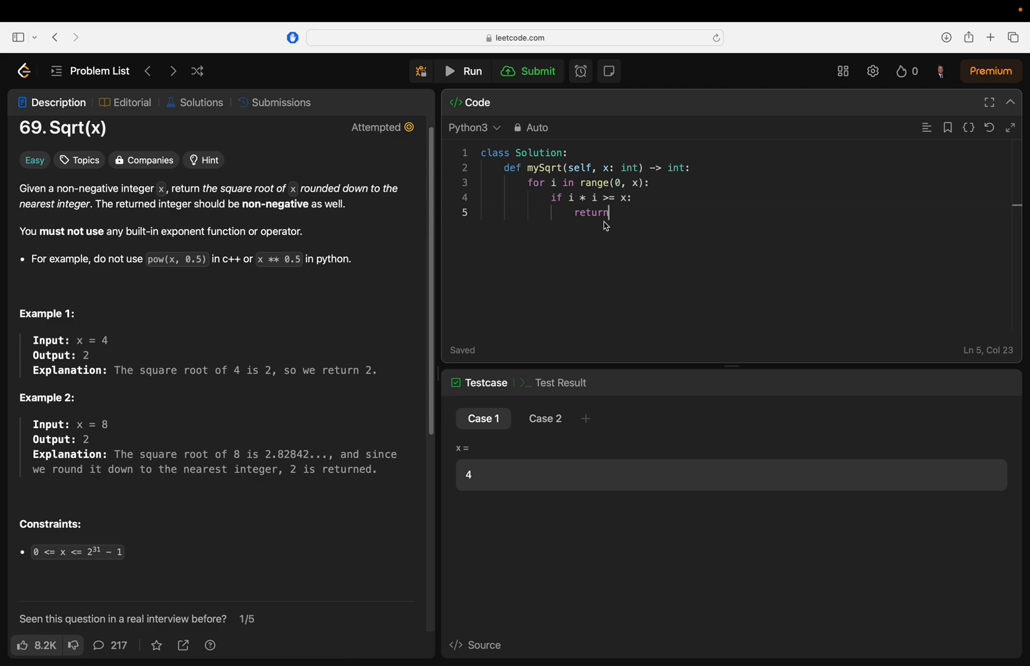
{"action": "key", "text": "backspace"}
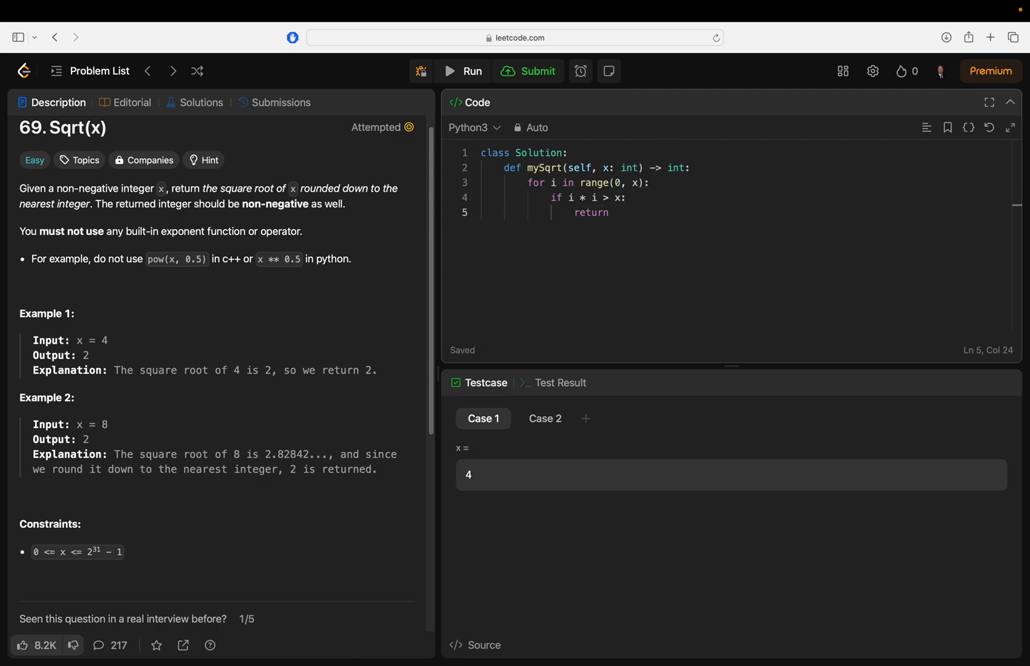
{"action": "left_click", "coordinate": [613, 213]}
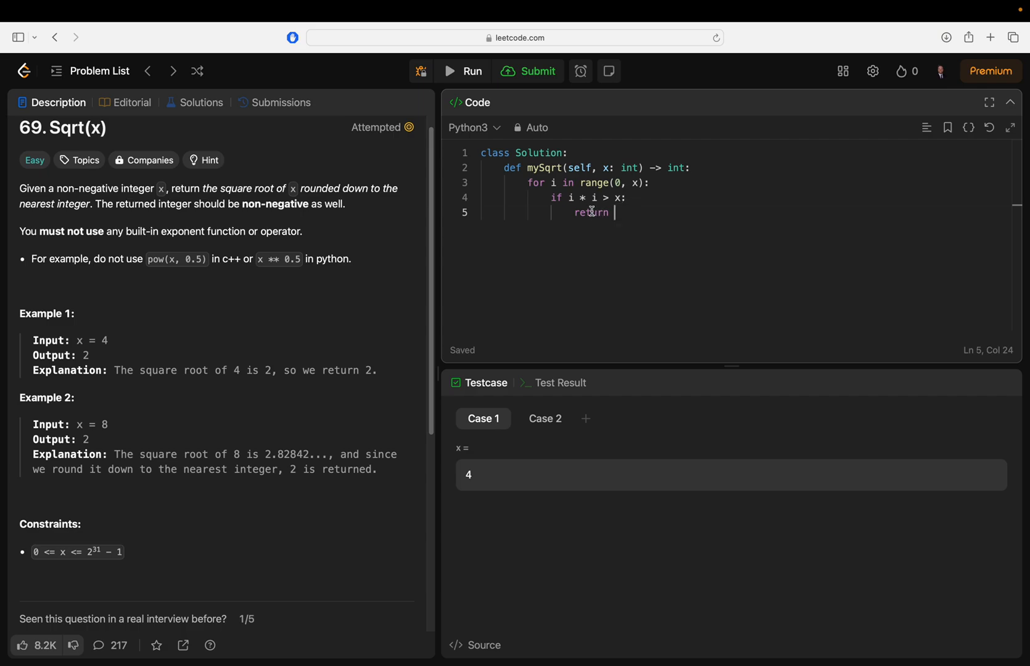
{"action": "type", "text": "i 0-"}
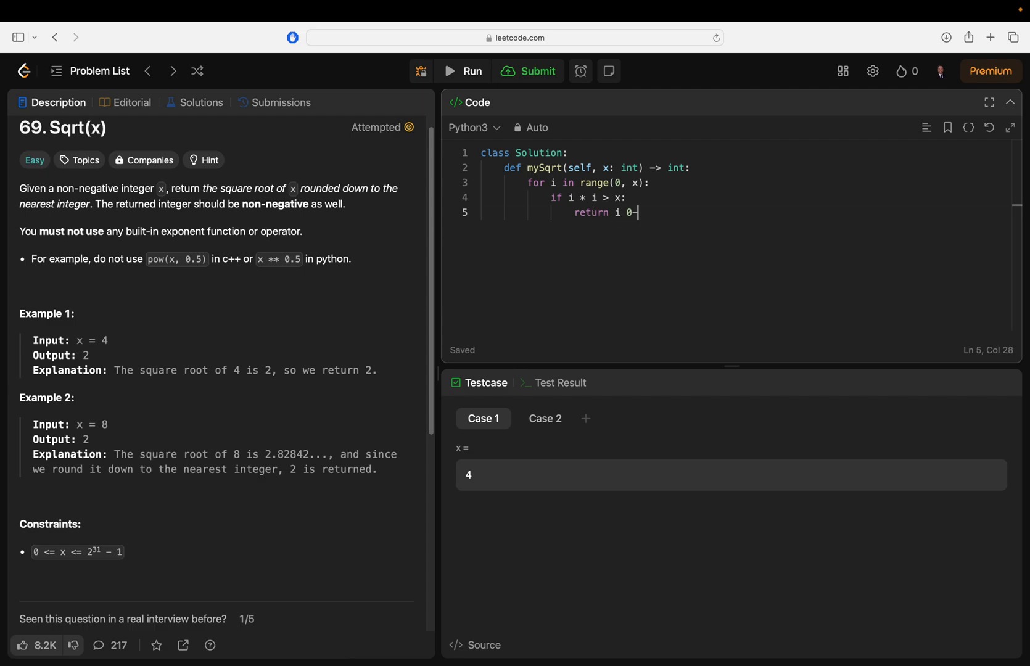
{"action": "key", "text": "backspace"}
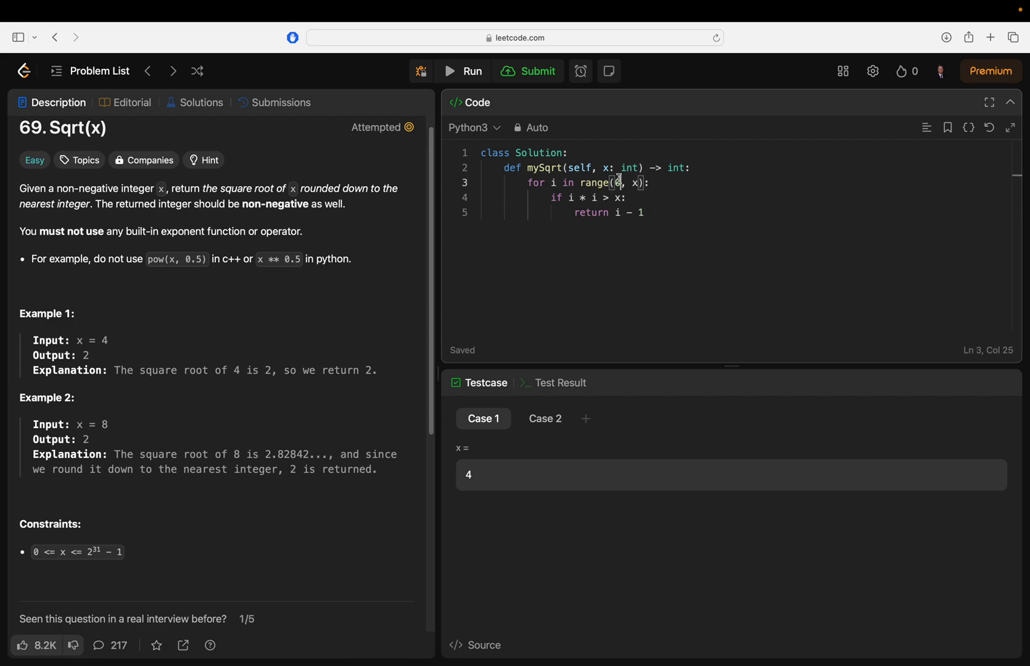
{"action": "type", "text": "1"}
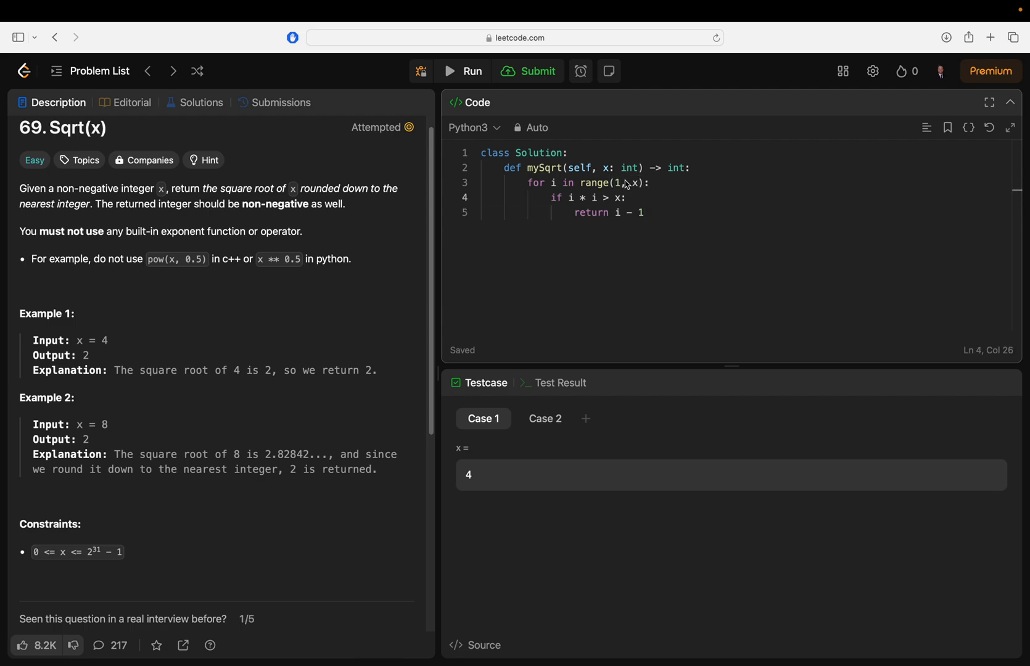
Step: Add blank lines and a fallback return after the loop, changing -1 to 0
{"action": "left_click", "coordinate": [688, 168]}
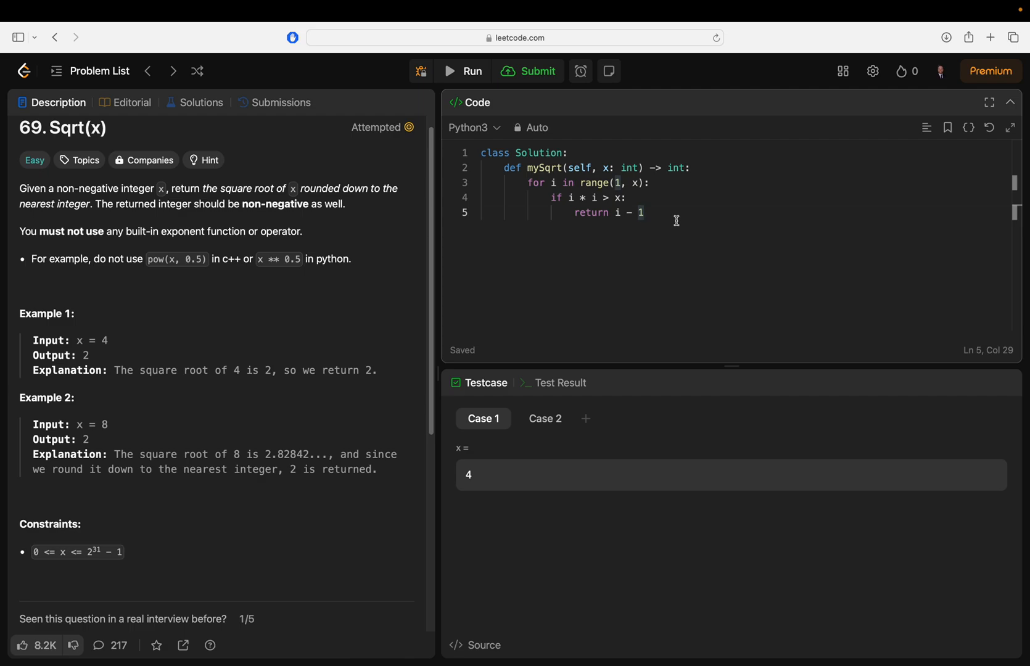
{"action": "mouse_move", "coordinate": [701, 191]}
{"action": "type", "text": "return -1"}
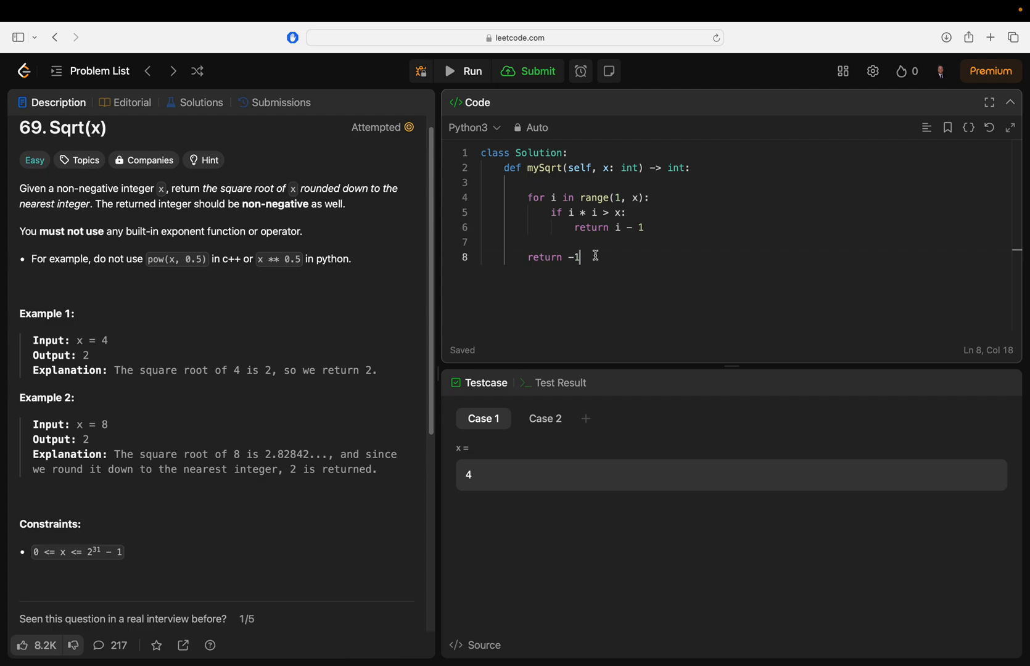
{"action": "mouse_move", "coordinate": [588, 257]}
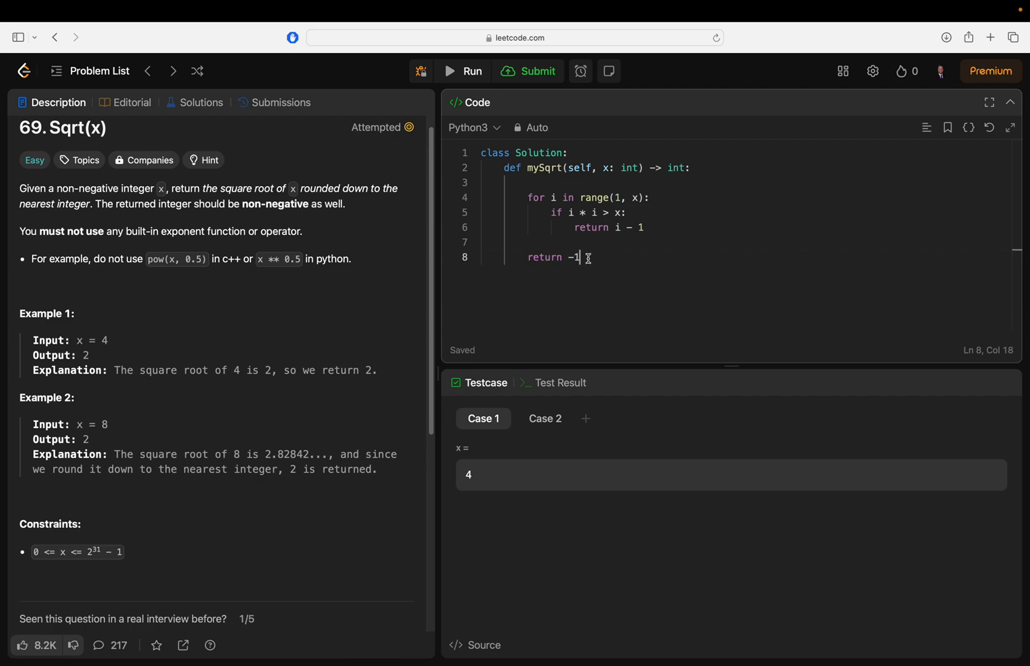
{"action": "double_click", "coordinate": [573, 257]}
{"action": "type", "text": "0"}
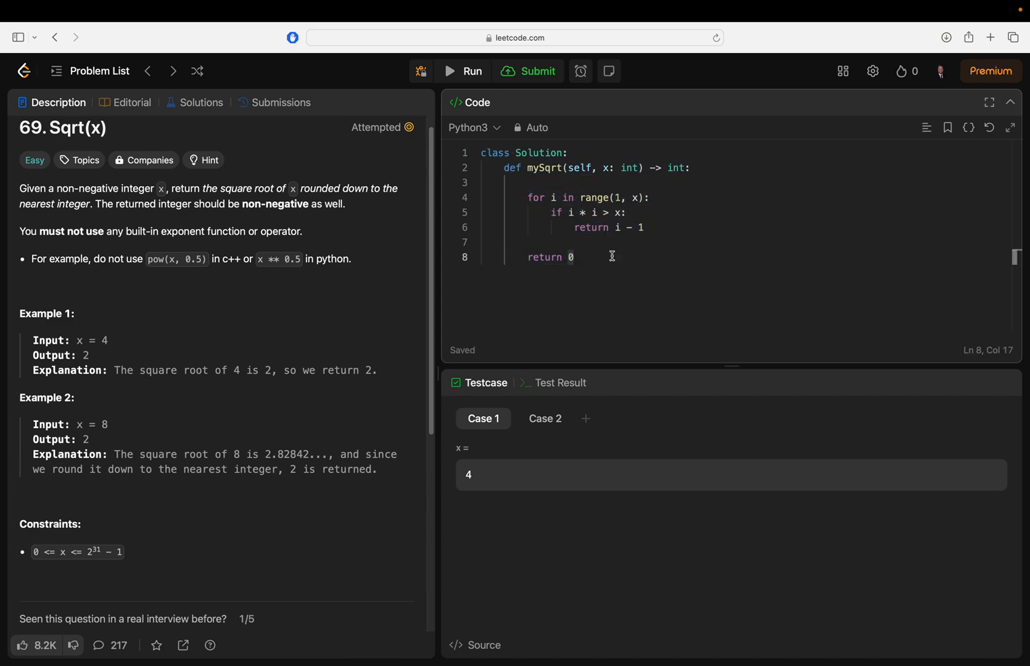
Step: Run the sample cases (Accepted), then submit and get Wrong Answer for x = 1
{"action": "left_click", "coordinate": [529, 198]}
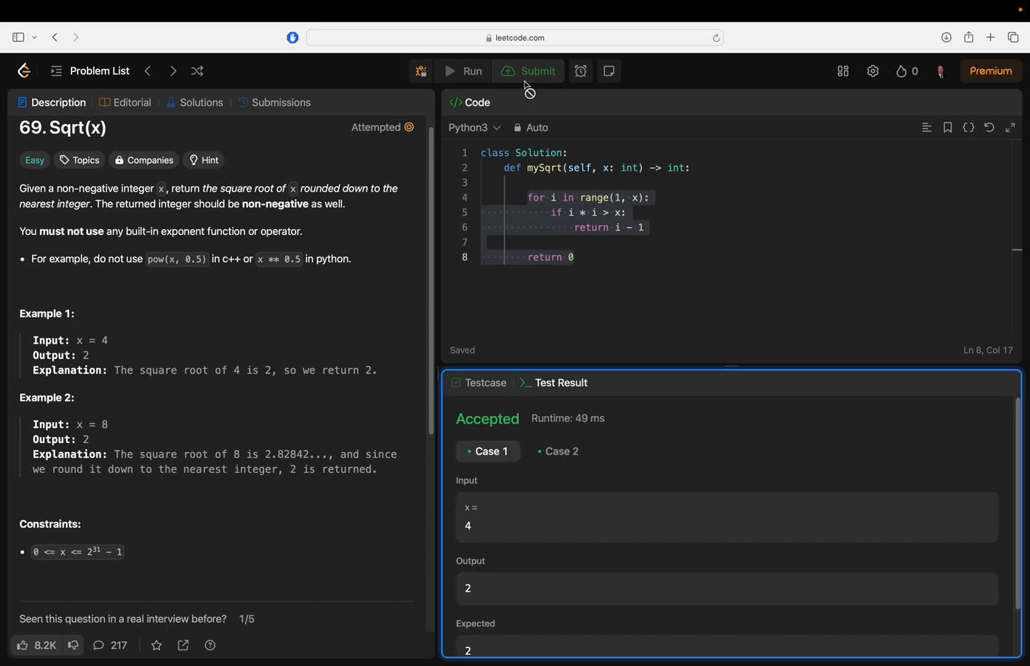
{"action": "left_click", "coordinate": [528, 71]}
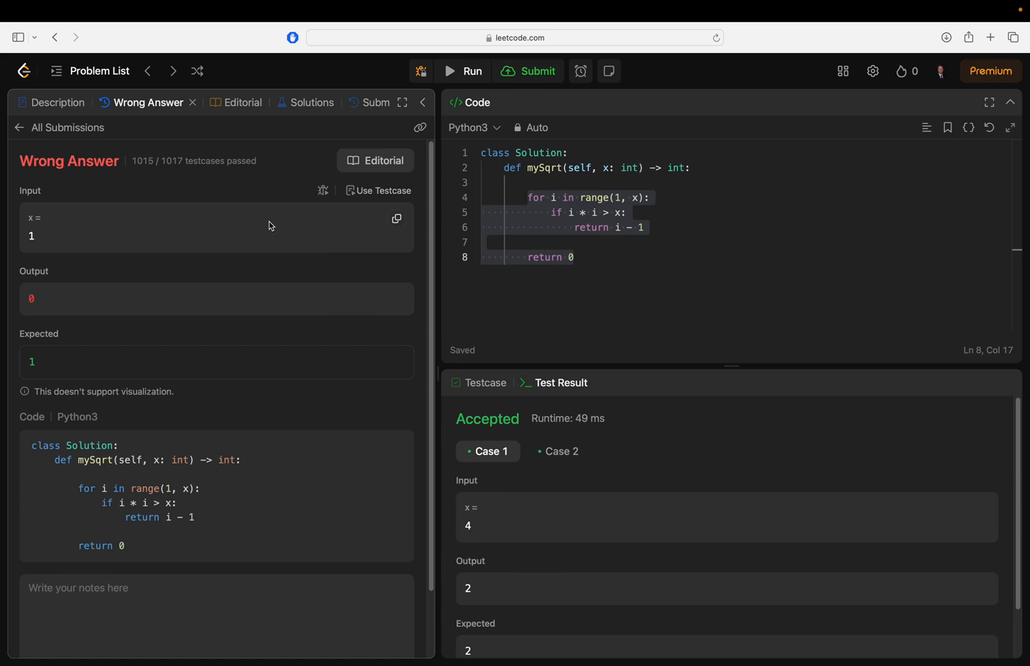
{"action": "left_click", "coordinate": [377, 190]}
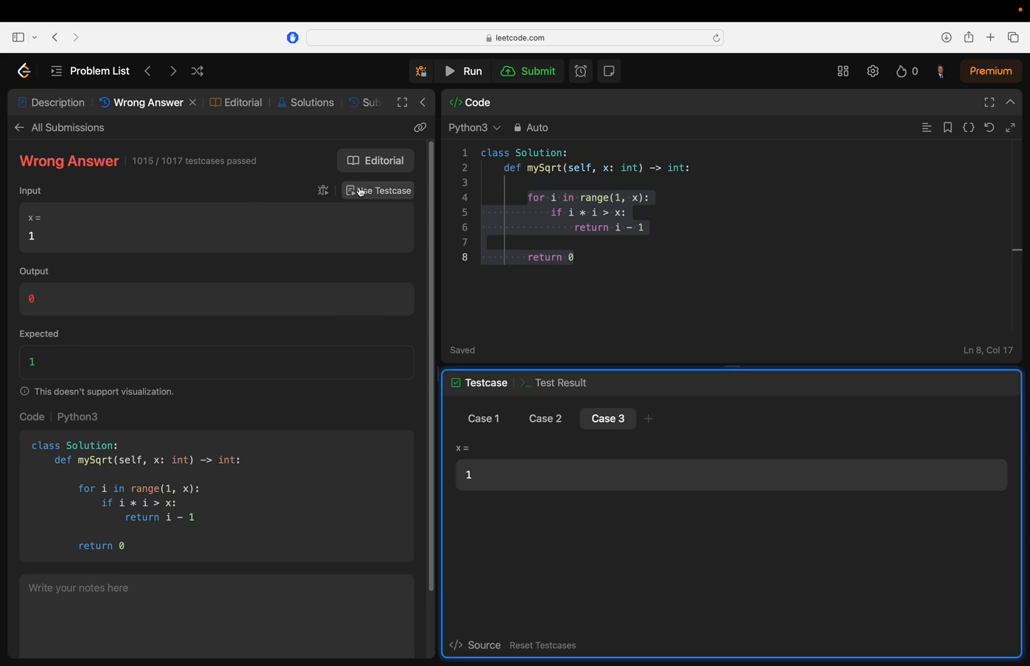
{"action": "scroll", "scroll_direction": "up", "scroll_amount": 3}
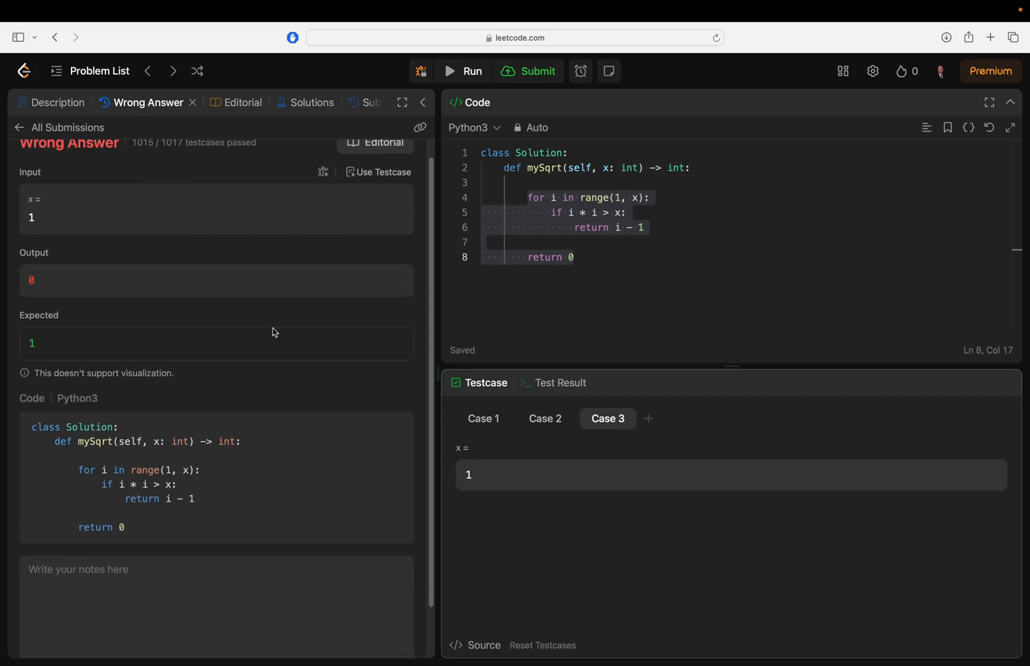
{"action": "scroll", "scroll_direction": "up", "scroll_amount": 3}
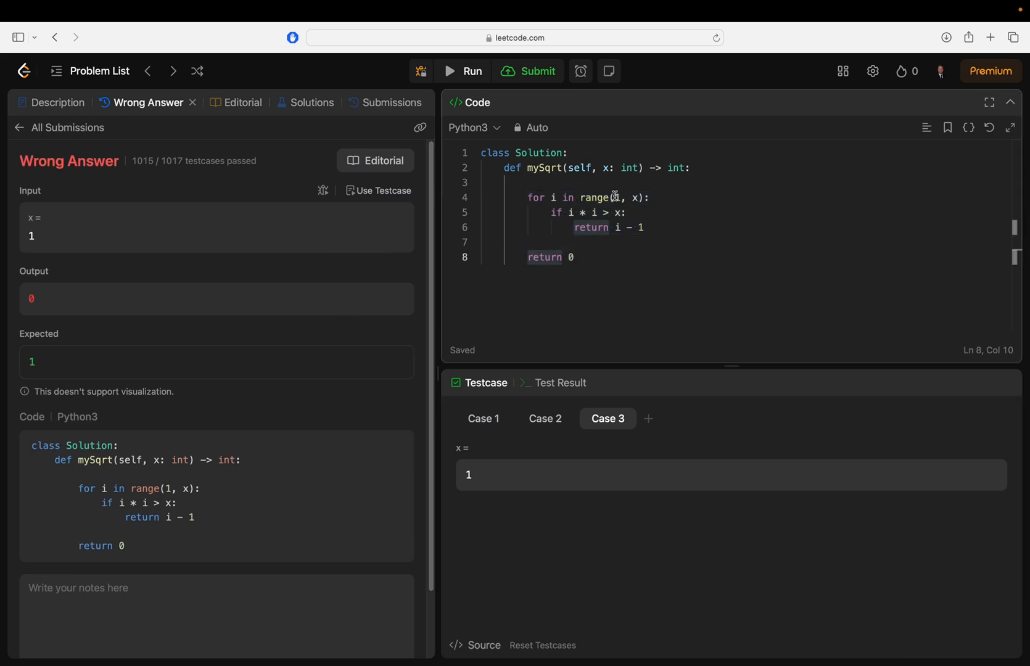
{"action": "left_click", "coordinate": [617, 197]}
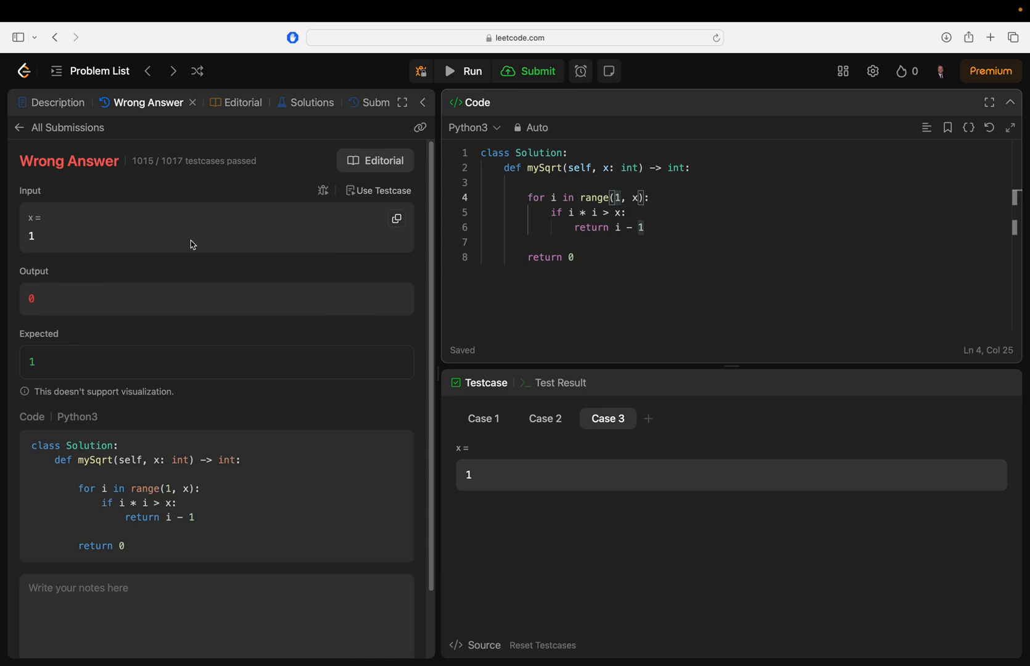
{"action": "mouse_move", "coordinate": [212, 234]}
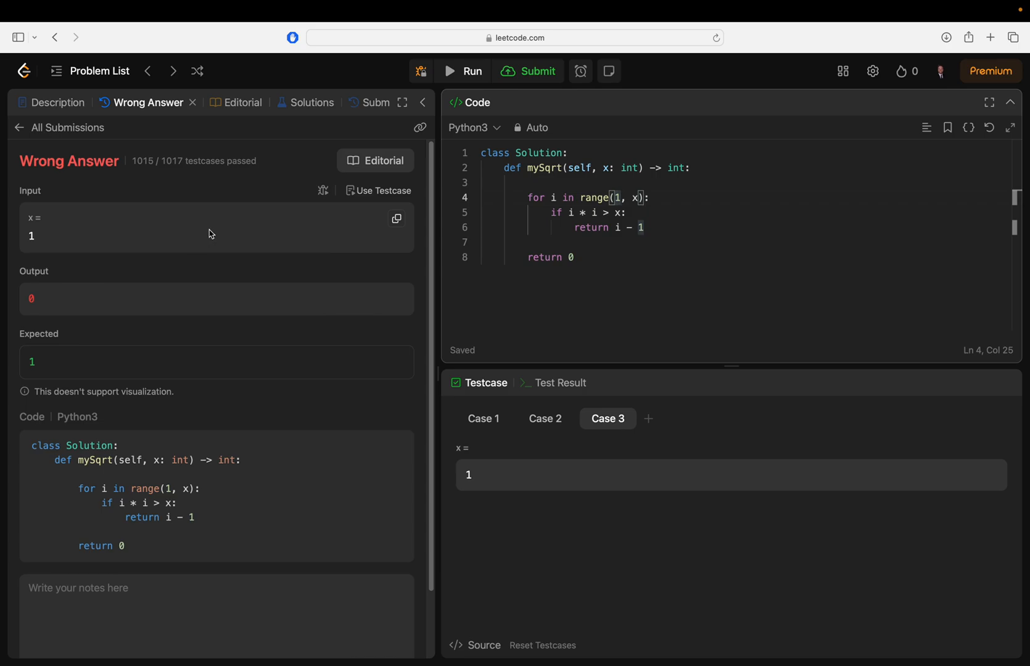
{"action": "mouse_move", "coordinate": [219, 254]}
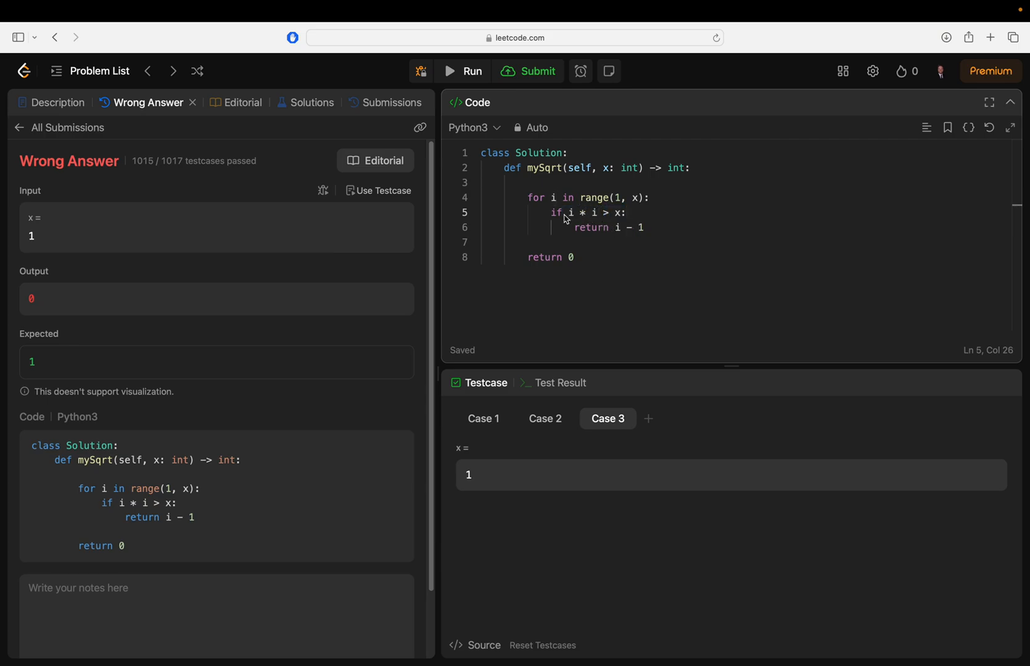
{"action": "mouse_move", "coordinate": [513, 219]}
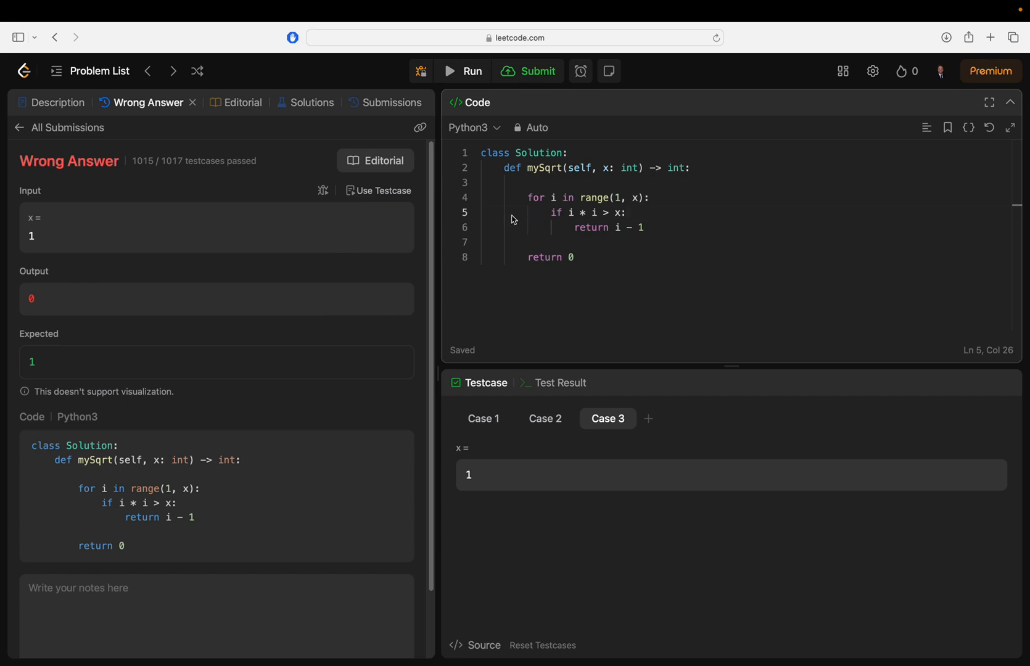
{"action": "mouse_move", "coordinate": [590, 222]}
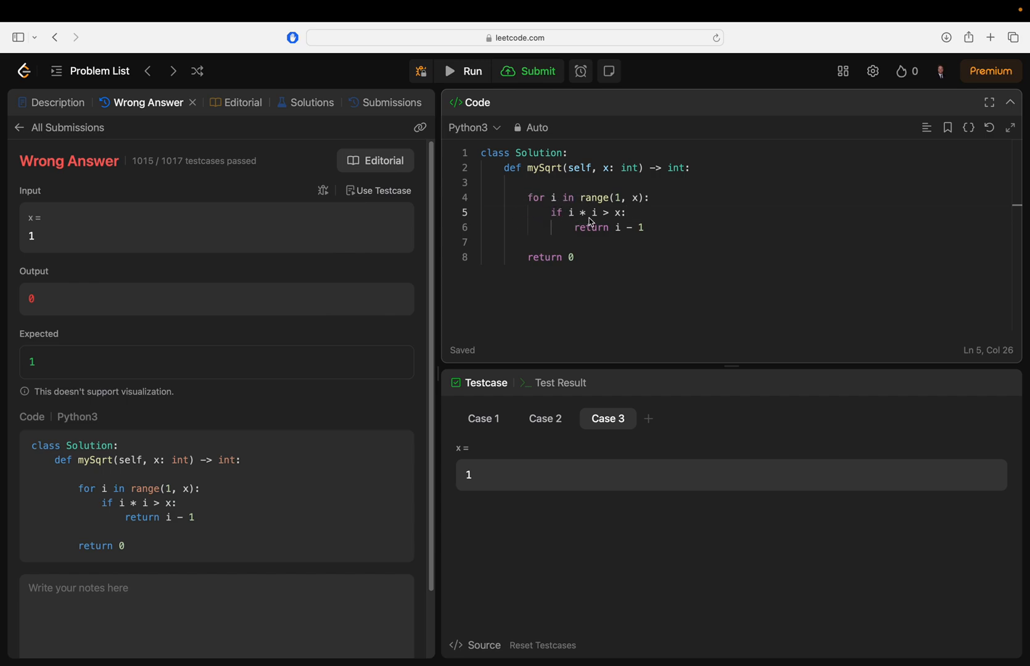
{"action": "mouse_move", "coordinate": [597, 218]}
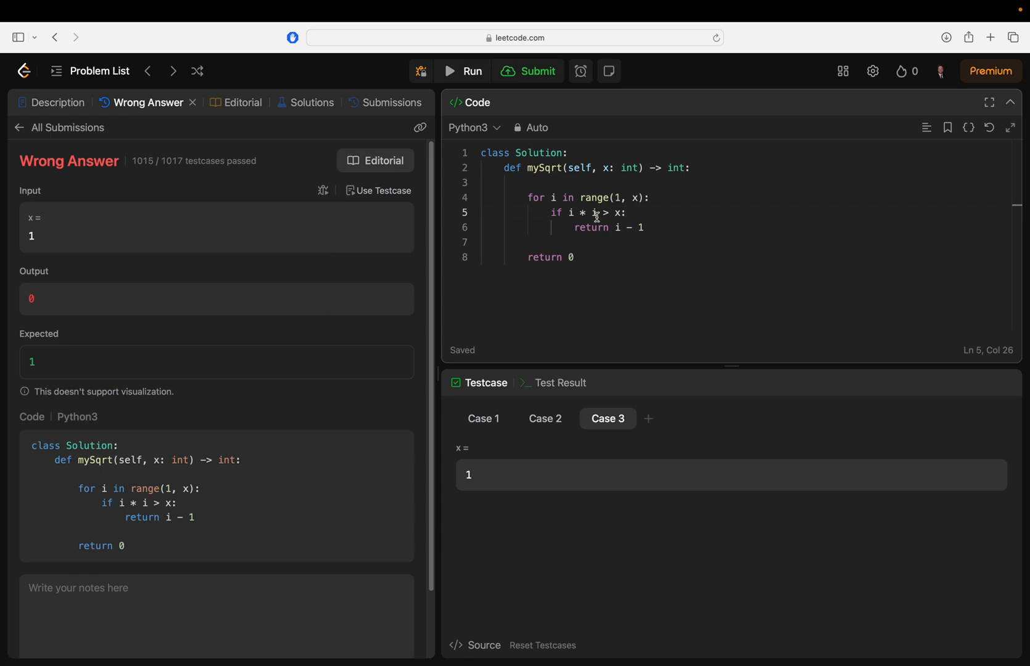
{"action": "double_click", "coordinate": [590, 228]}
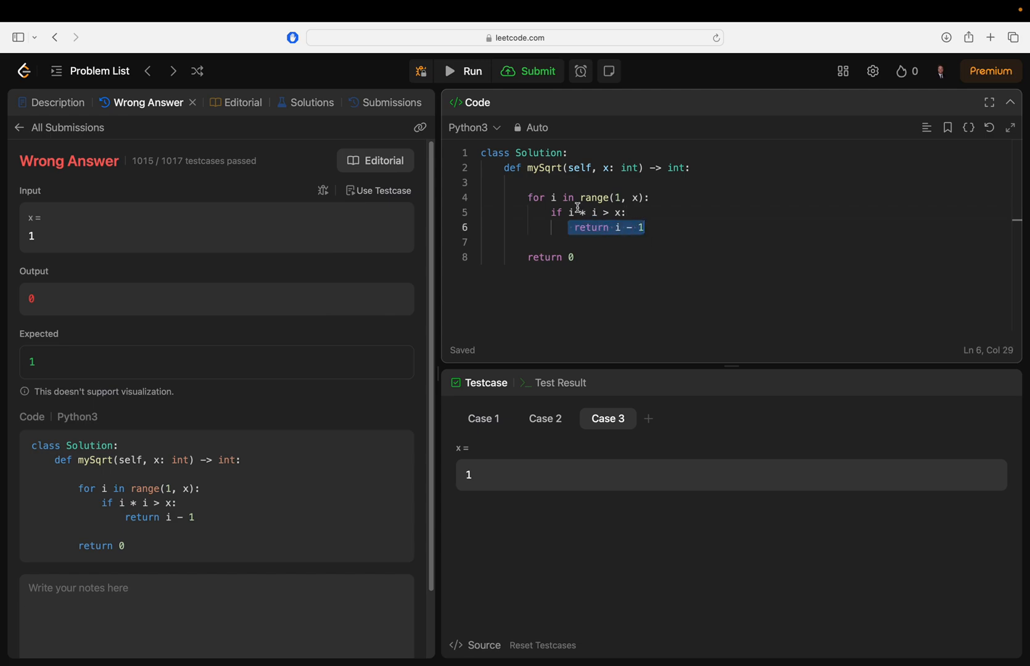
Step: Add print(i*i, x) inside the loop and run the tests; x = 1 still fails
{"action": "left_click", "coordinate": [556, 211]}
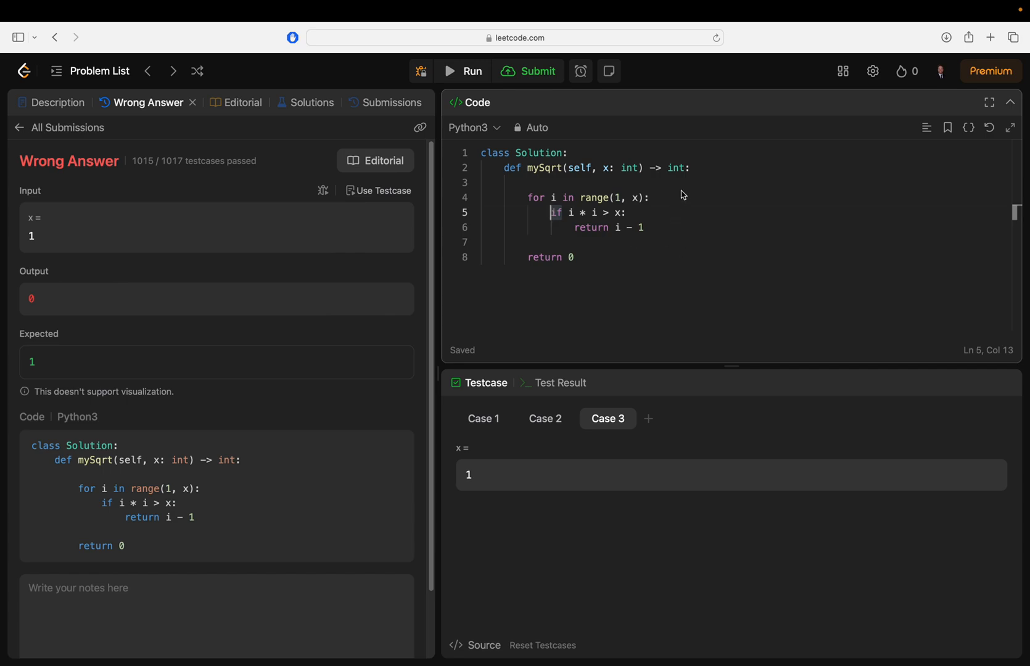
{"action": "mouse_move", "coordinate": [383, 191]}
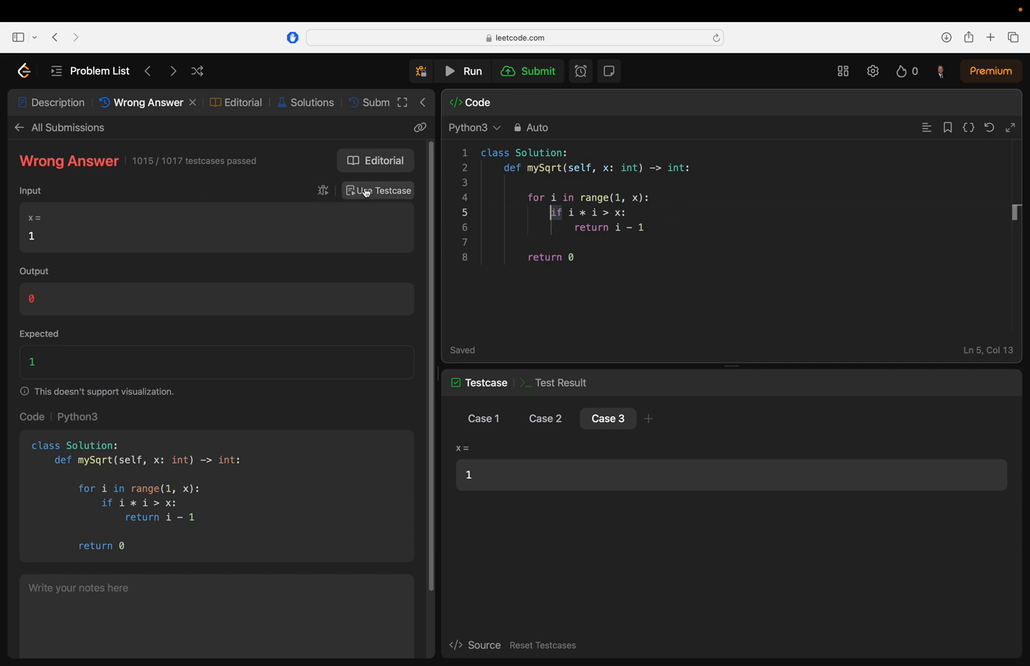
{"action": "left_click", "coordinate": [651, 198]}
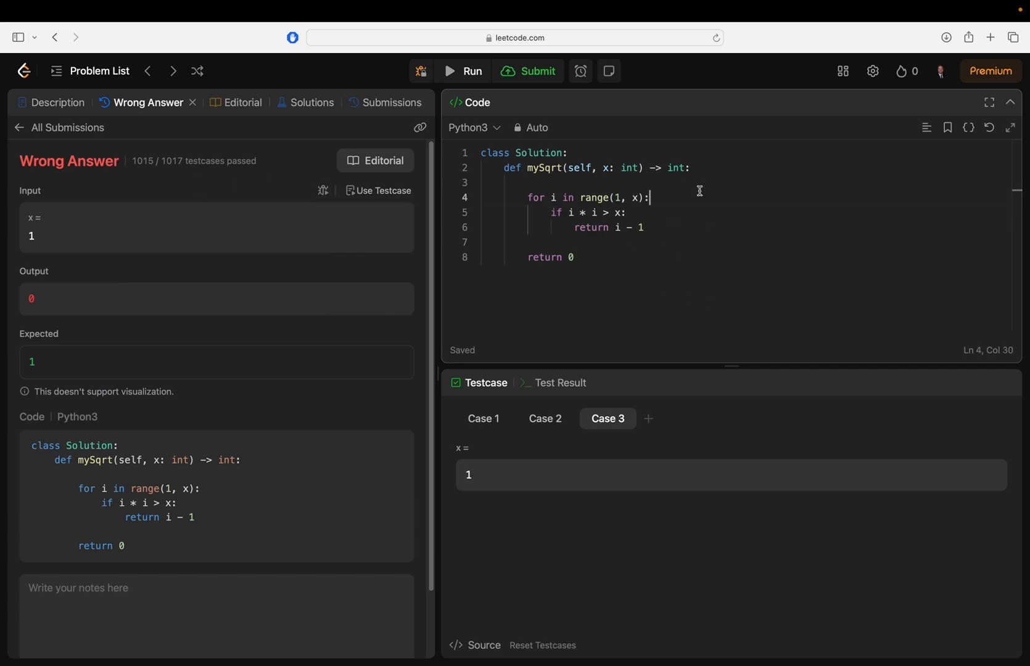
{"action": "type", "text": "p"}
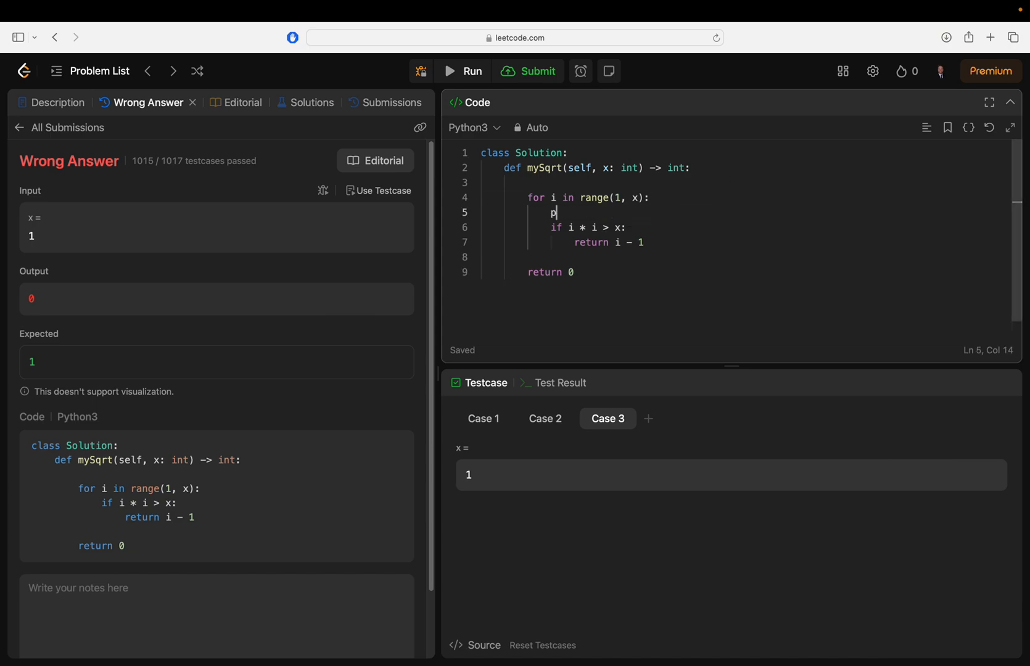
{"action": "type", "text": "rint( ="}
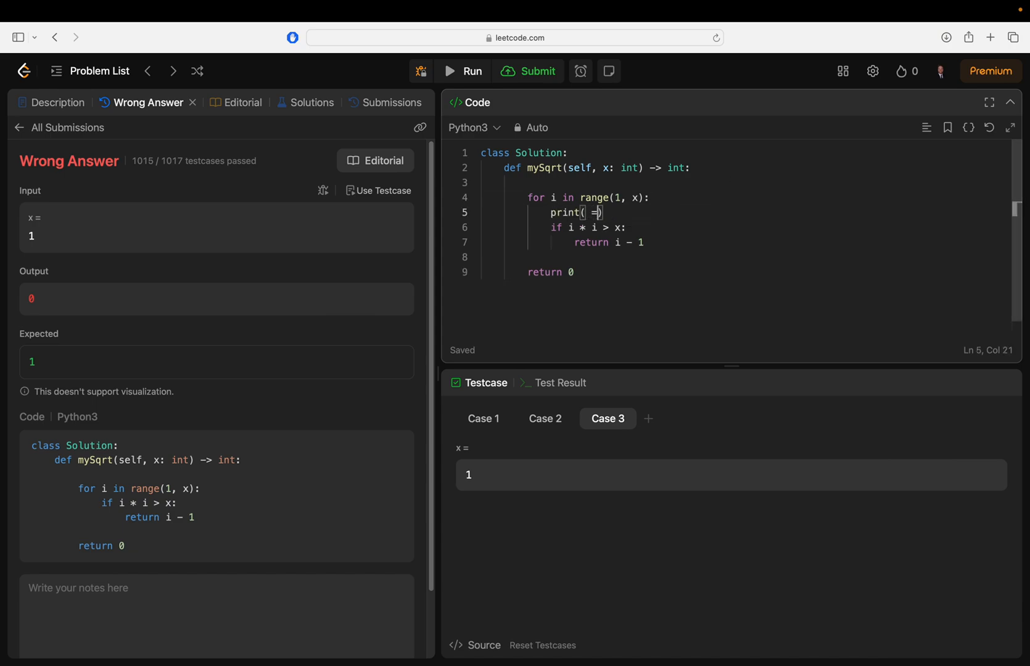
{"action": "key", "text": "Backspace"}
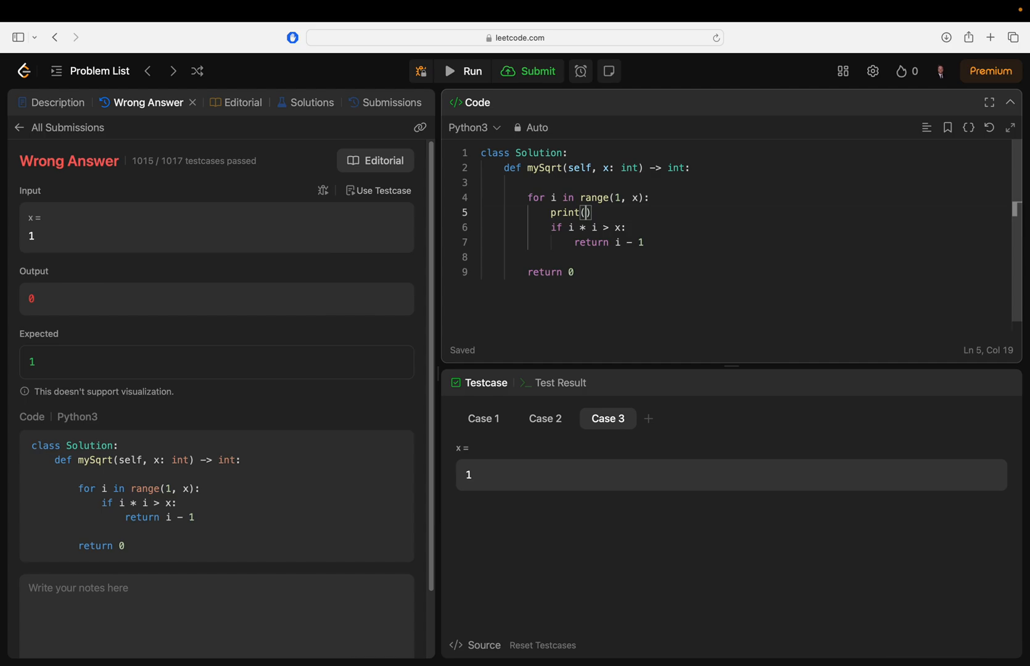
{"action": "type", "text": "i*1,"}
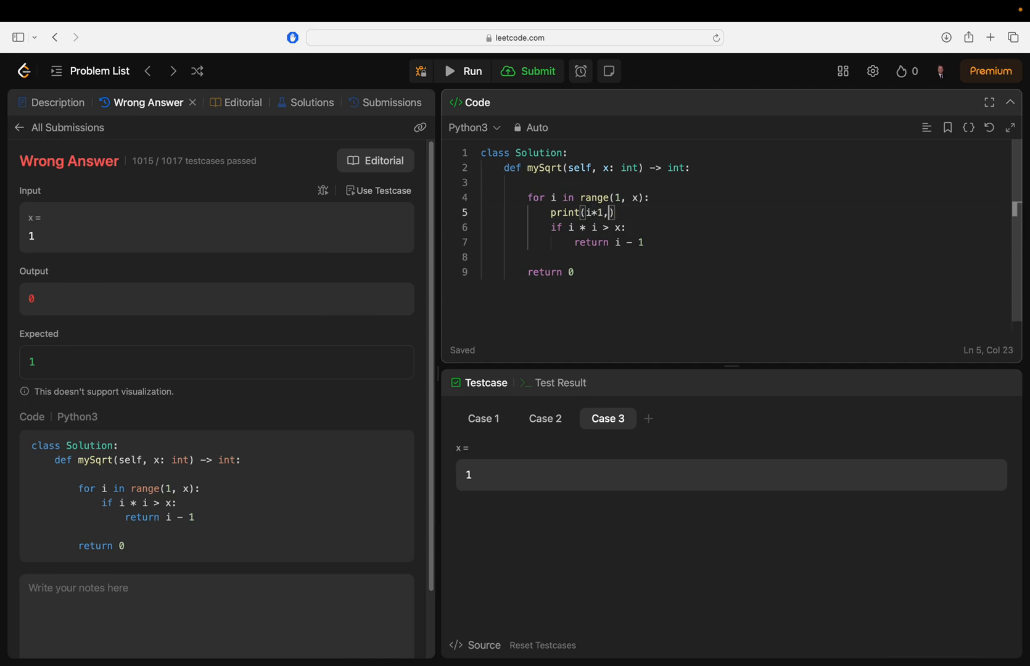
{"action": "type", "text": "i, x"}
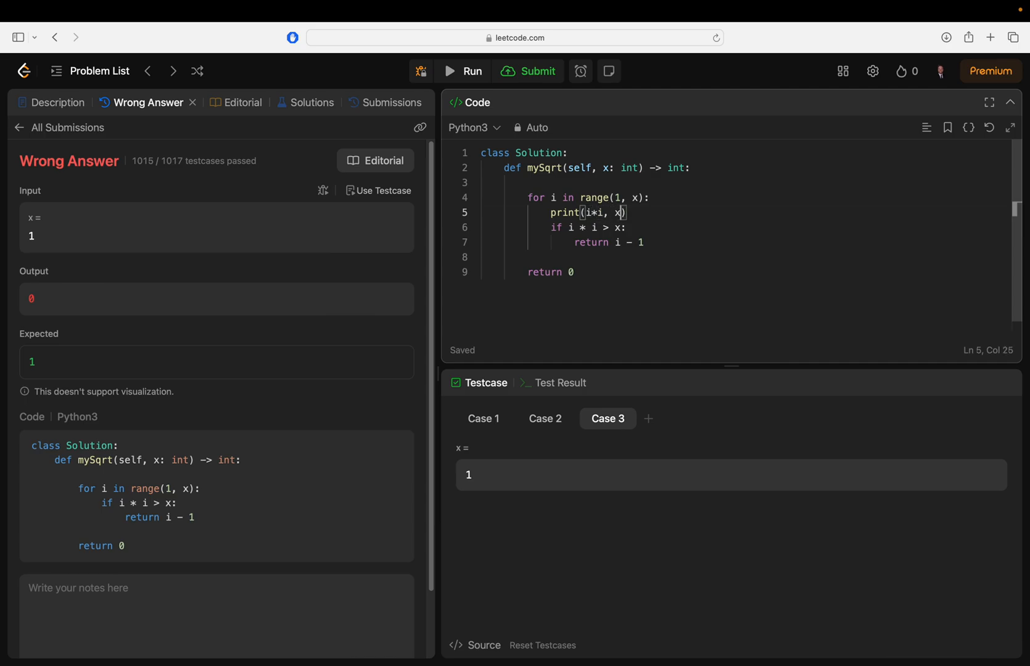
{"action": "left_click", "coordinate": [462, 71]}
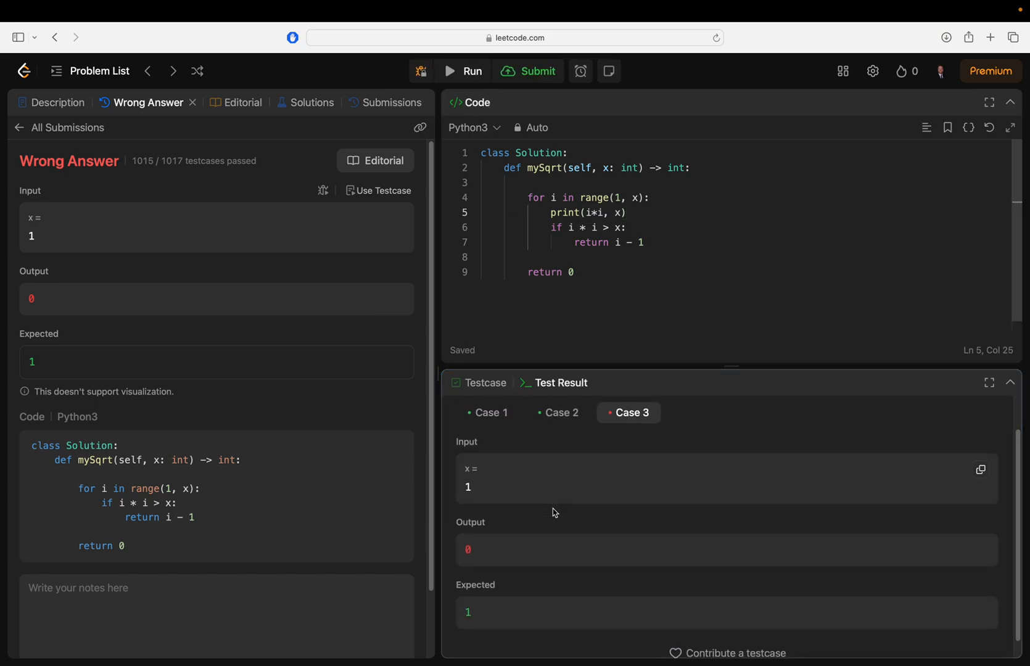
Step: Change the loop range from range(1, x) to range(0, x)
{"action": "left_click", "coordinate": [462, 71]}
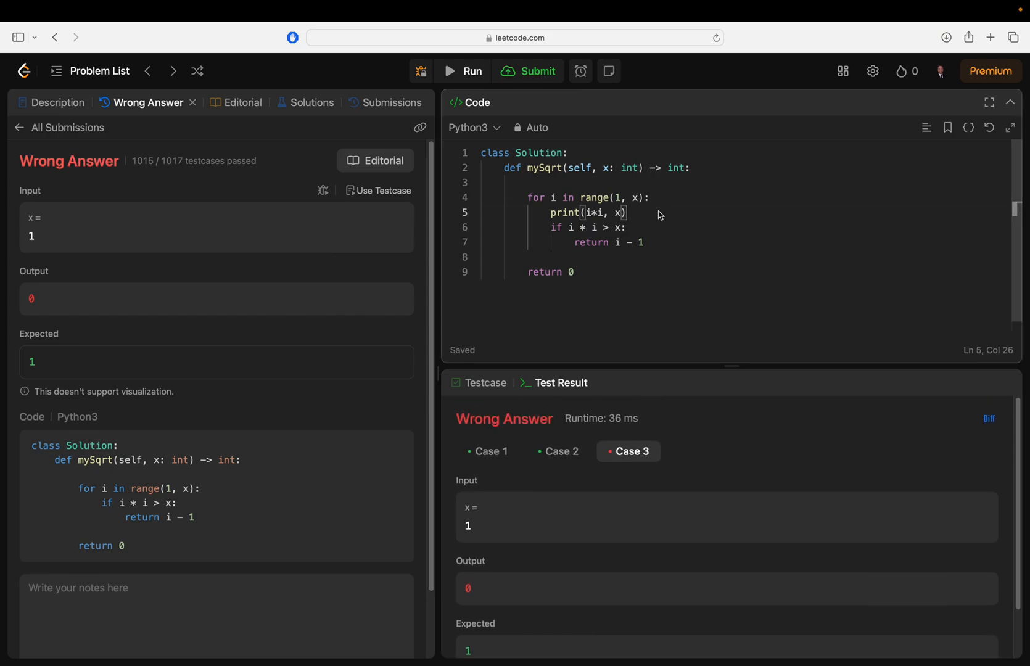
{"action": "scroll", "scroll_direction": "down", "scroll_amount": 3}
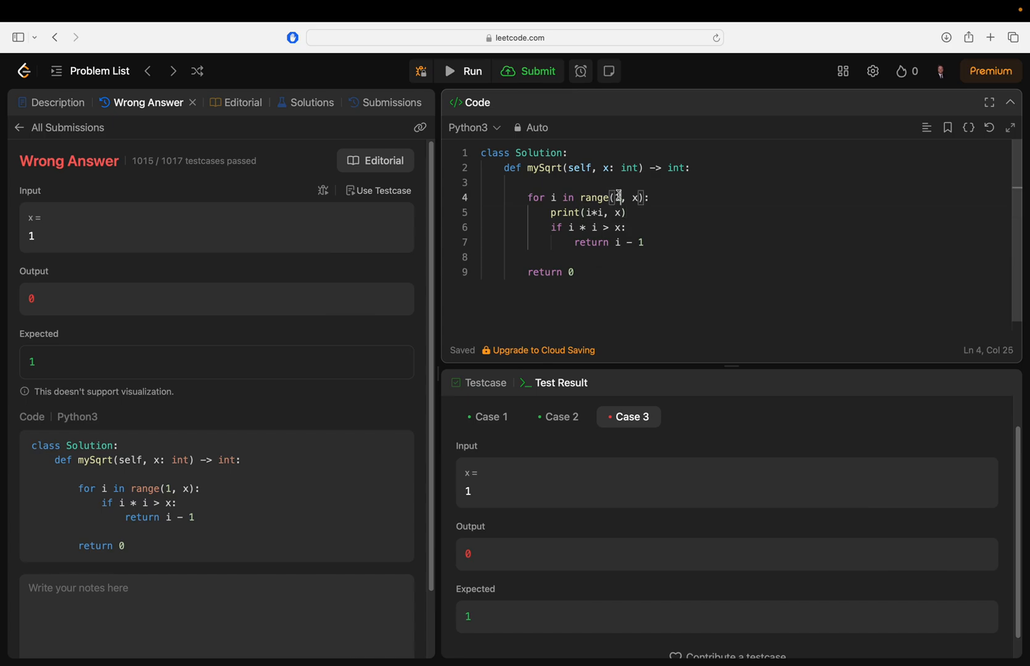
{"action": "type", "text": "0"}
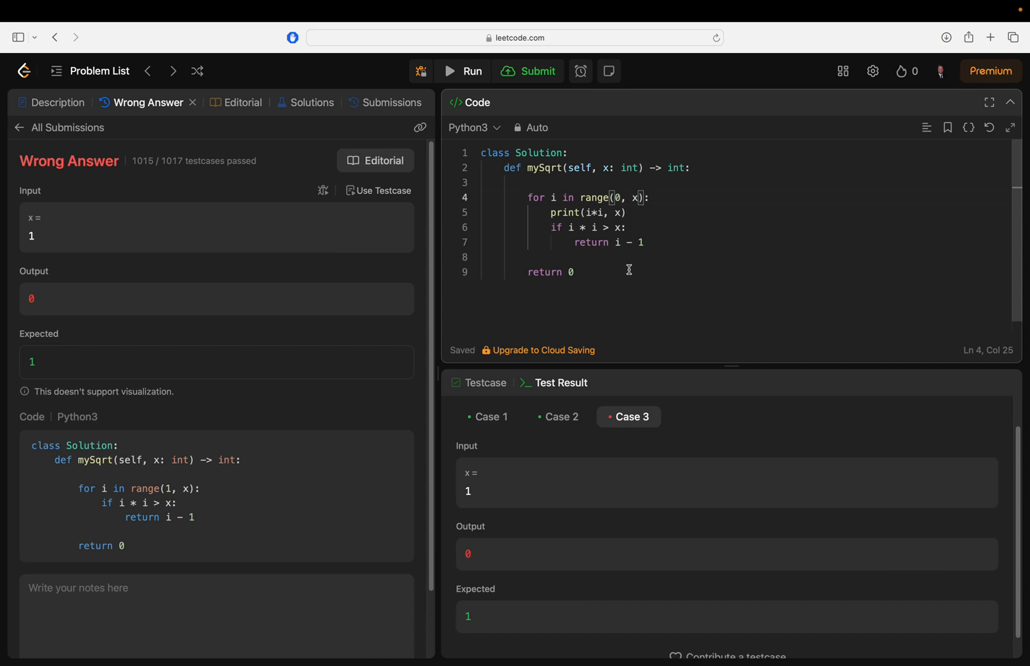
{"action": "scroll", "scroll_direction": "down", "scroll_amount": 3}
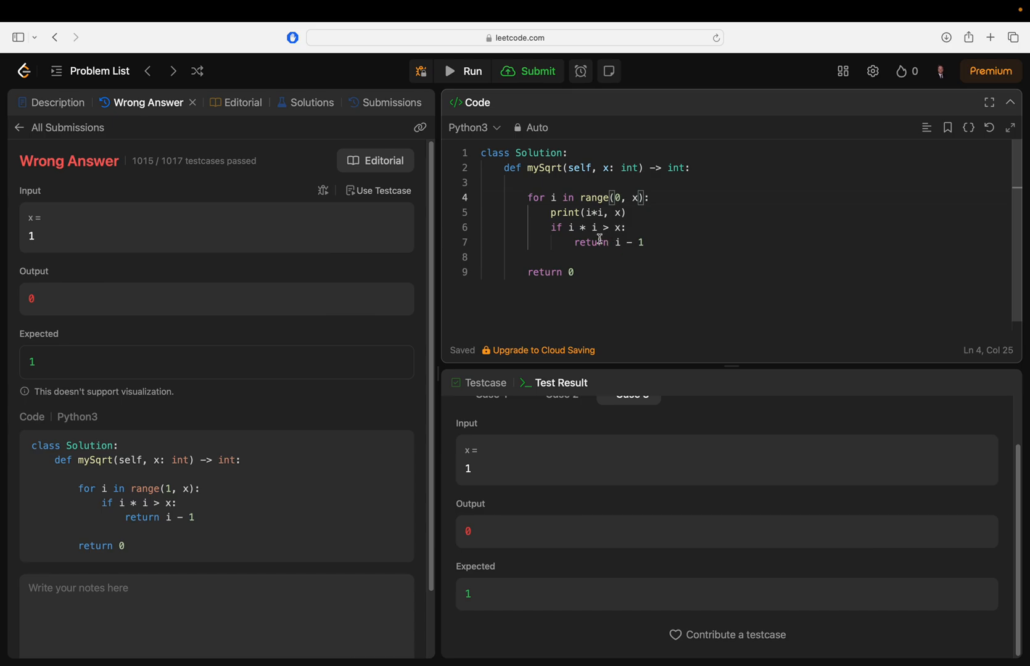
{"action": "left_click", "coordinate": [482, 257]}
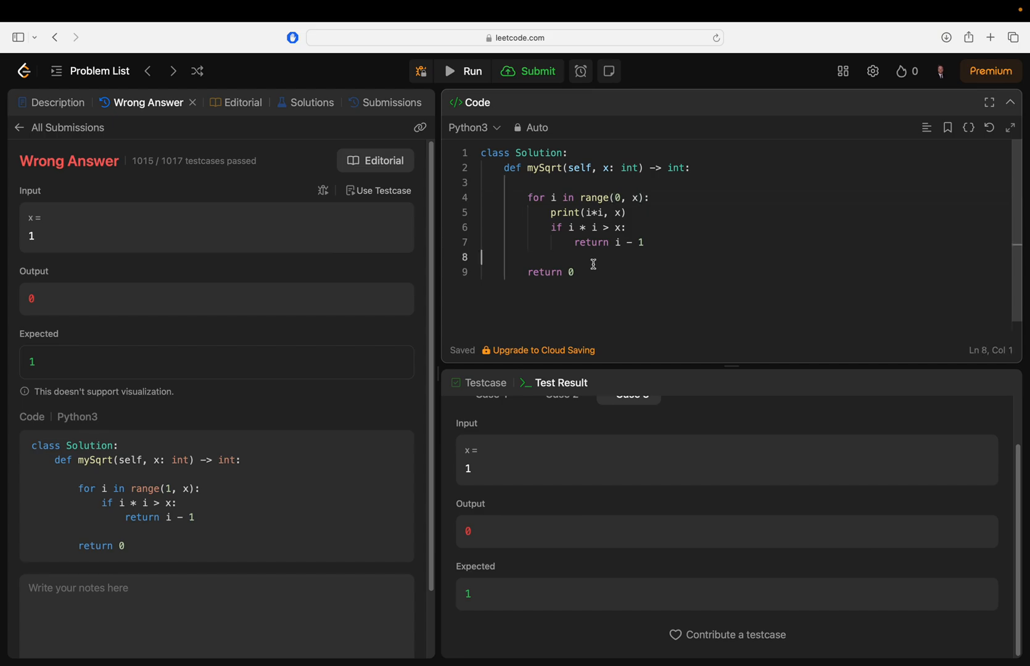
{"action": "mouse_move", "coordinate": [462, 71]}
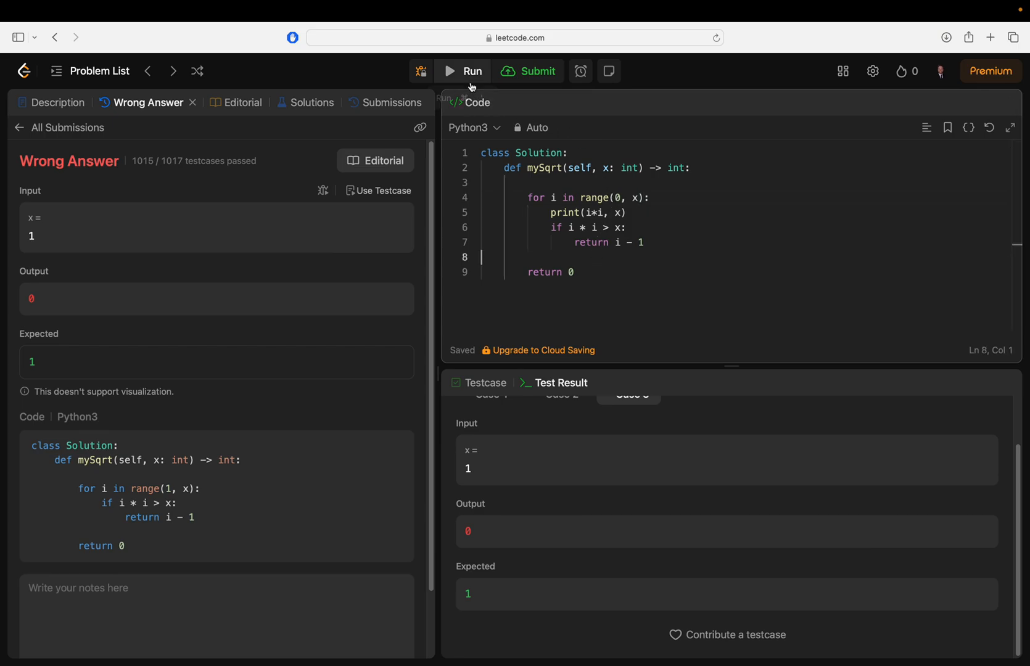
Step: Rerun the updated code on the sample test cases
{"action": "left_click", "coordinate": [463, 71]}
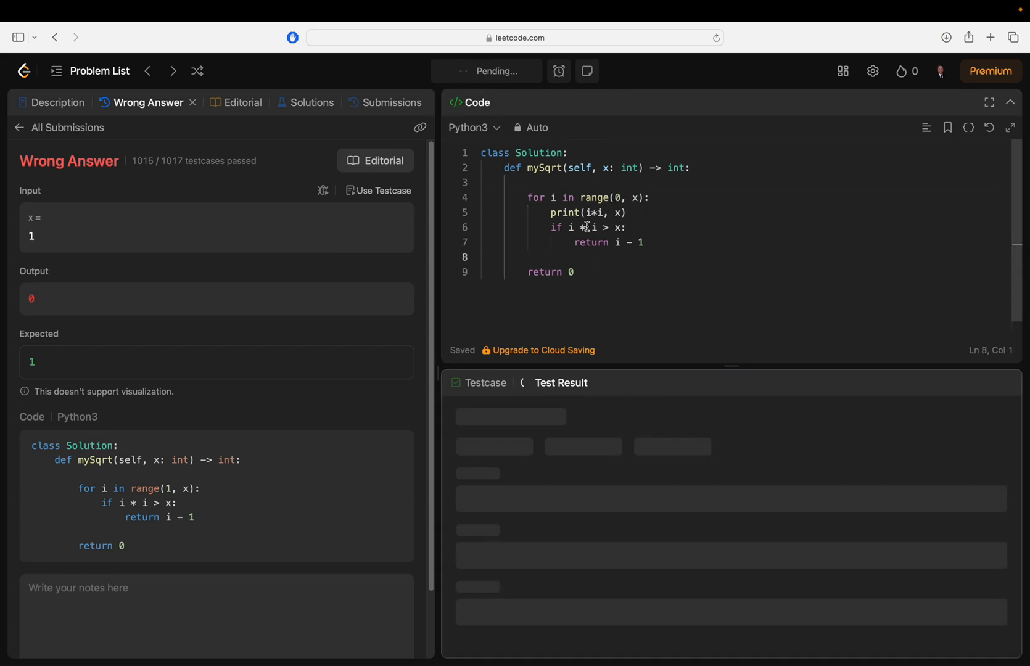
{"action": "left_click", "coordinate": [461, 71]}
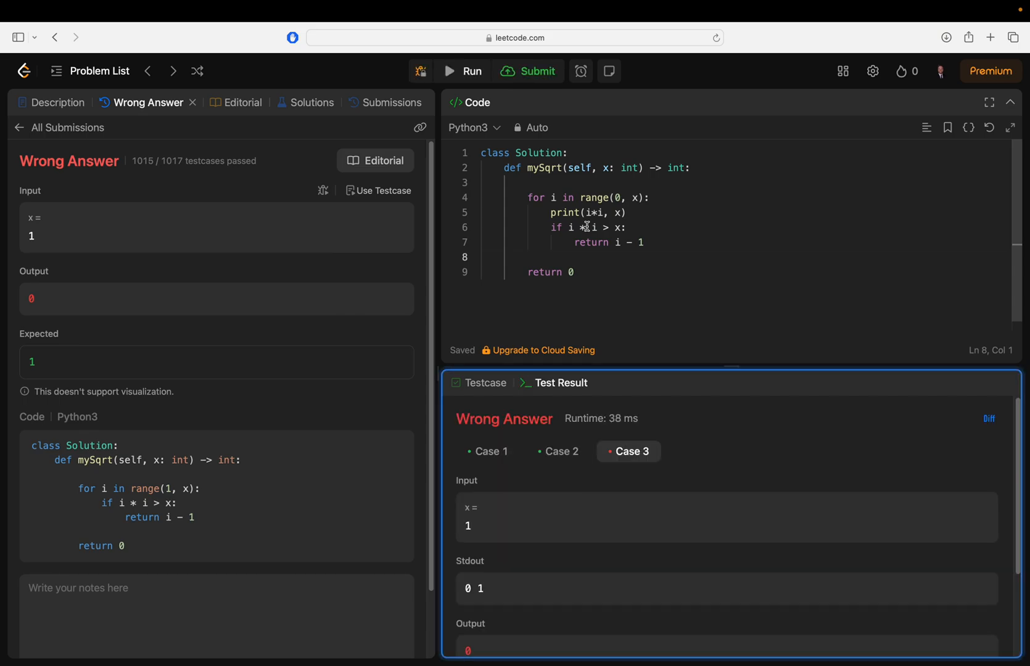
{"action": "scroll", "scroll_direction": "down", "scroll_amount": 3}
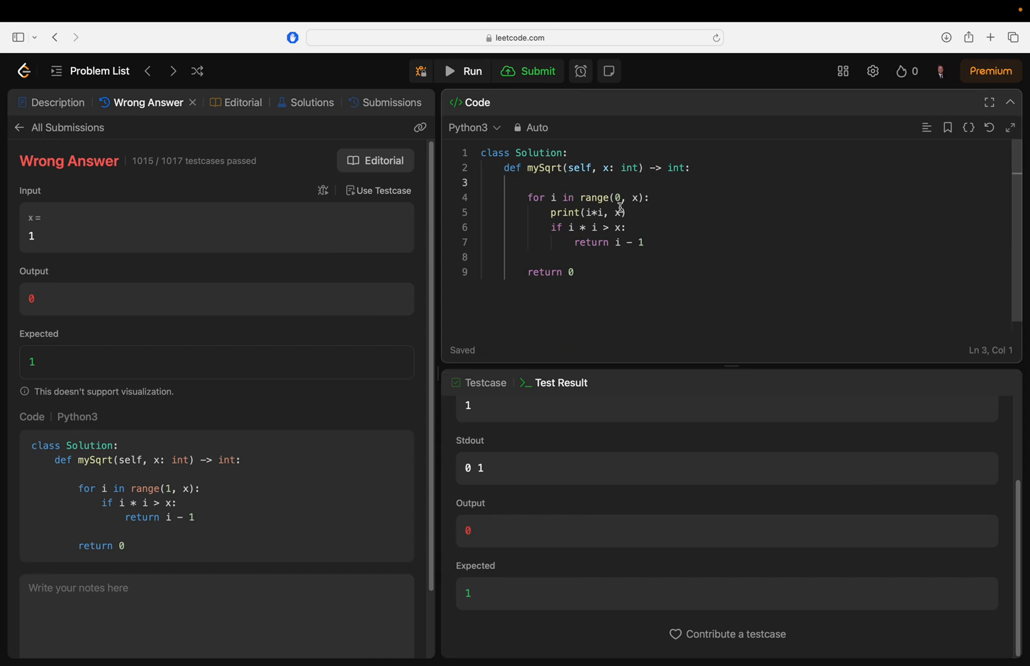
Step: Add early checks returning 1 when i == 1 and 0 when i <= 1
{"action": "left_click", "coordinate": [690, 168]}
{"action": "type", "text": "if"}
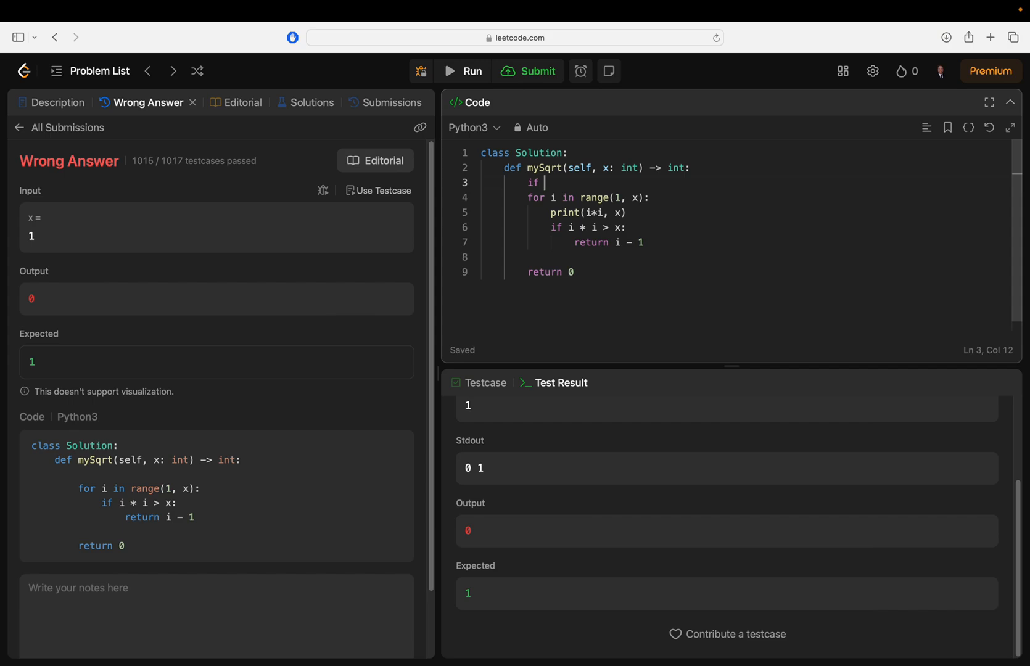
{"action": "type", "text": "i"}
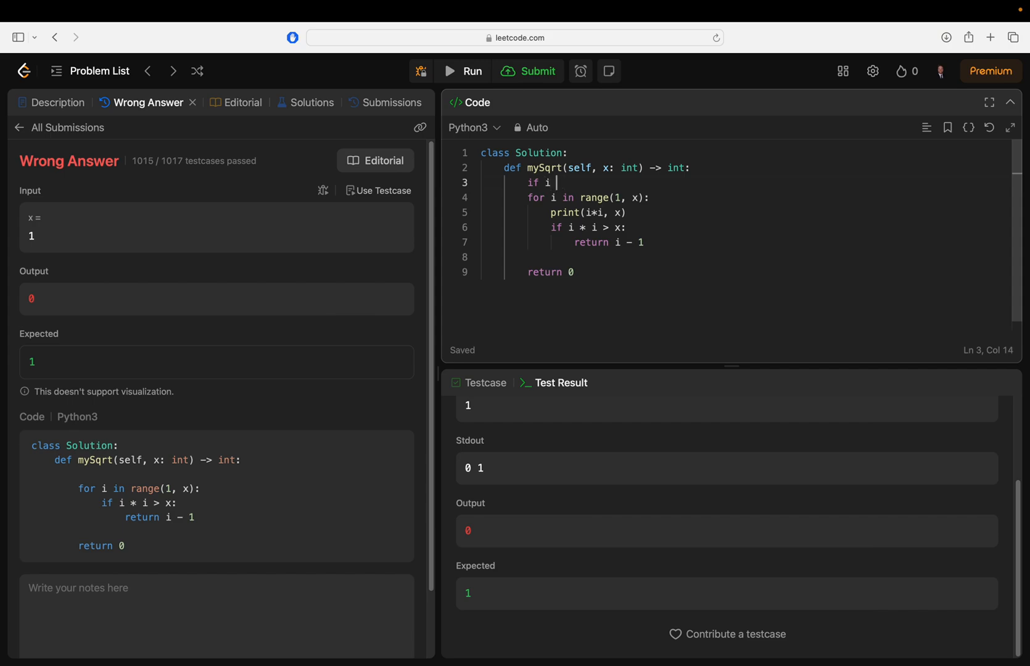
{"action": "type", "text": "=="}
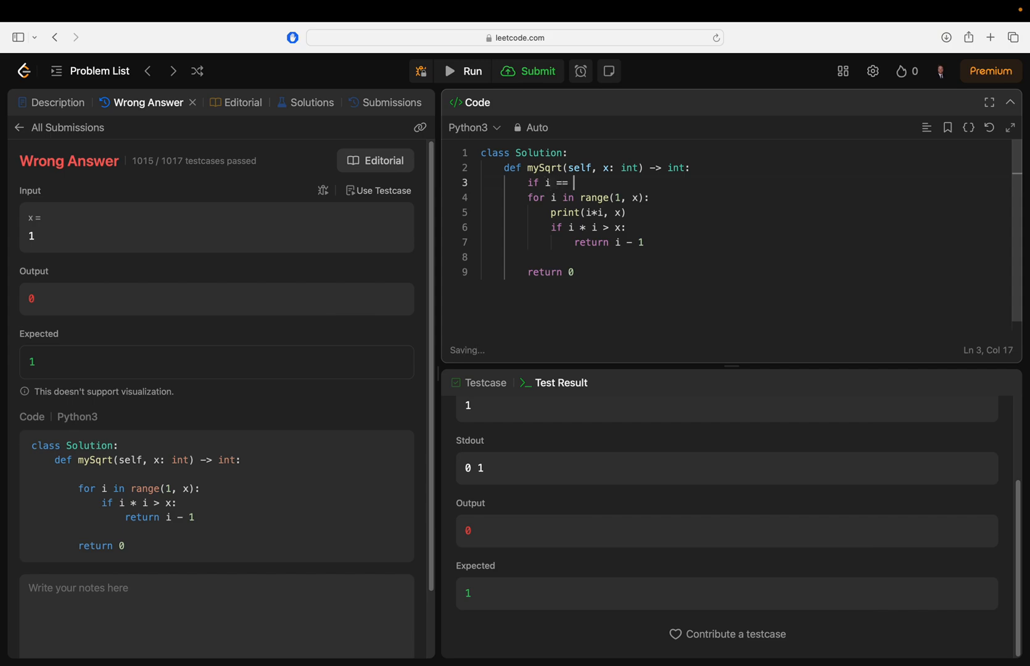
{"action": "type", "text": "1:"}
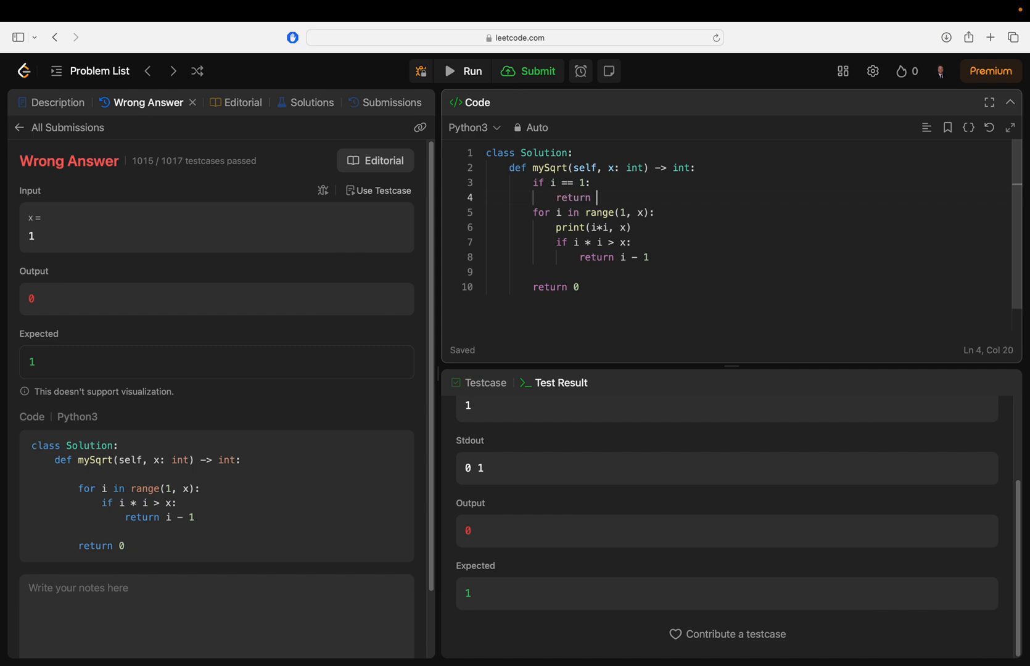
{"action": "type", "text": "1"}
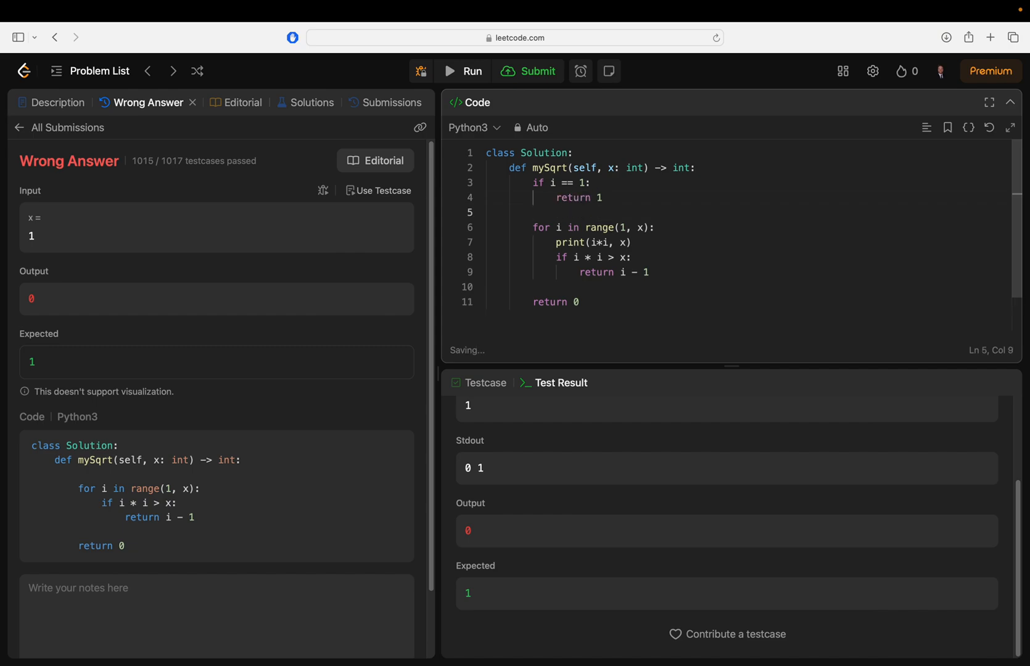
{"action": "type", "text": "if i =="}
{"action": "left_click", "coordinate": [745, 302]}
{"action": "type", "text": "-1"}
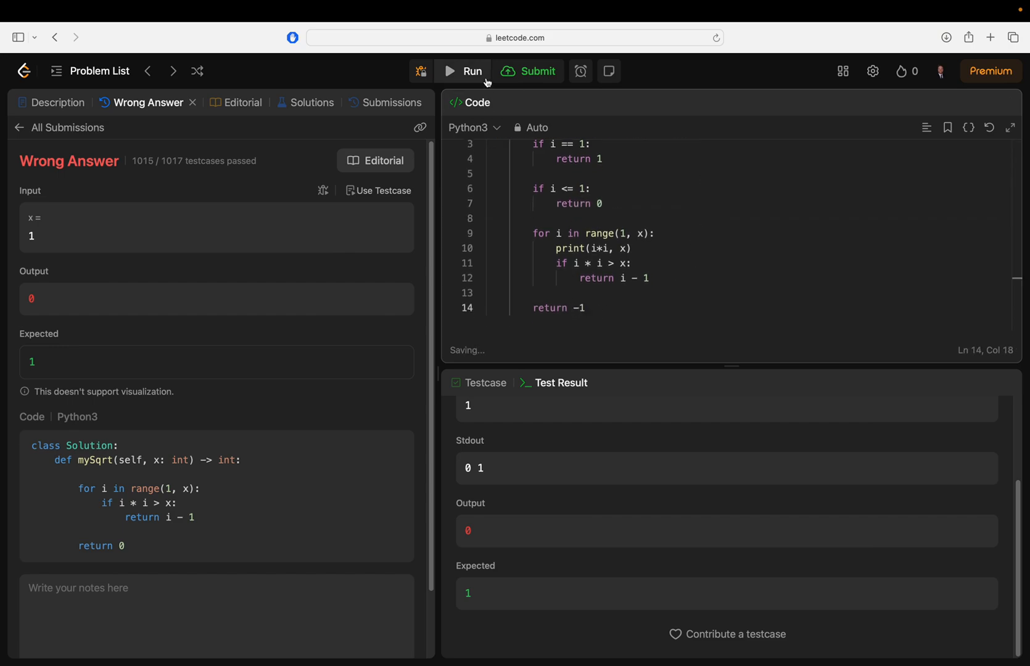
Step: After an UnboundLocalError, make both guard conditions test x instead of i and rerun
{"action": "left_click", "coordinate": [462, 71]}
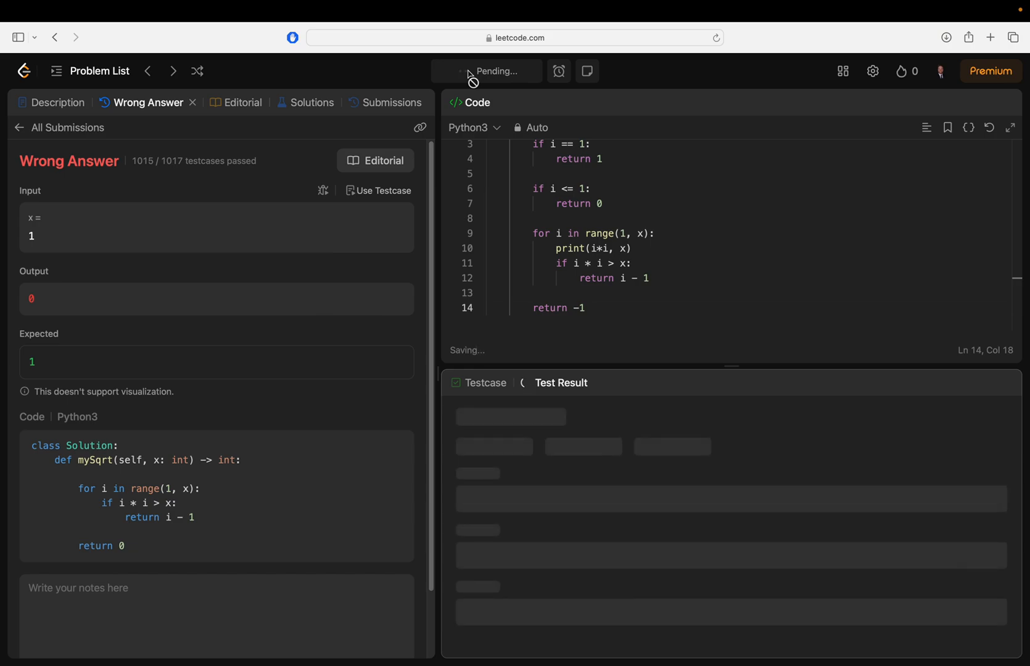
{"action": "left_click", "coordinate": [449, 71]}
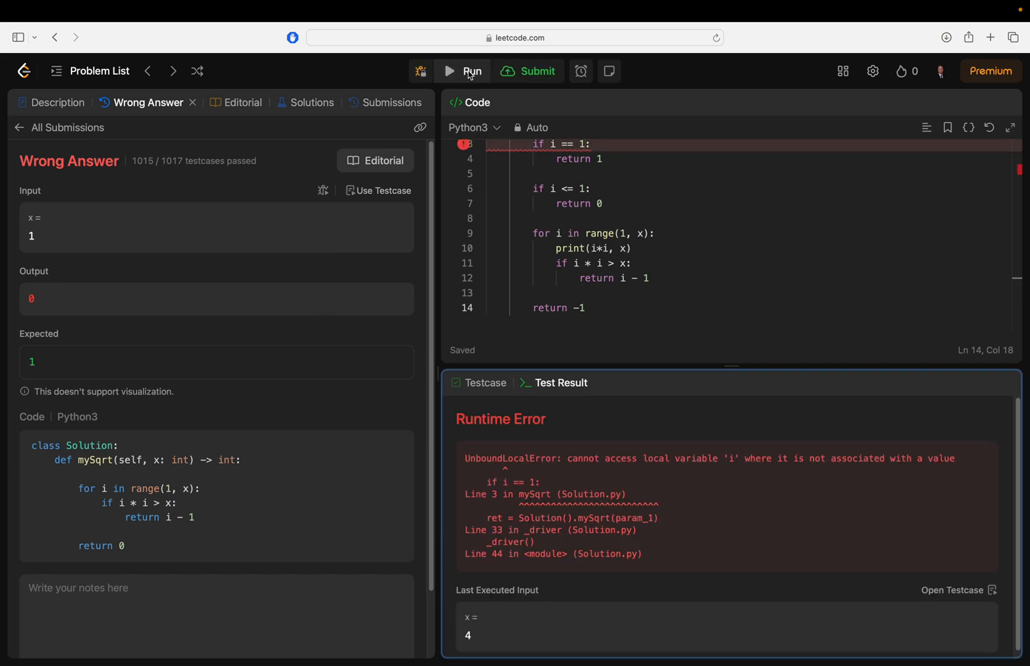
{"action": "scroll", "scroll_direction": "up", "scroll_amount": 3}
{"action": "type", "text": "x"}
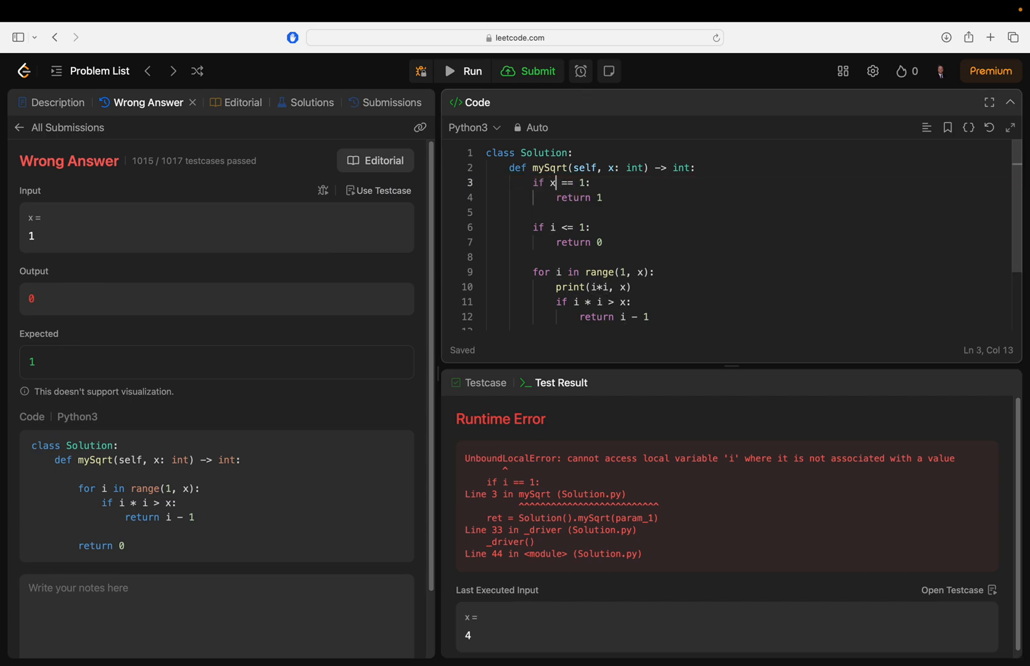
{"action": "left_click", "coordinate": [554, 228]}
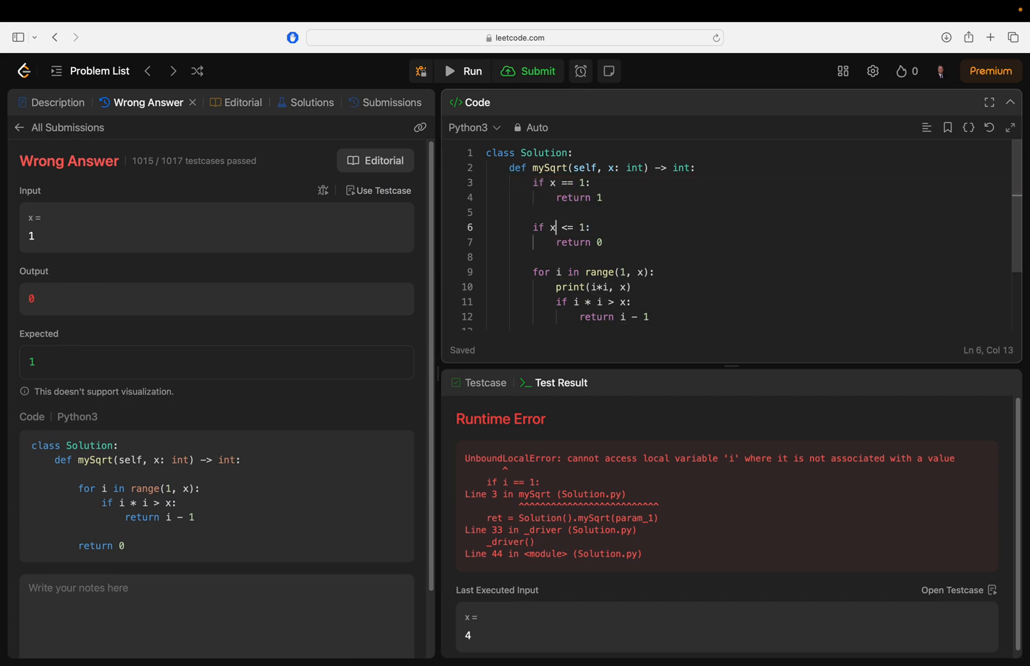
{"action": "left_click", "coordinate": [462, 71]}
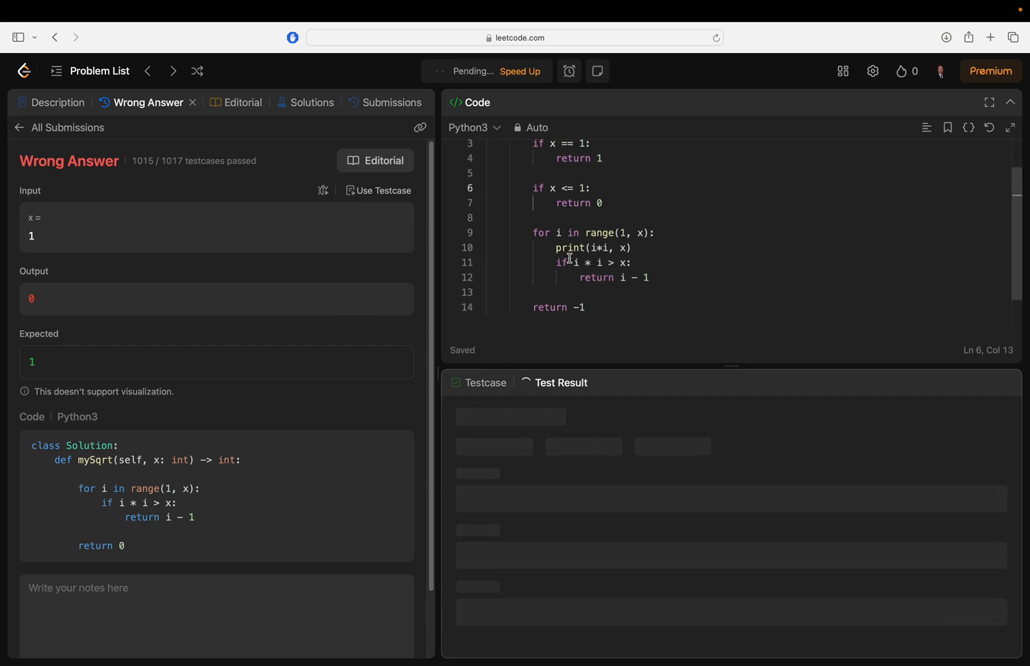
Step: Use x < 1 as the second guard, drop the print, and resubmit: 1016/1017, failing x = 2
{"action": "left_click", "coordinate": [461, 71]}
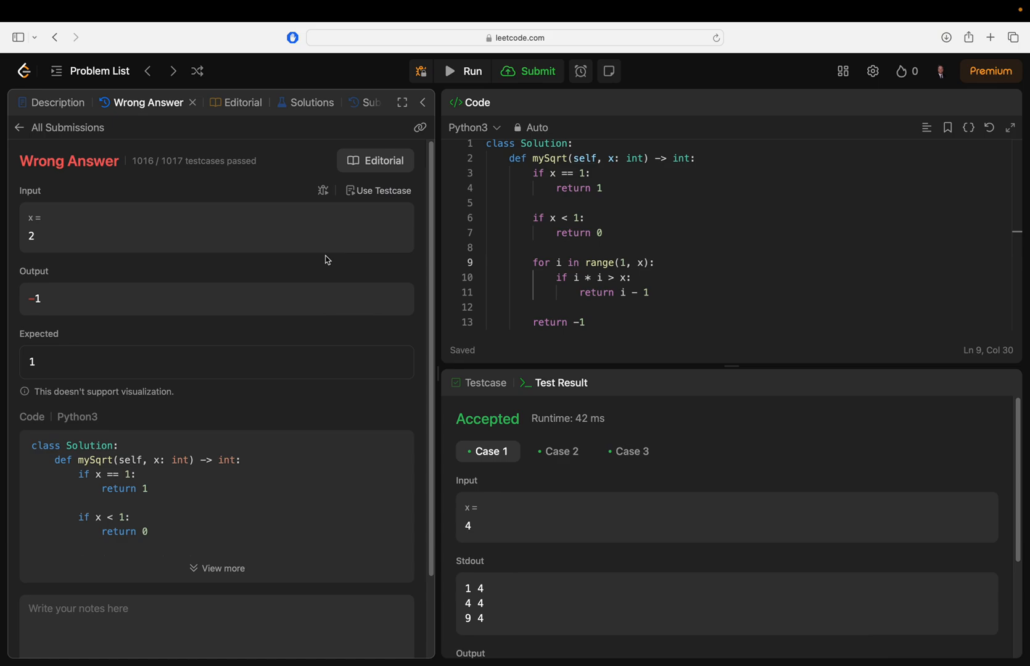
{"action": "mouse_move", "coordinate": [378, 287]}
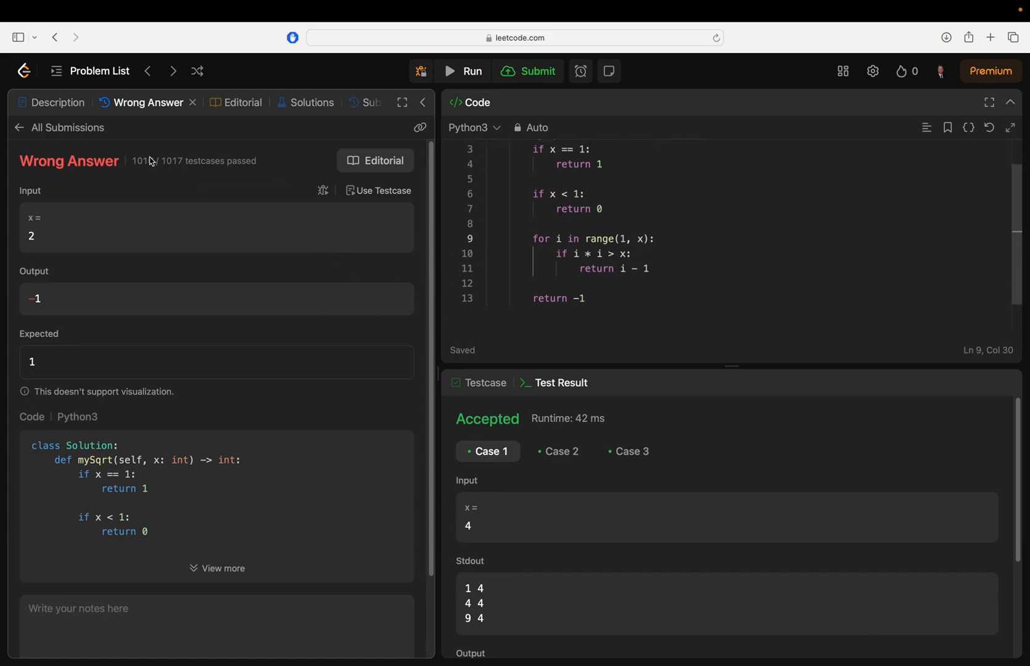
{"action": "double_click", "coordinate": [156, 161]}
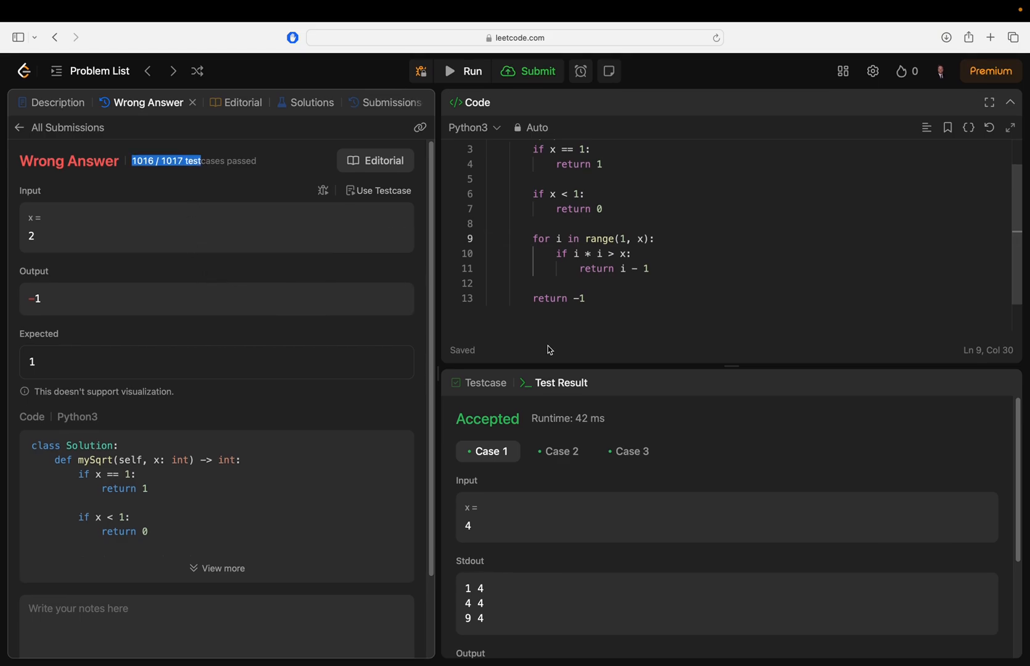
{"action": "scroll", "scroll_direction": "up", "scroll_amount": 3}
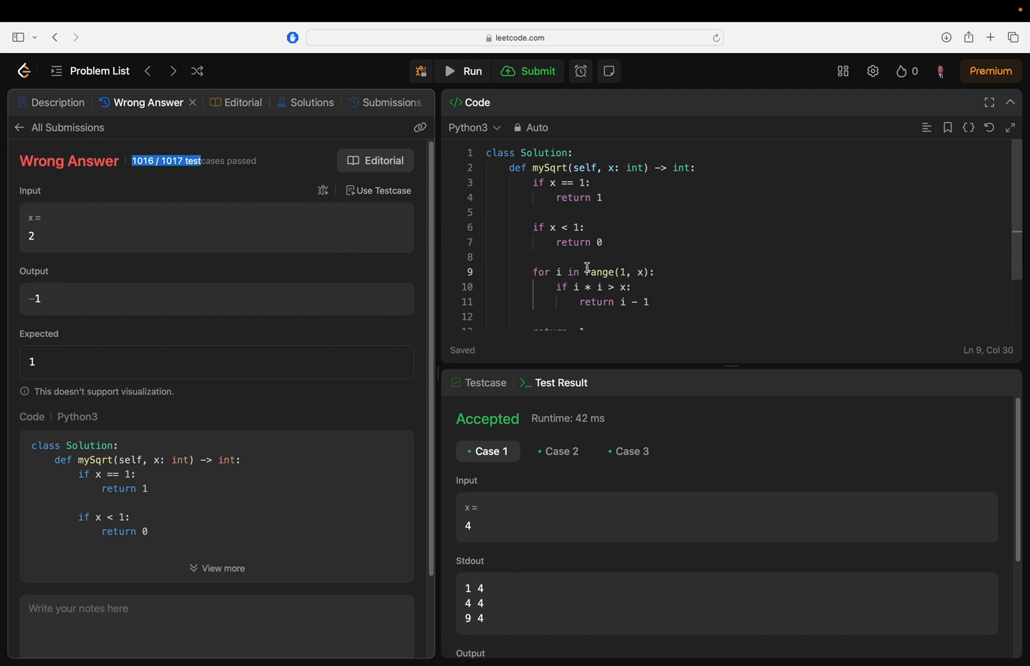
{"action": "mouse_move", "coordinate": [555, 274]}
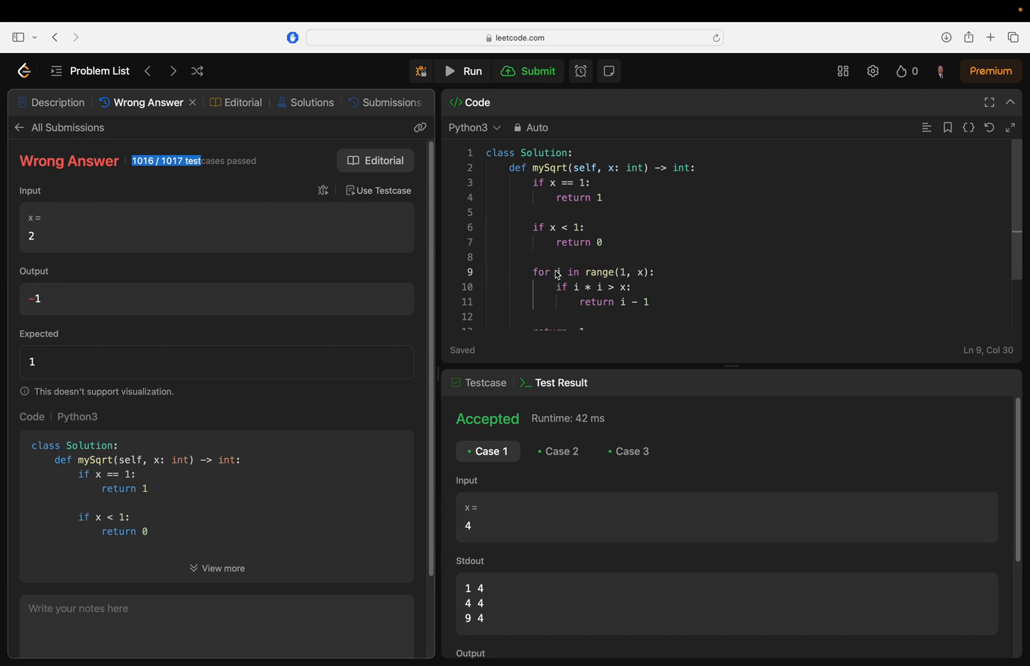
{"action": "mouse_move", "coordinate": [556, 271]}
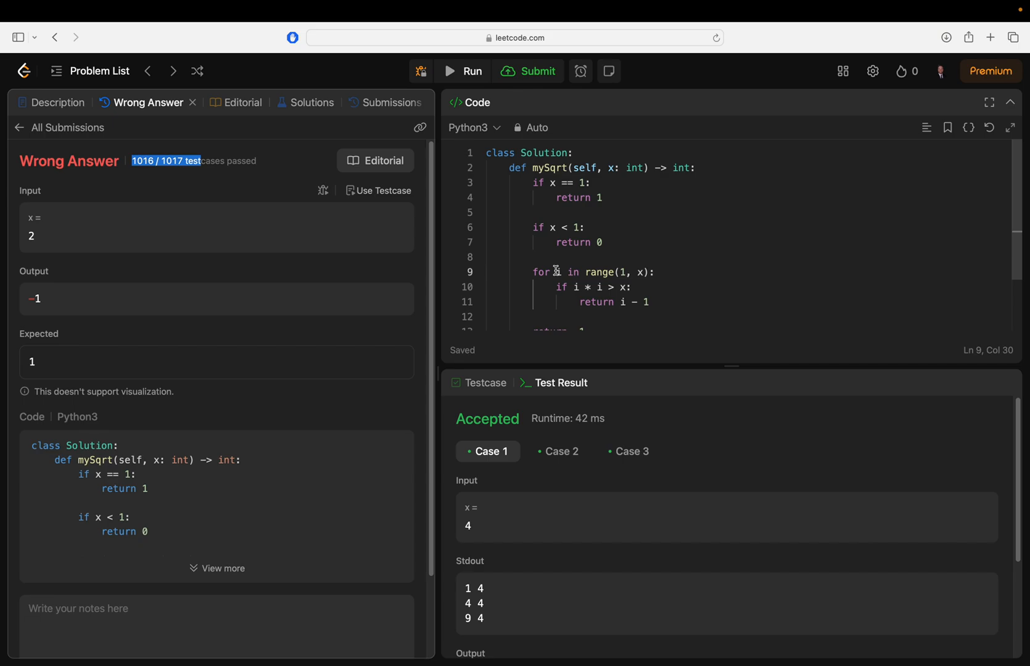
{"action": "mouse_move", "coordinate": [594, 290]}
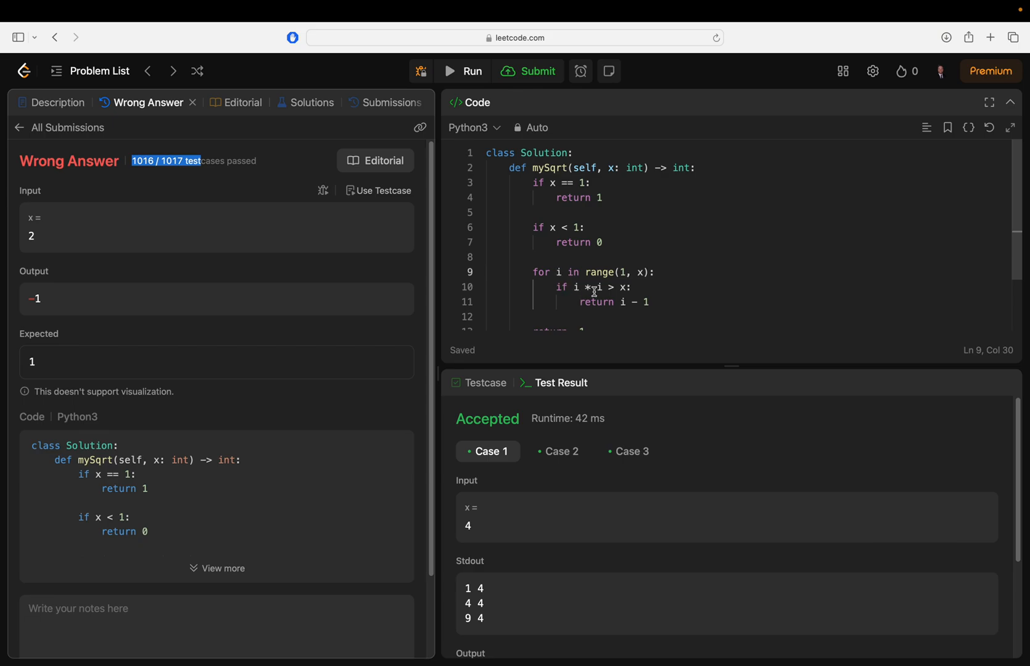
{"action": "mouse_move", "coordinate": [590, 305]}
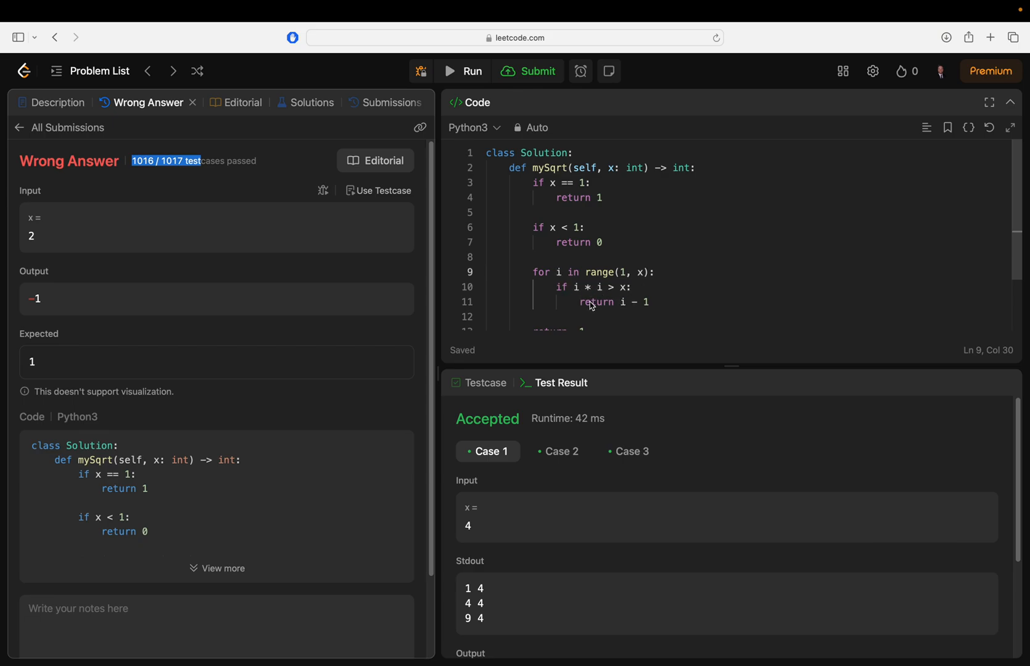
{"action": "mouse_move", "coordinate": [616, 272]}
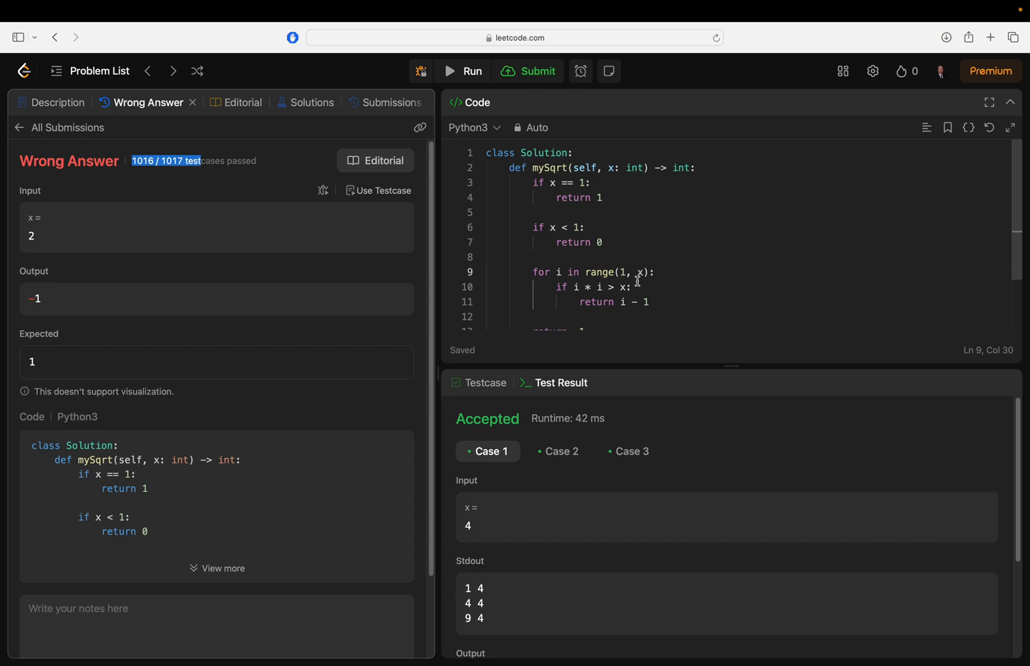
{"action": "mouse_move", "coordinate": [670, 222]}
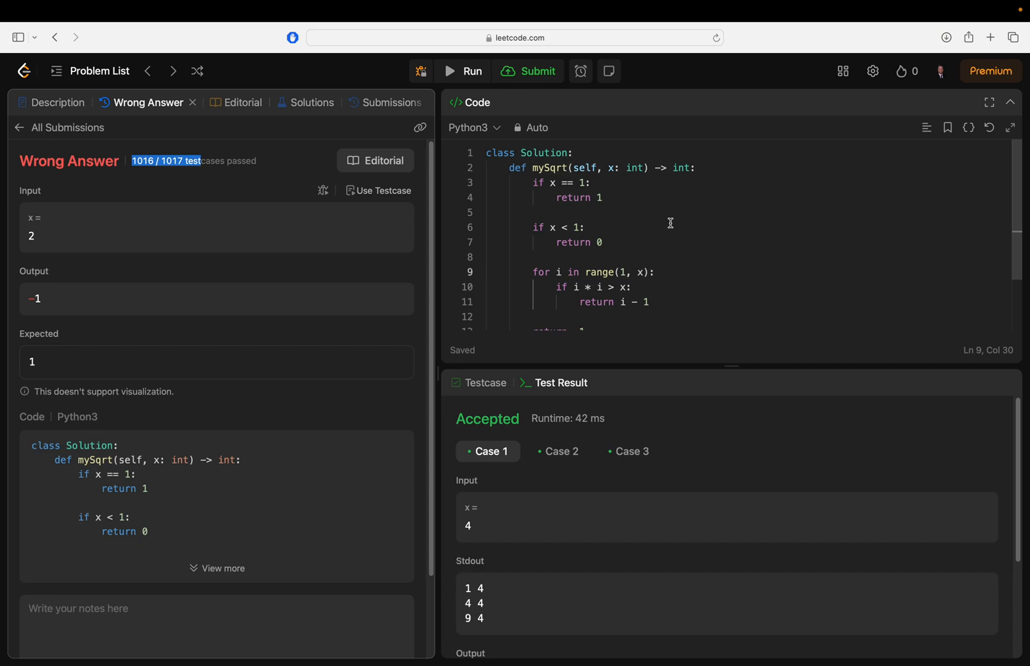
Step: Store i * i in a square variable at the start of the loop body
{"action": "left_click", "coordinate": [650, 303]}
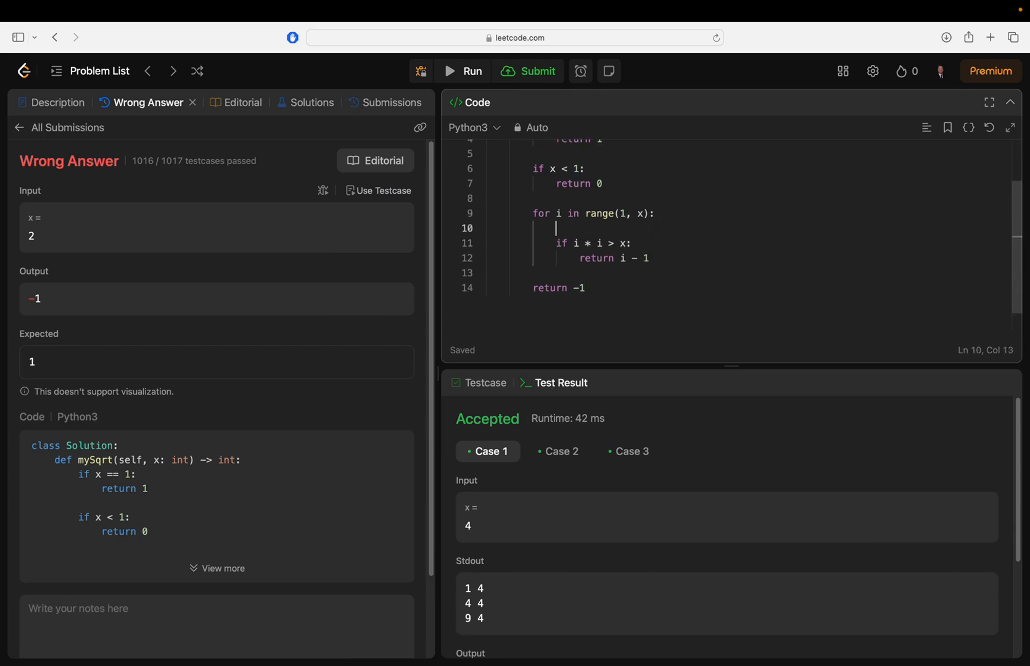
{"action": "type", "text": "if *"}
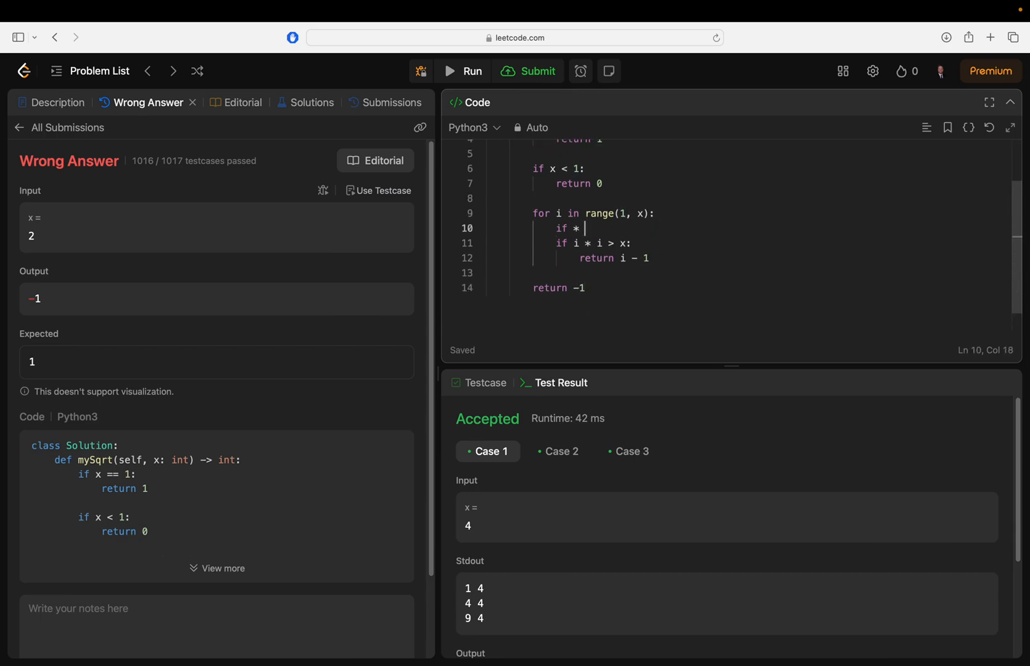
{"action": "key", "text": "backspace"}
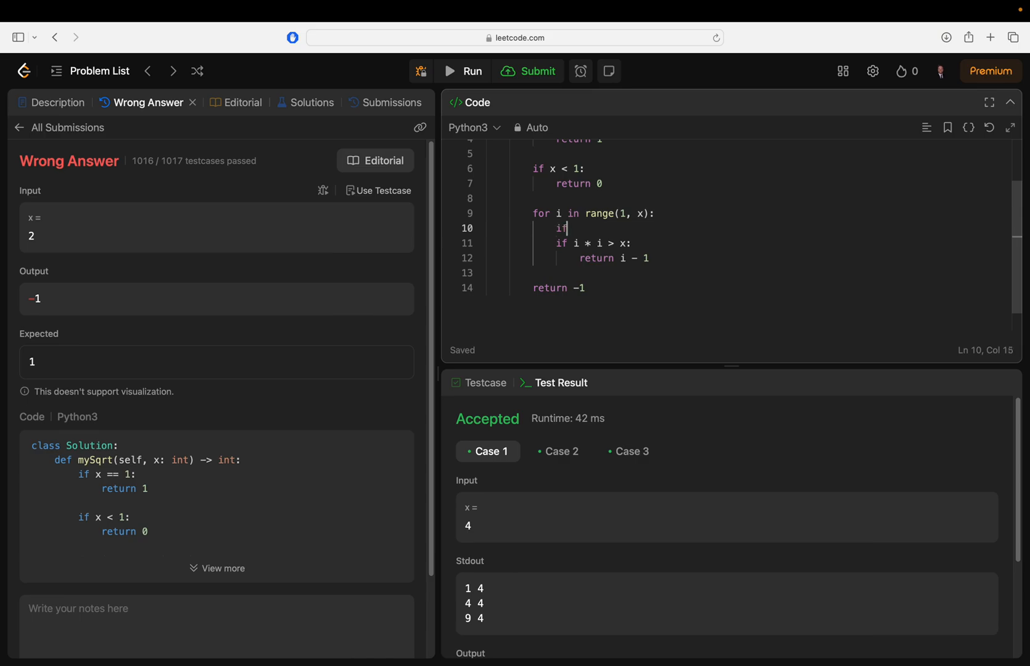
{"action": "type", "text": "i * i >= x:"}
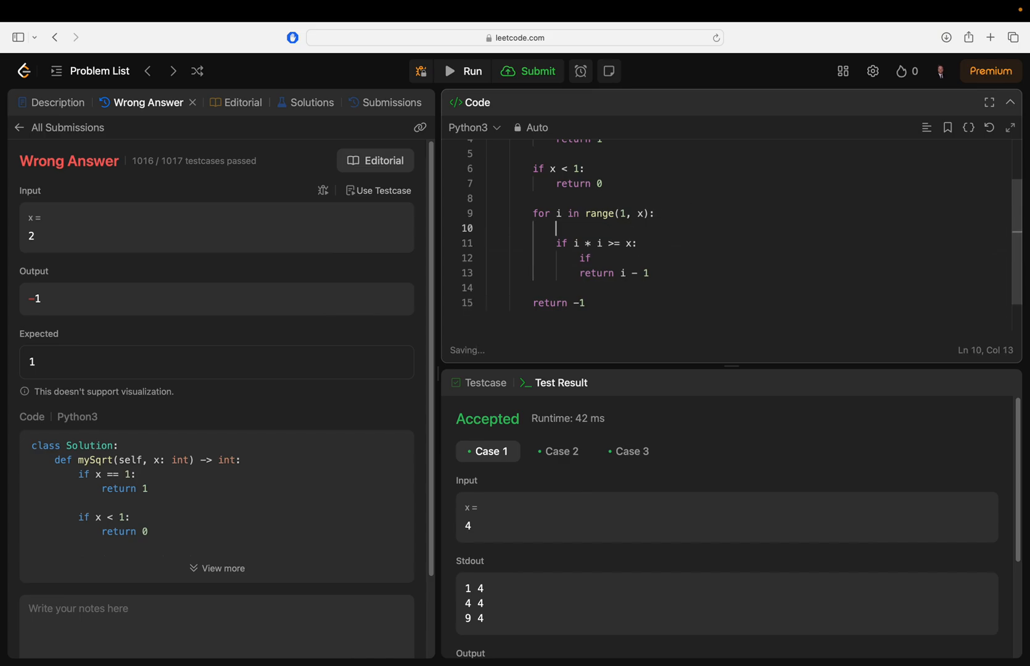
{"action": "type", "text": "squar"}
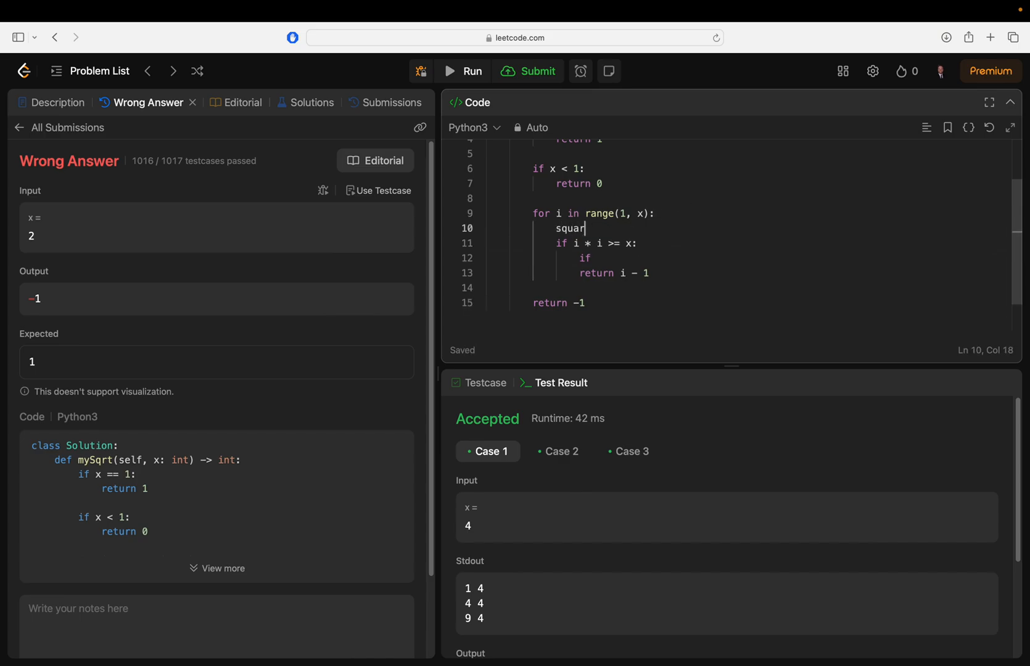
{"action": "type", "text": "e = i * i"}
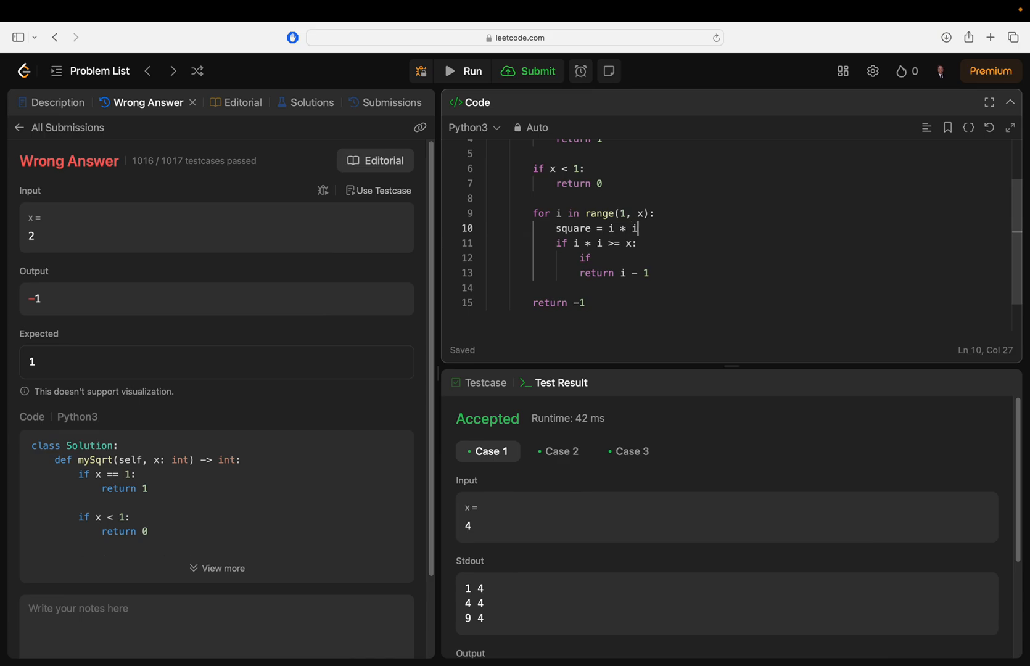
Step: Return i - 1 when square > x, otherwise return i
{"action": "double_click", "coordinate": [584, 243]}
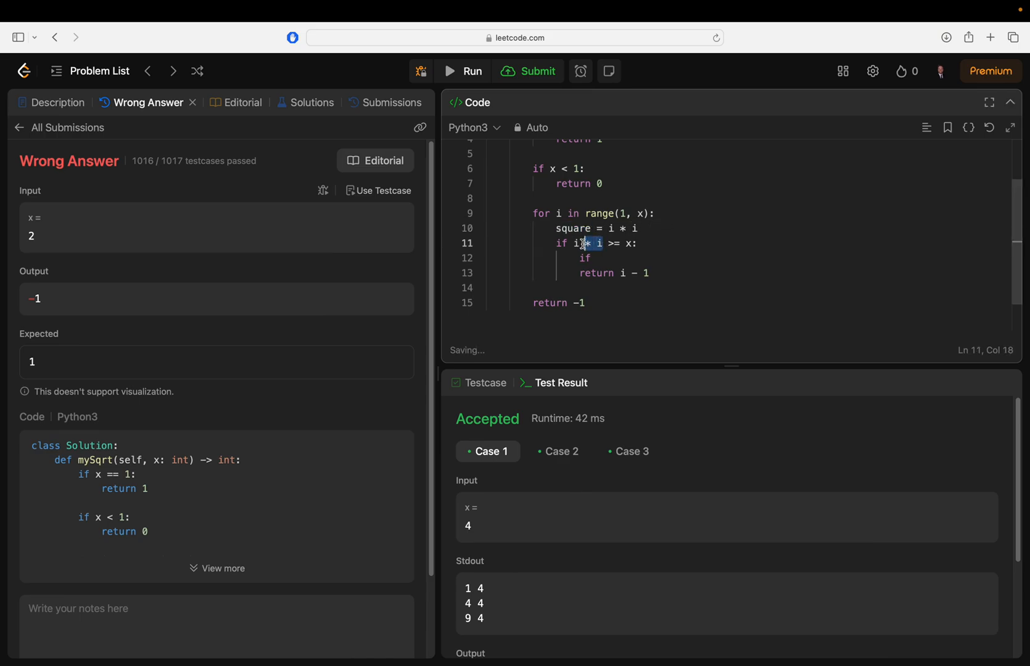
{"action": "type", "text": "square"}
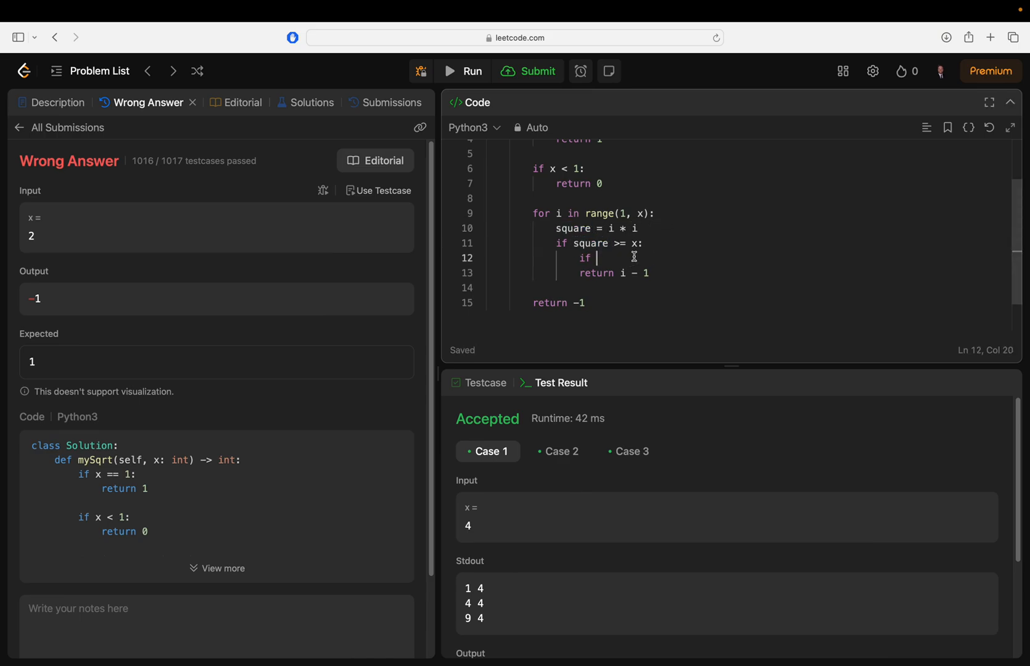
{"action": "type", "text": "square > x:"}
{"action": "type", "text": "return"}
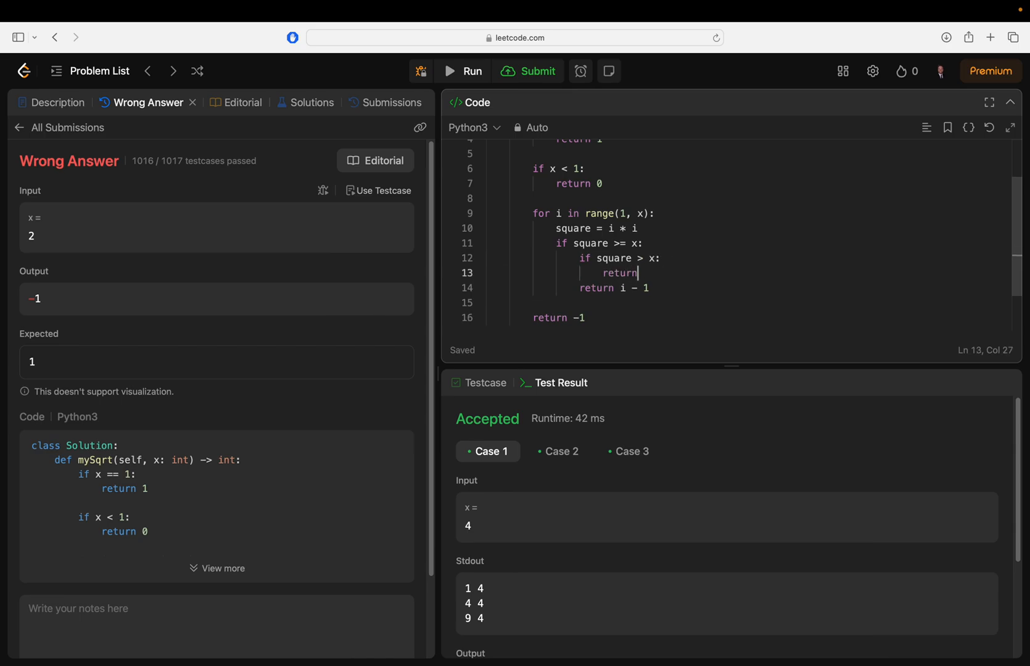
{"action": "type", "text": "i - 1"}
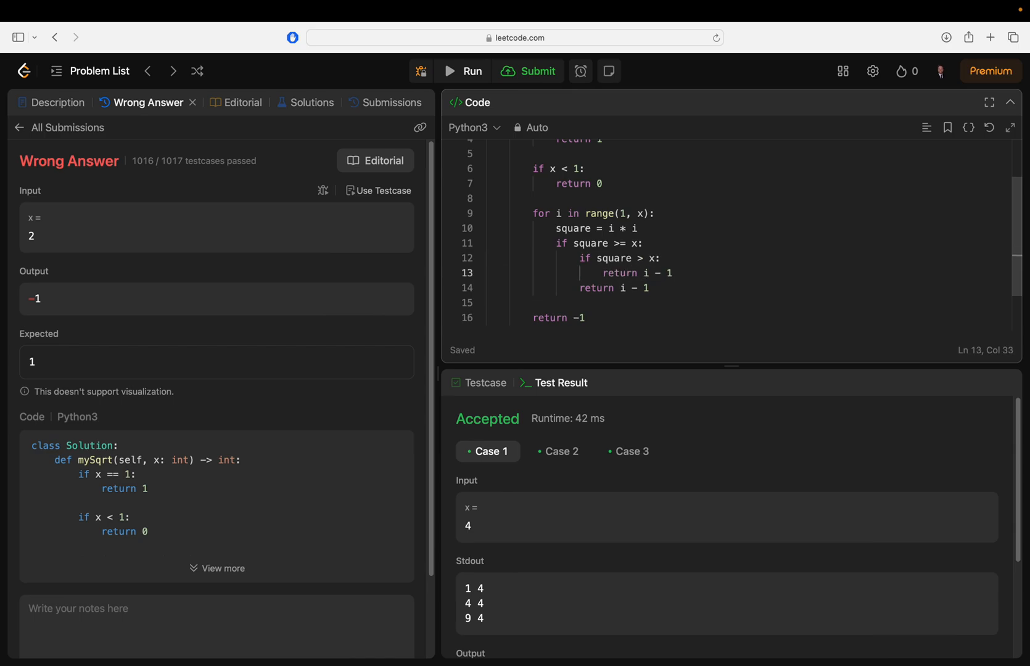
{"action": "type", "text": "else:"}
{"action": "type", "text": "return i"}
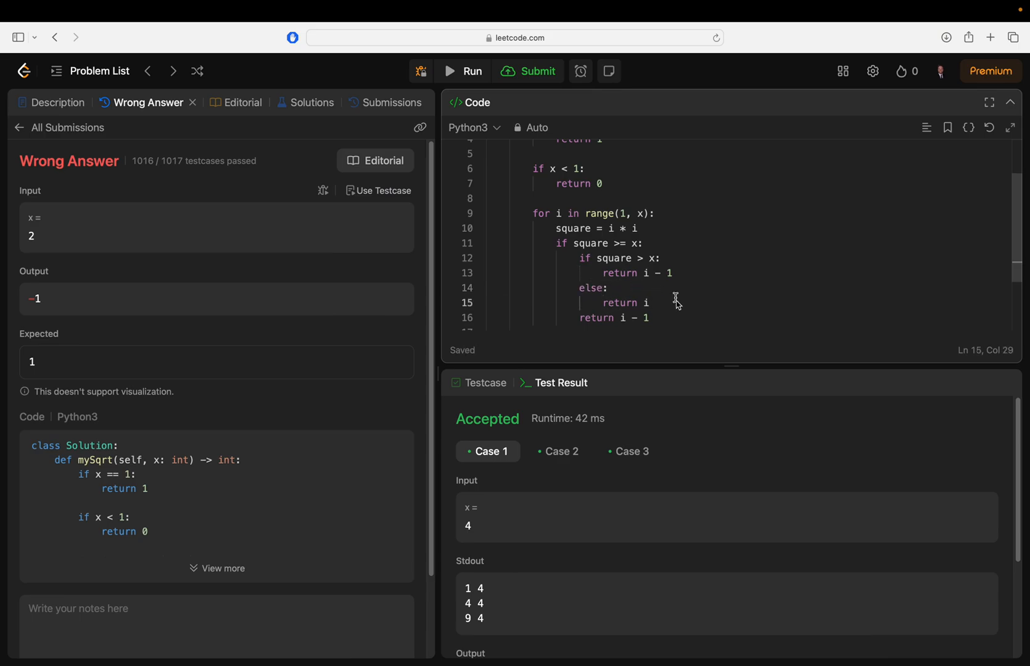
{"action": "scroll", "scroll_direction": "down", "scroll_amount": 3}
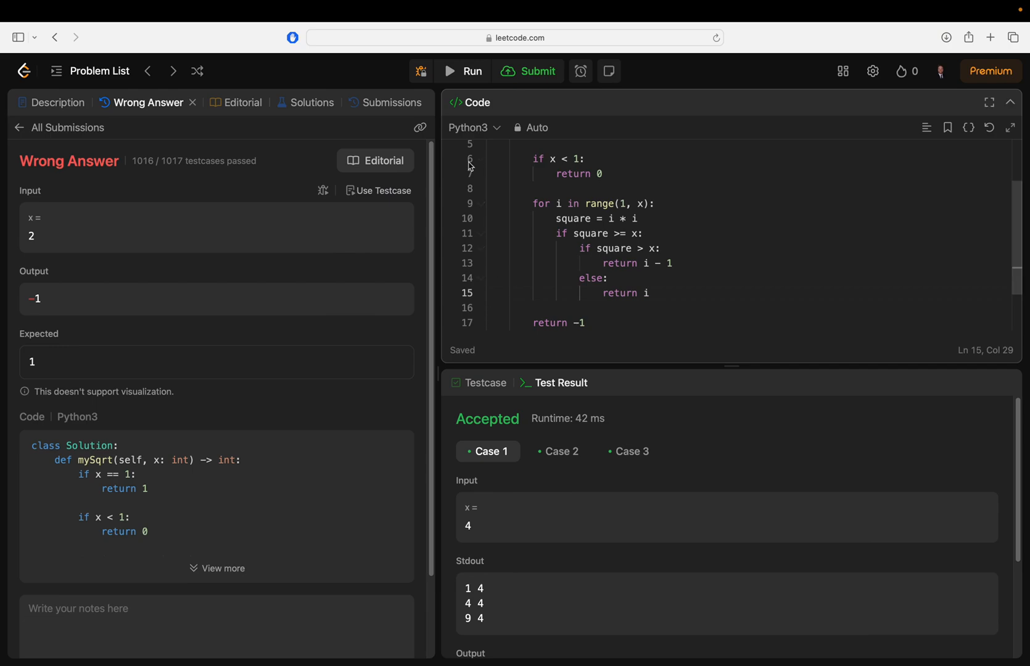
Step: Run the samples, change the loop to range(1, x+1), and resubmit for Accepted
{"action": "left_click", "coordinate": [529, 71]}
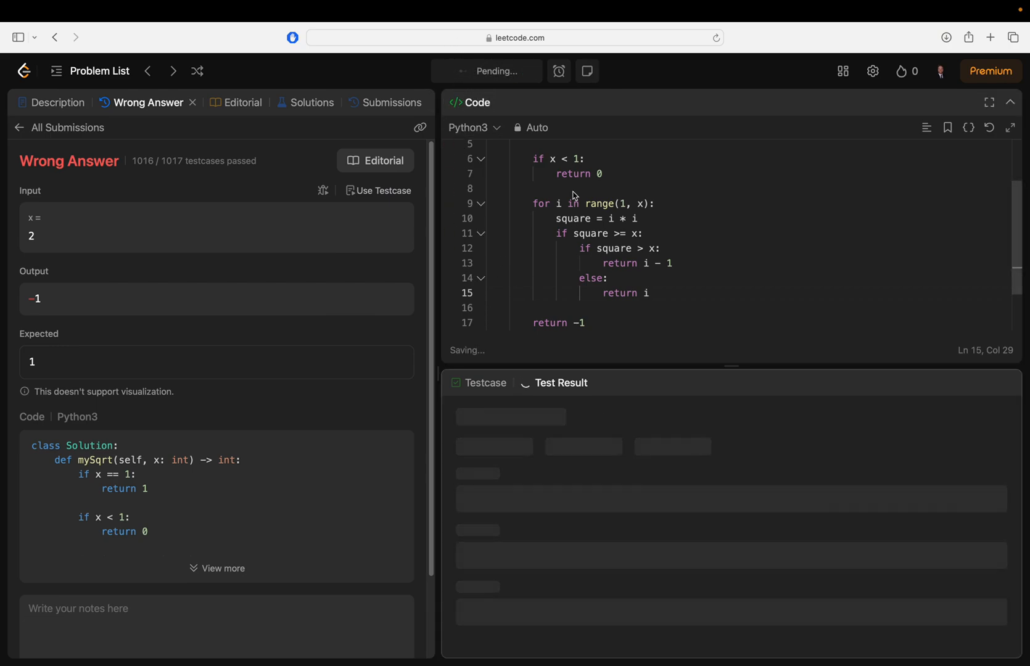
{"action": "left_click", "coordinate": [462, 71]}
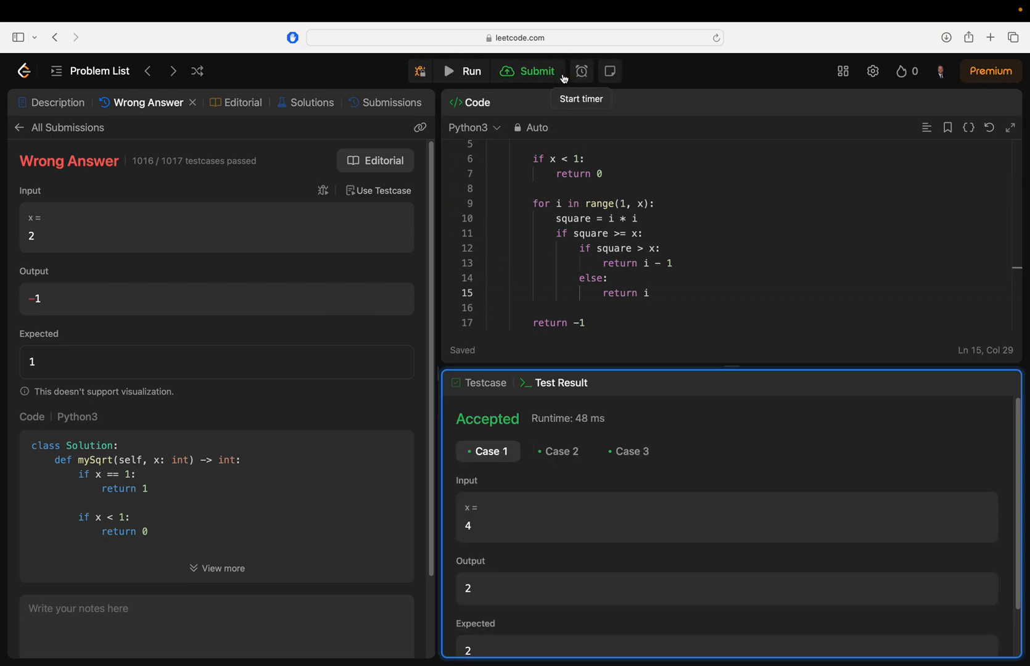
{"action": "left_click", "coordinate": [526, 70]}
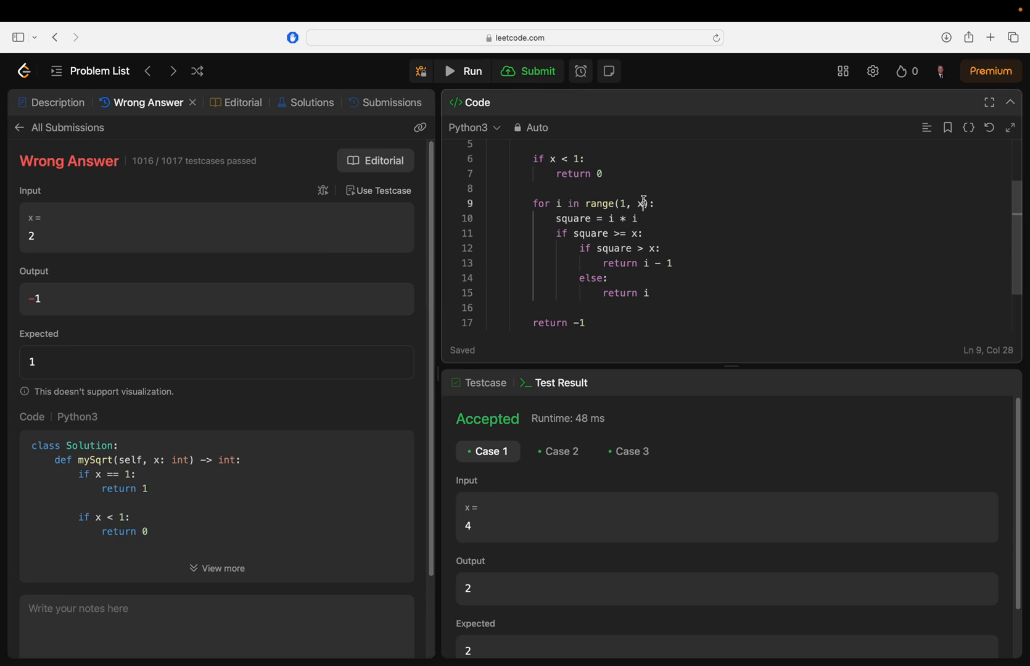
{"action": "type", "text": "+1"}
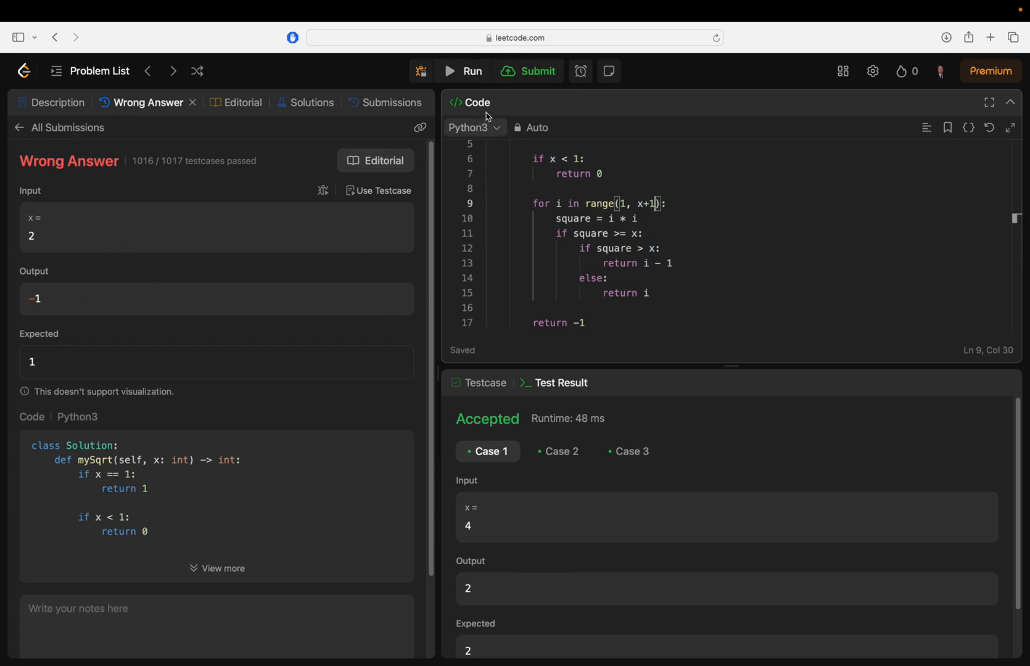
{"action": "left_click", "coordinate": [529, 71]}
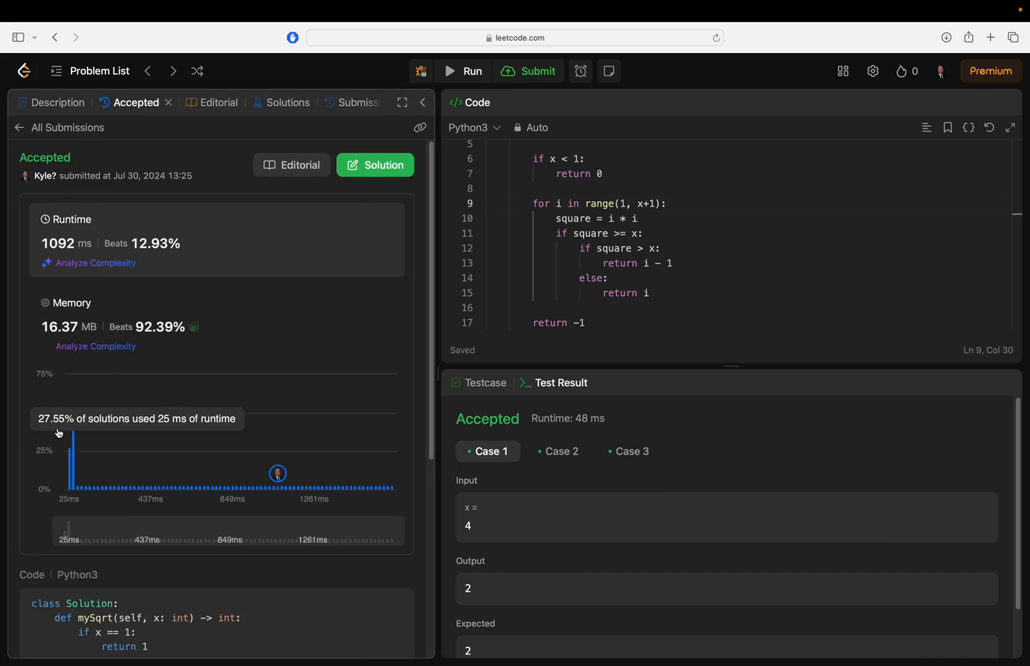
Step: Delete the x == 1 and x < 1 checks, resubmit, then select the final return -1
{"action": "scroll", "scroll_direction": "up", "scroll_amount": 3}
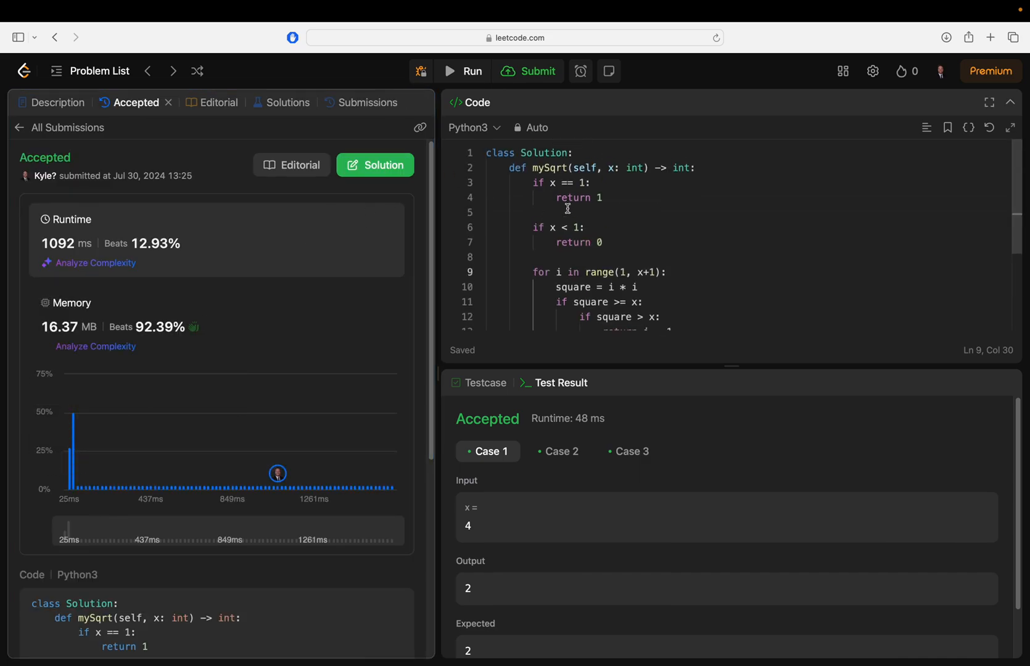
{"action": "left_click", "coordinate": [602, 242]}
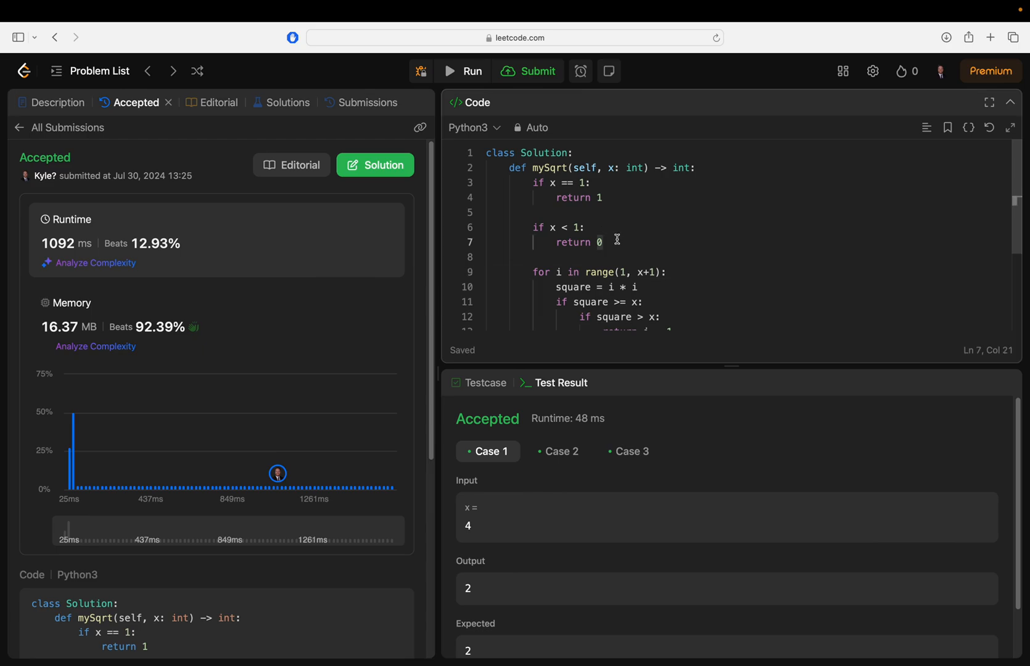
{"action": "scroll", "scroll_direction": "down", "scroll_amount": 3}
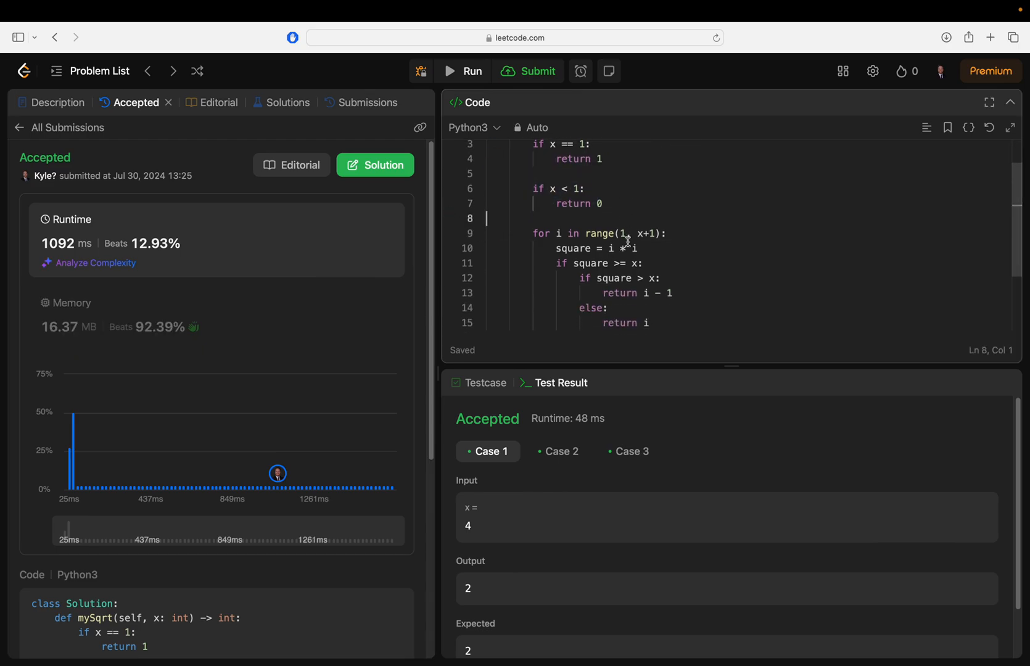
{"action": "scroll", "scroll_direction": "up", "scroll_amount": 3}
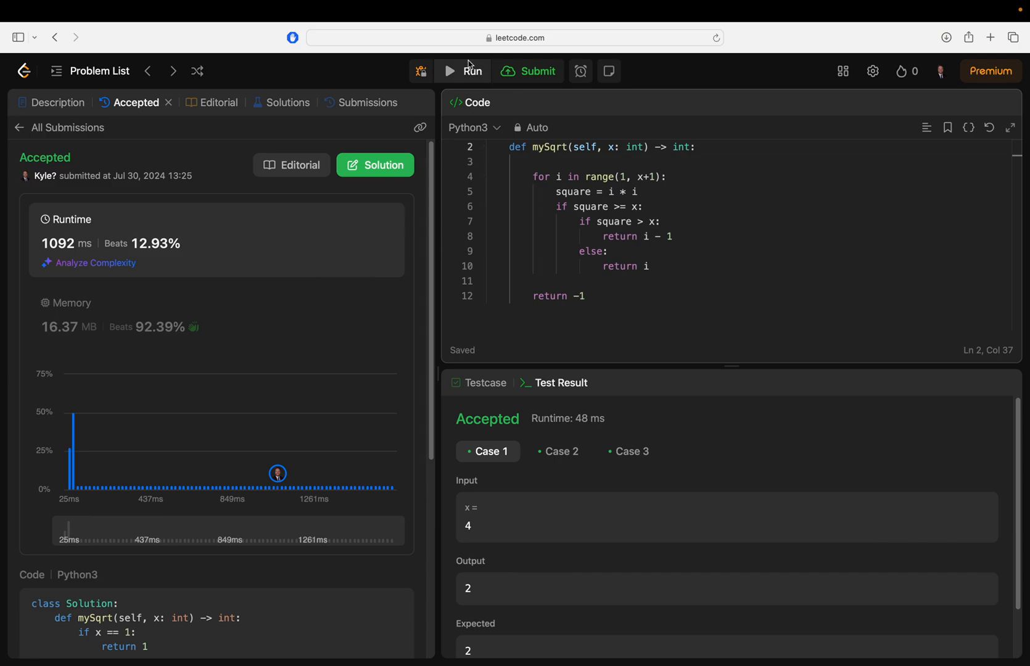
{"action": "left_click", "coordinate": [528, 71]}
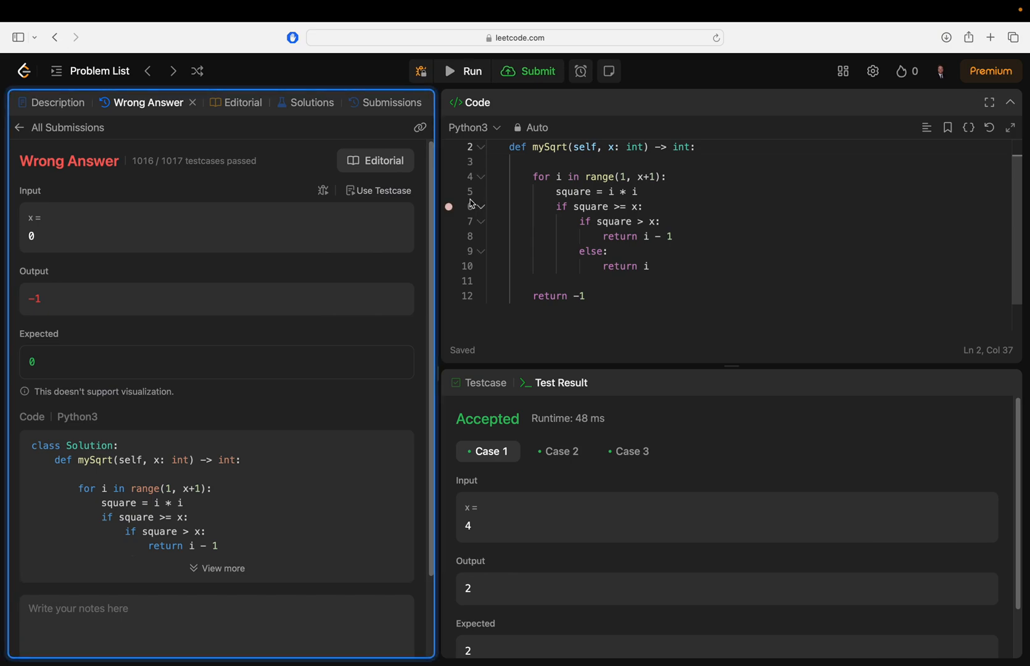
{"action": "left_click", "coordinate": [584, 296]}
{"action": "type", "text": "0"}
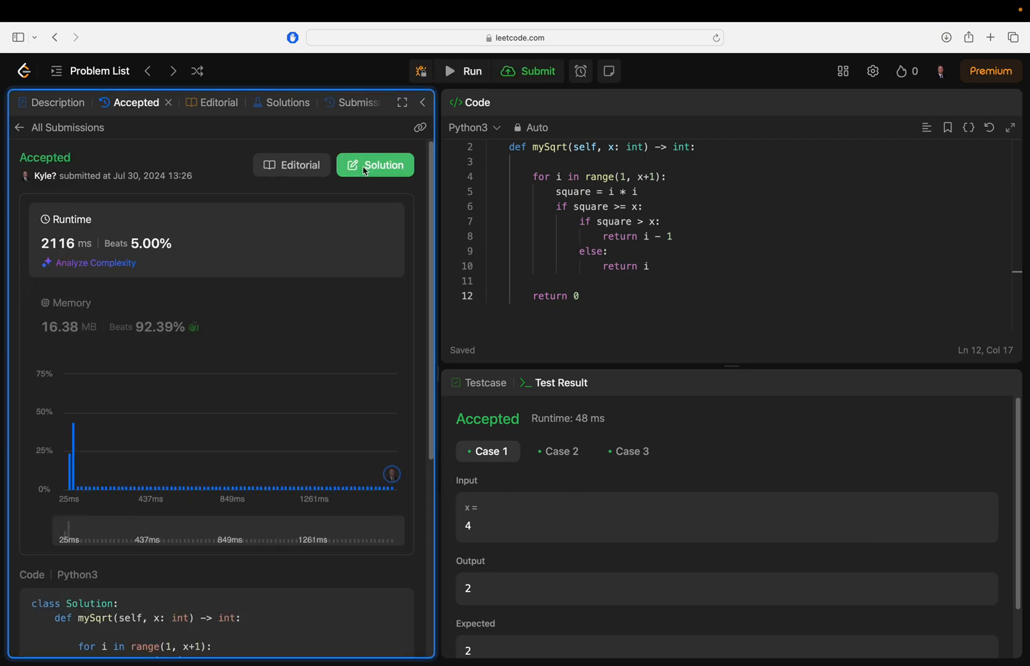
{"action": "mouse_move", "coordinate": [69, 448]}
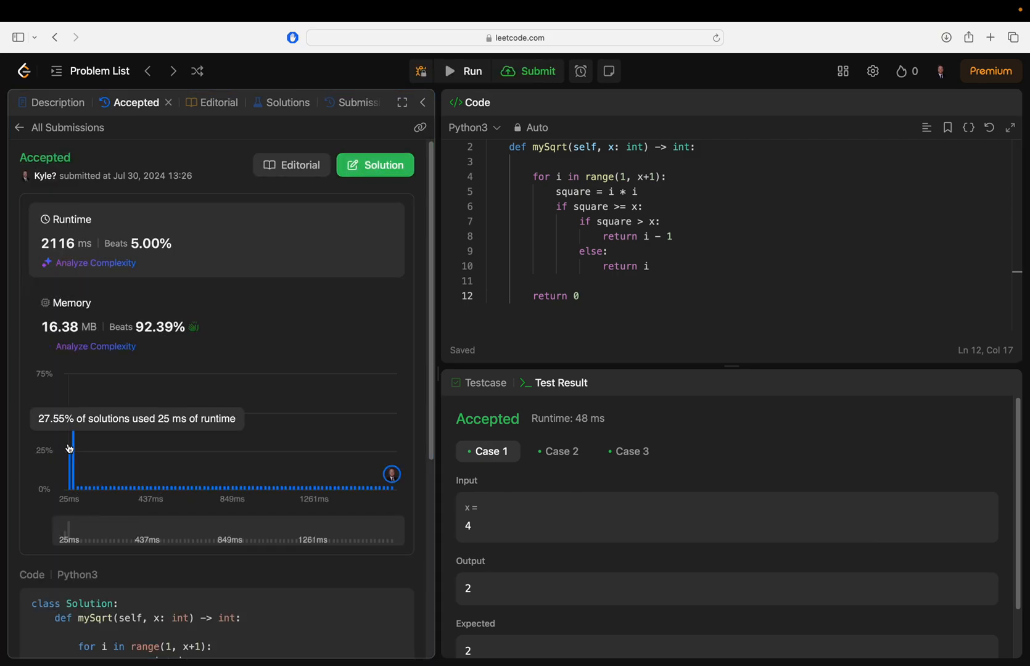
{"action": "mouse_move", "coordinate": [392, 497]}
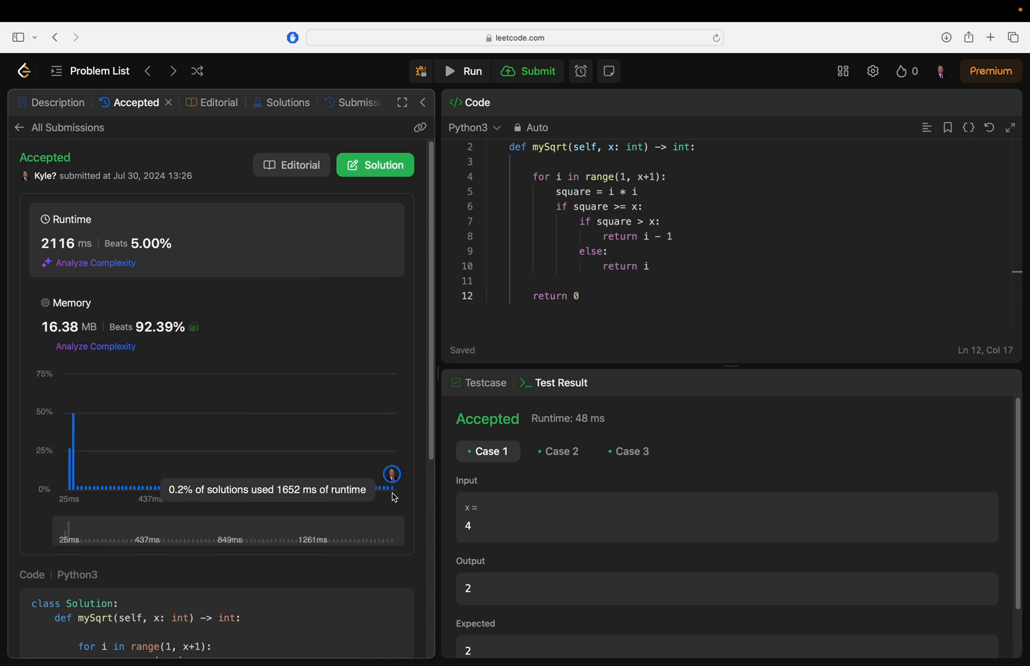
{"action": "mouse_move", "coordinate": [393, 492]}
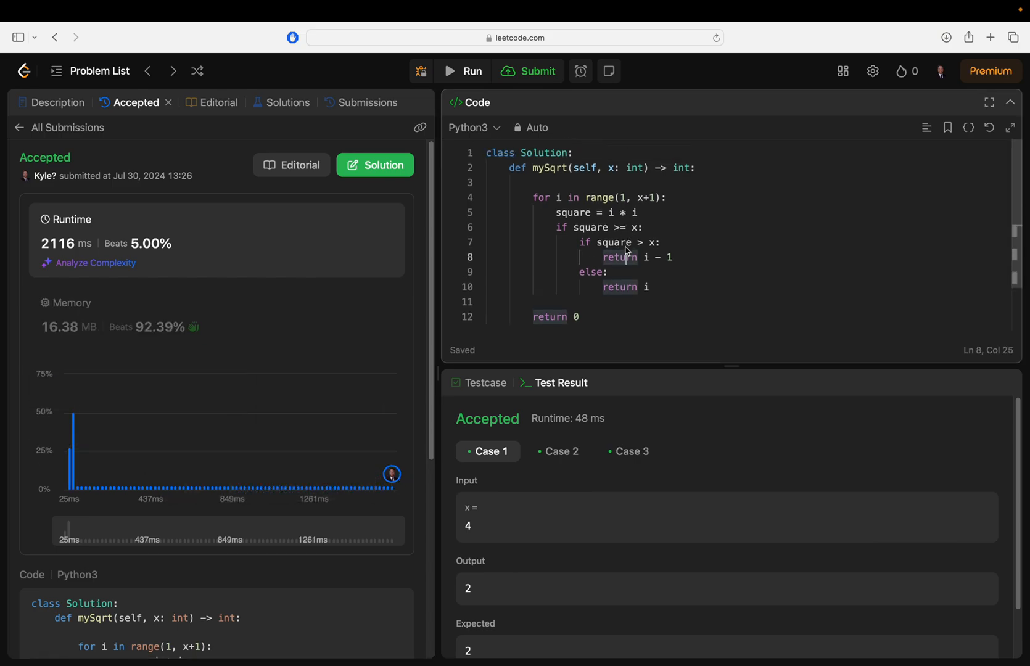
Step: Review the accepted 2116 ms run and view the submission history
{"action": "left_click", "coordinate": [486, 302]}
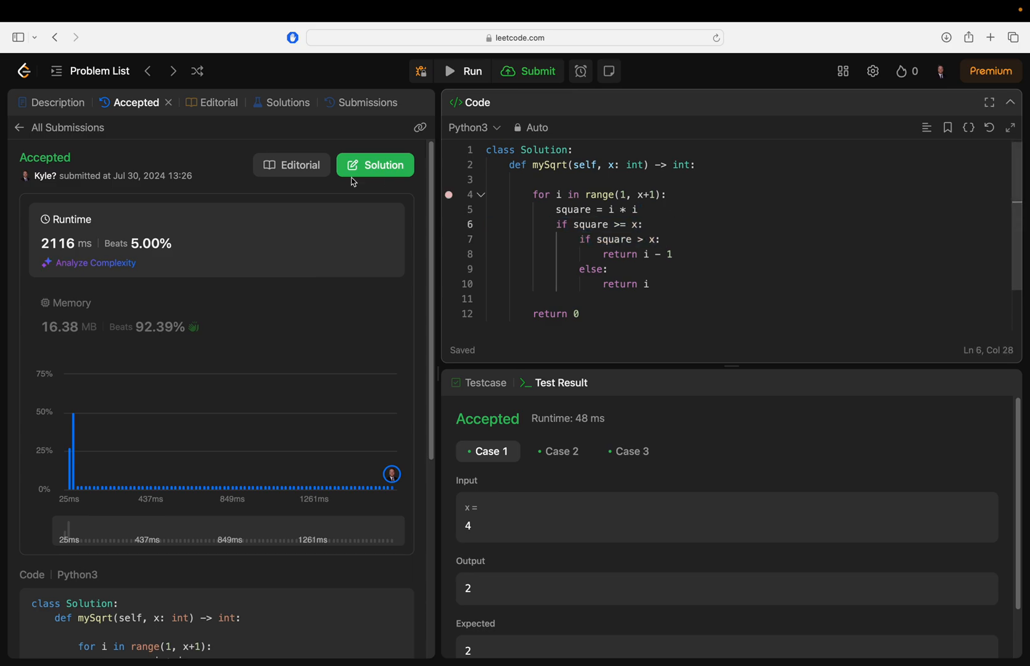
{"action": "mouse_move", "coordinate": [72, 485]}
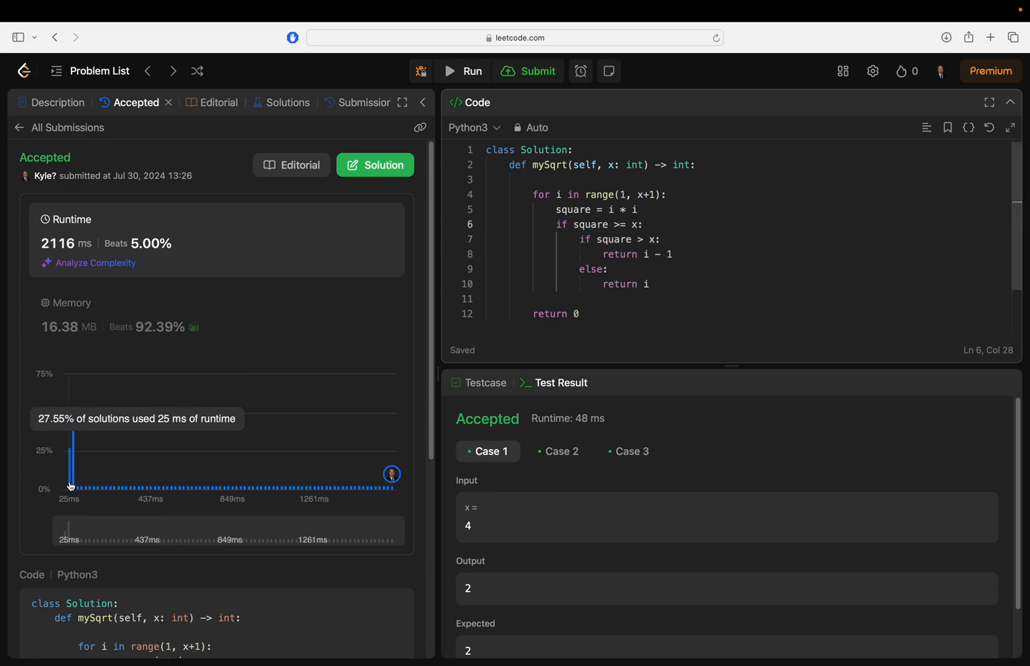
{"action": "mouse_move", "coordinate": [334, 107]}
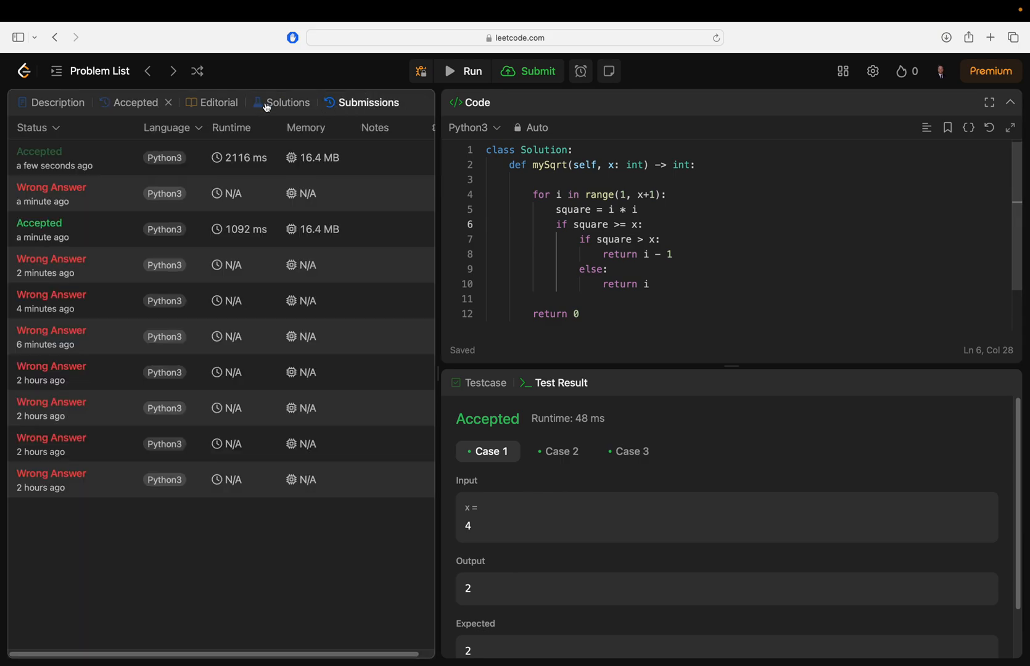
Step: Open the 'Easy Explained Solution - Beats 100%' community post and scroll to its Java binary-search code
{"action": "left_click", "coordinate": [287, 103]}
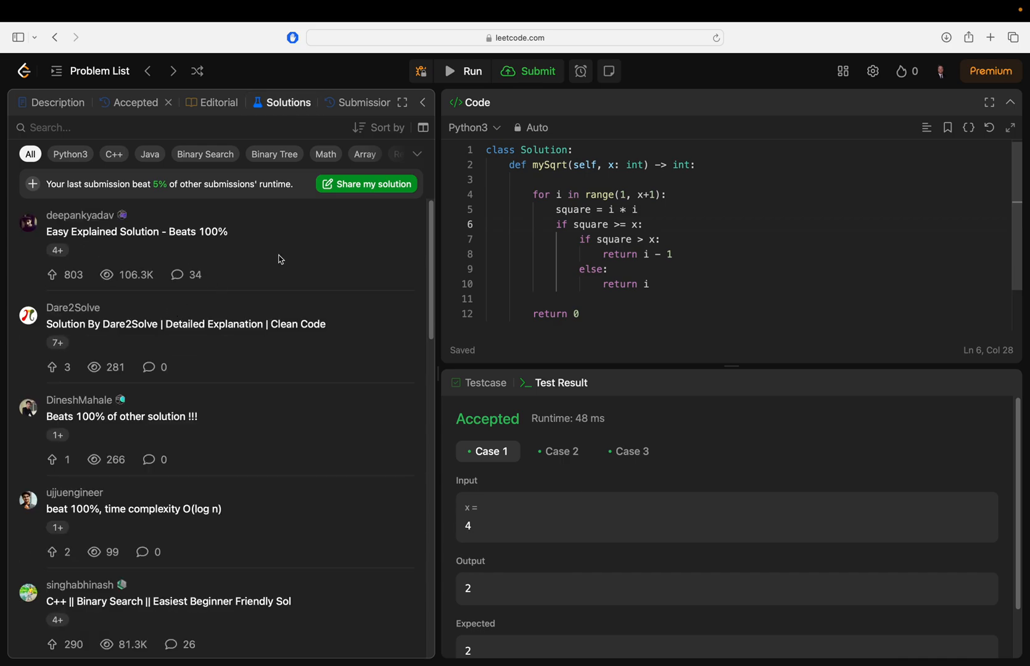
{"action": "left_click", "coordinate": [137, 232]}
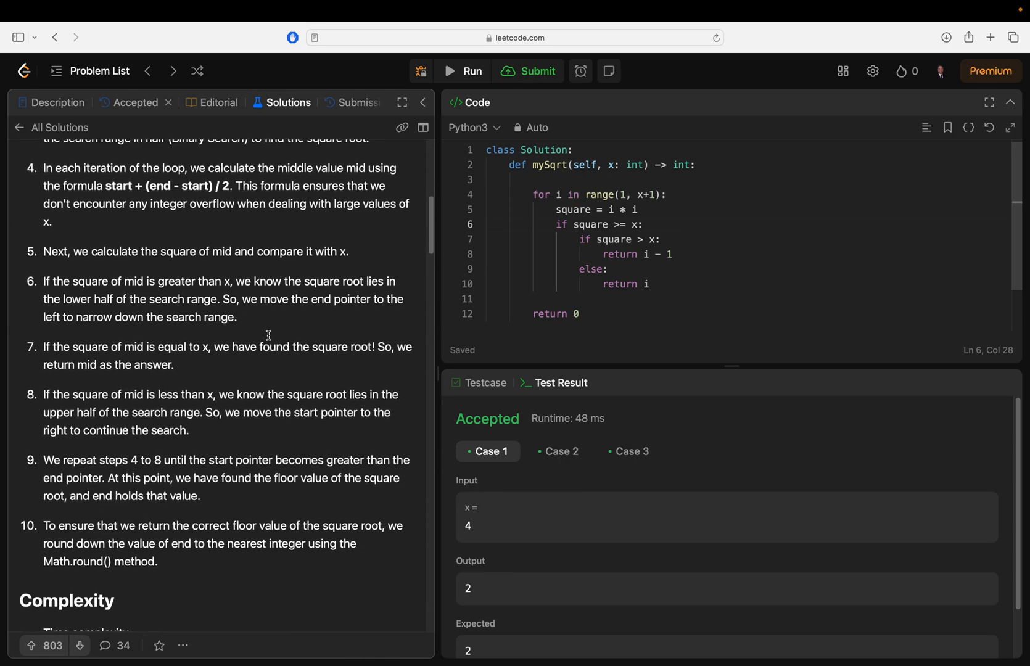
{"action": "scroll", "scroll_direction": "down", "scroll_amount": 3}
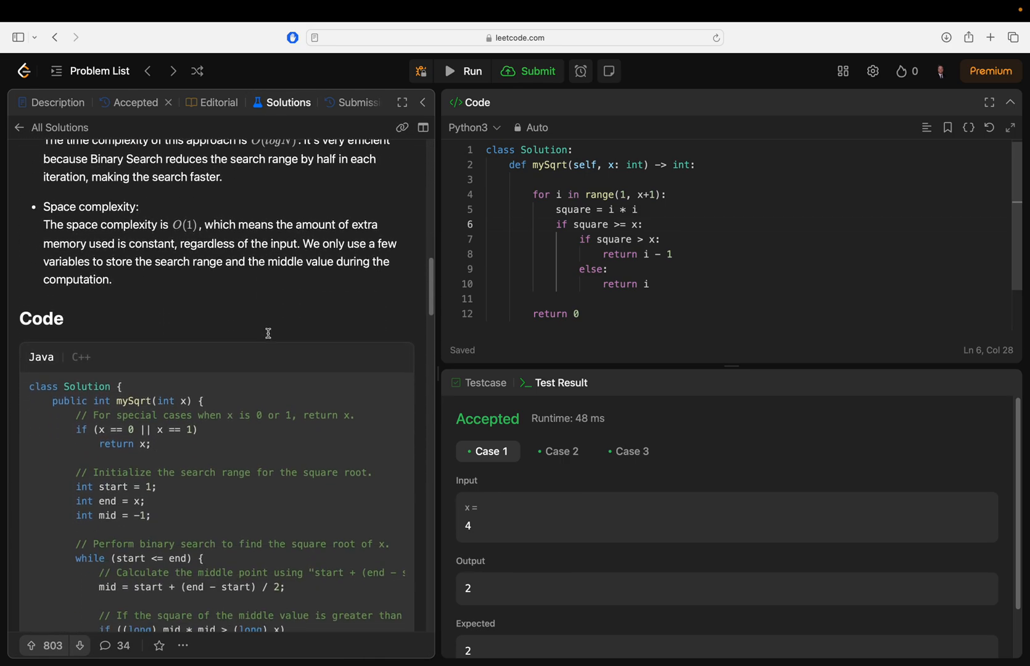
{"action": "scroll", "scroll_direction": "down", "scroll_amount": 3}
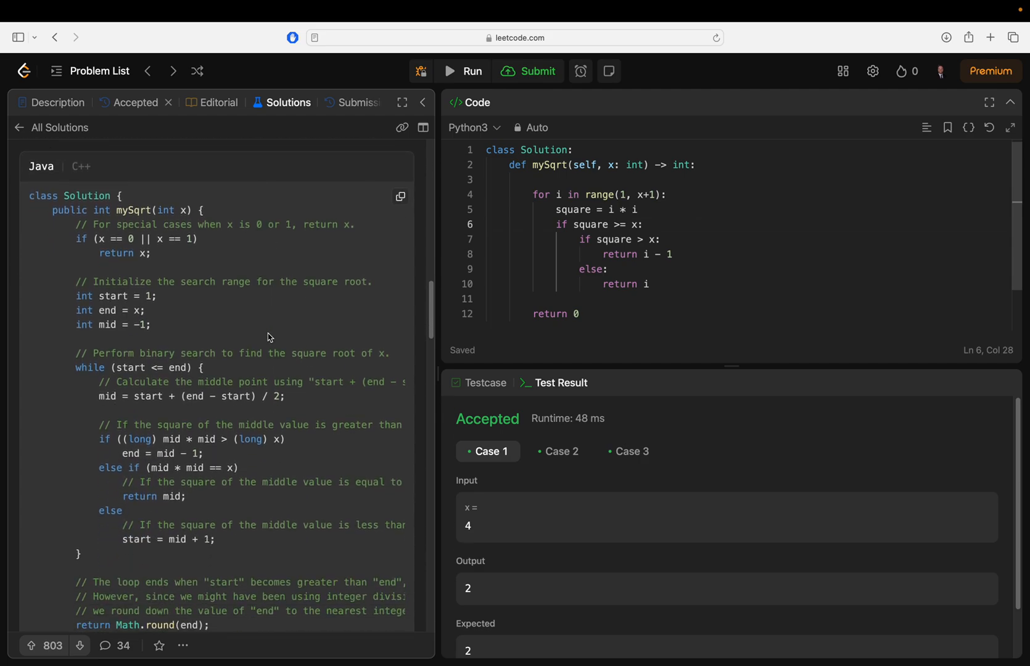
{"action": "scroll", "scroll_direction": "down", "scroll_amount": 3}
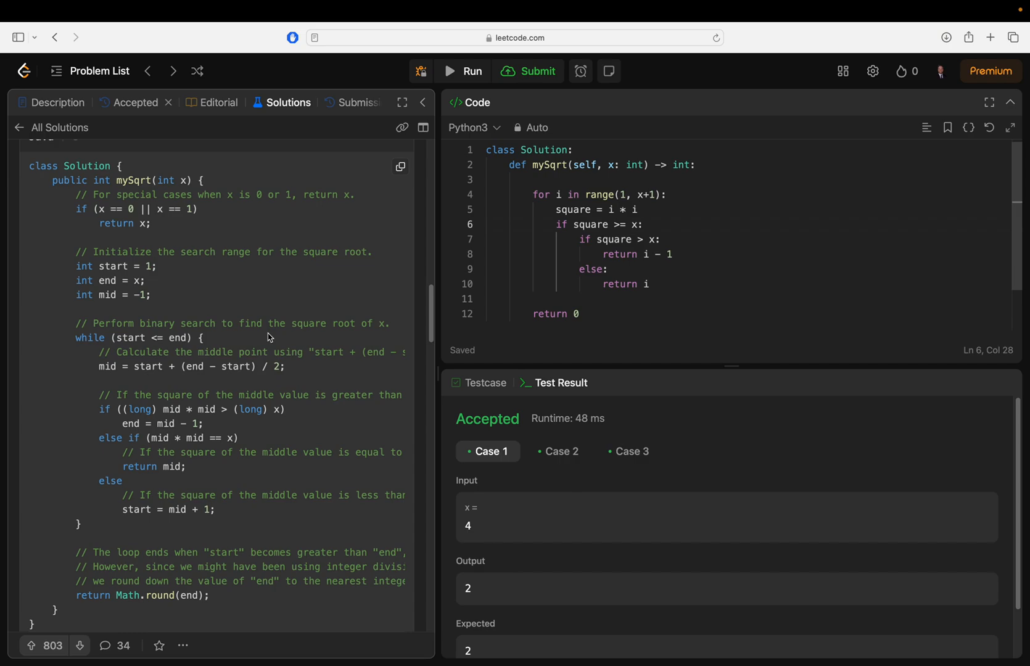
{"action": "scroll", "scroll_direction": "down", "scroll_amount": 3}
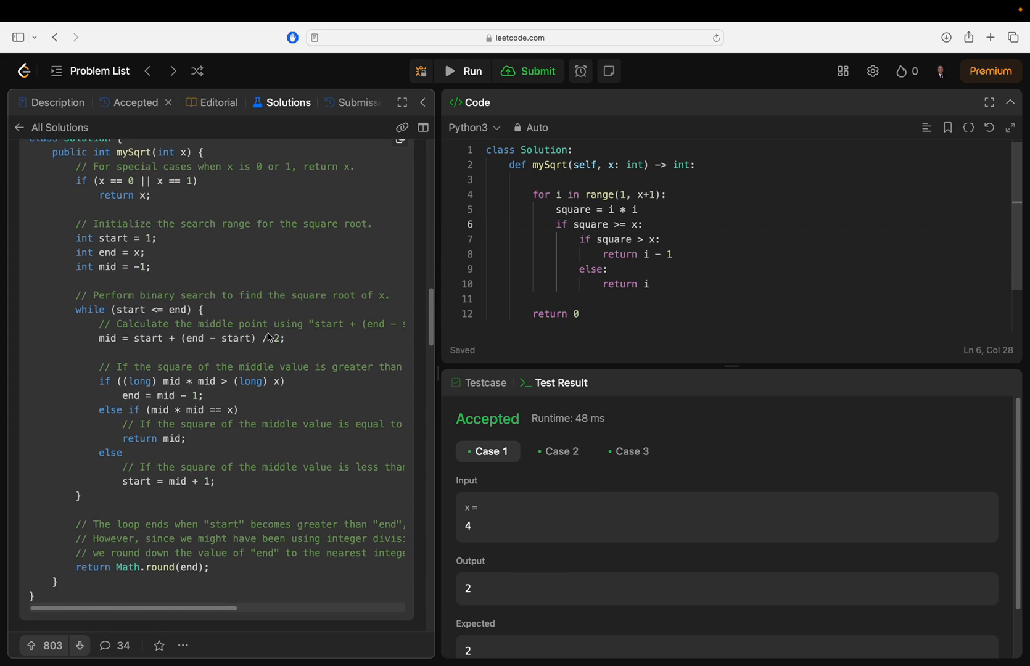
{"action": "scroll", "scroll_direction": "down", "scroll_amount": 3}
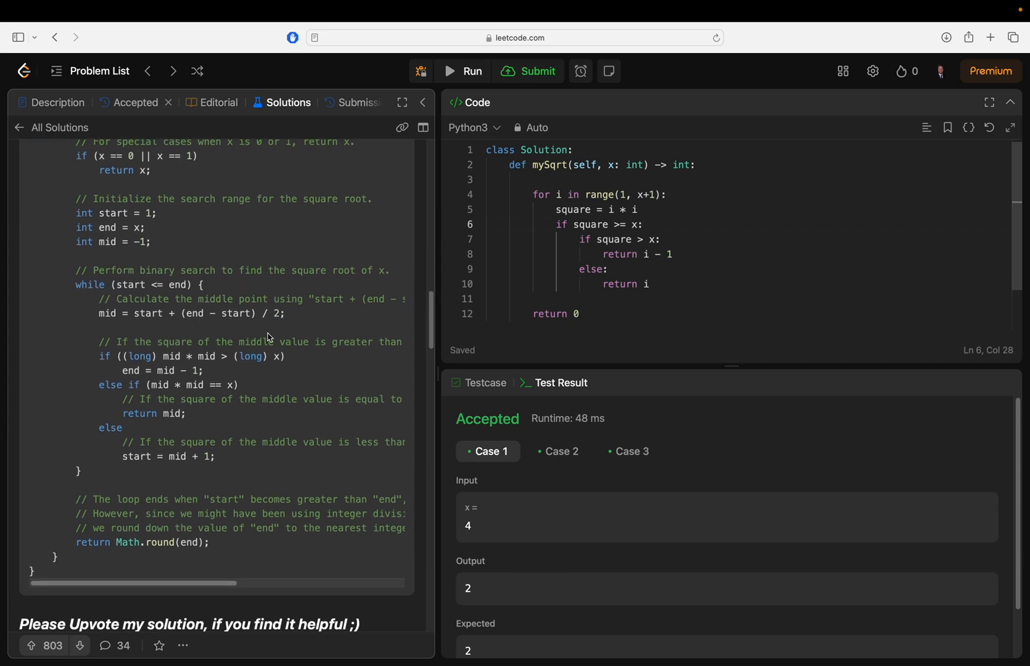
{"action": "scroll", "scroll_direction": "down", "scroll_amount": 3}
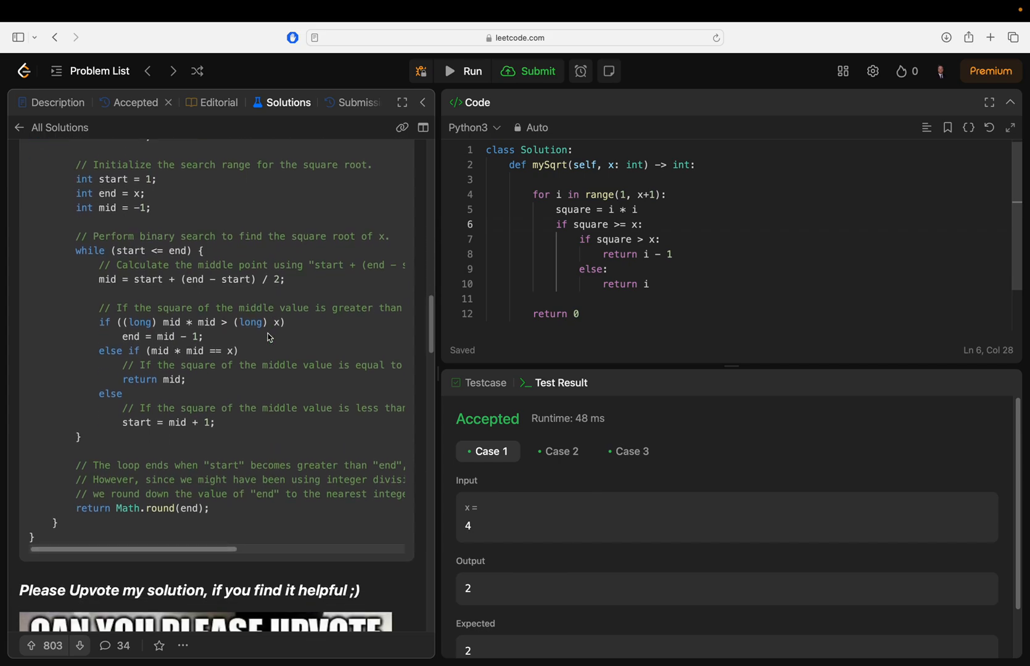
{"action": "scroll", "scroll_direction": "up", "scroll_amount": 3}
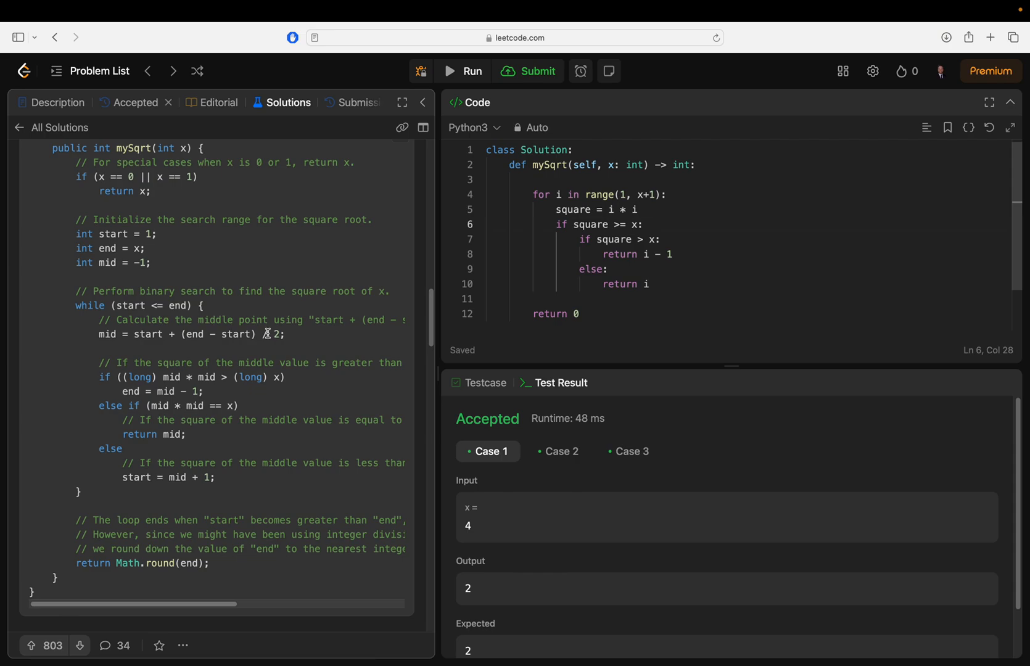
{"action": "scroll", "scroll_direction": "up", "scroll_amount": 3}
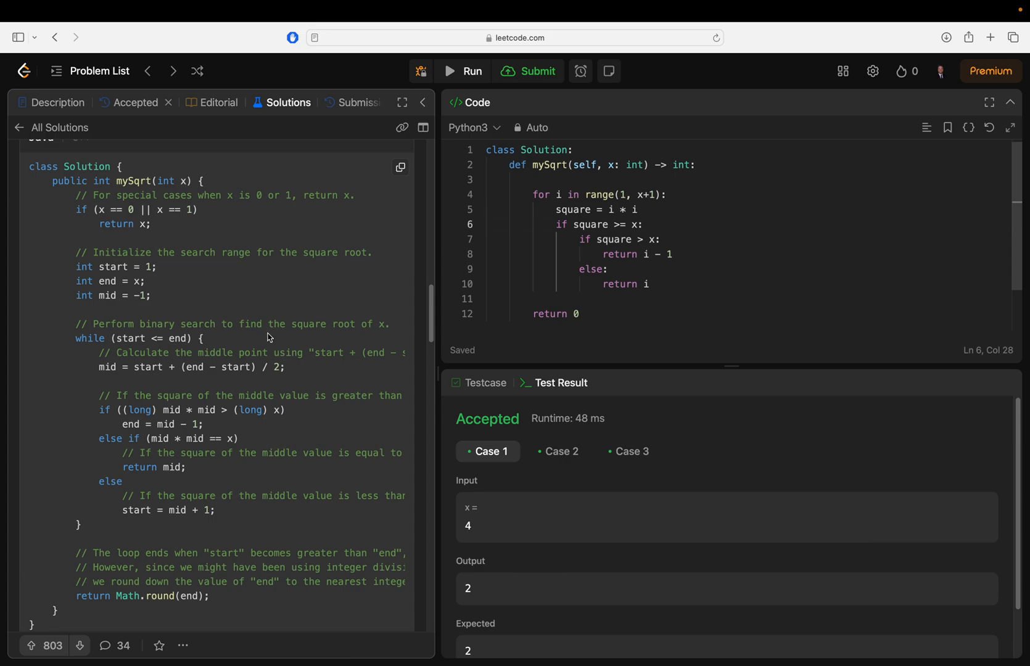